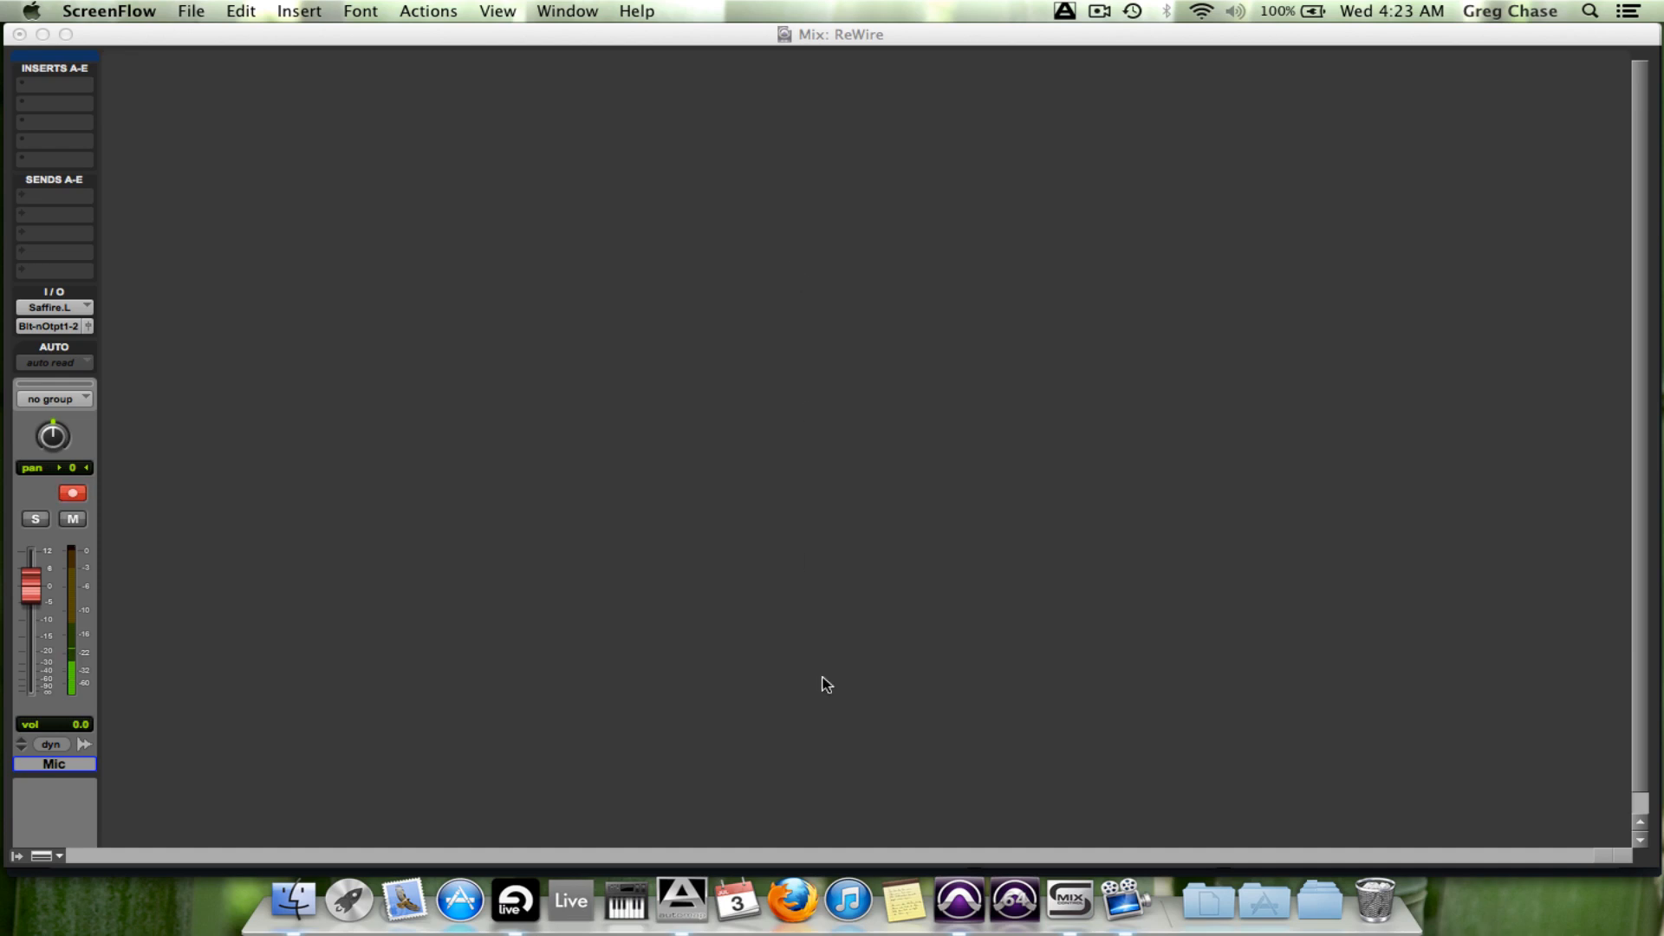
pyautogui.moveTo(1026, 908)
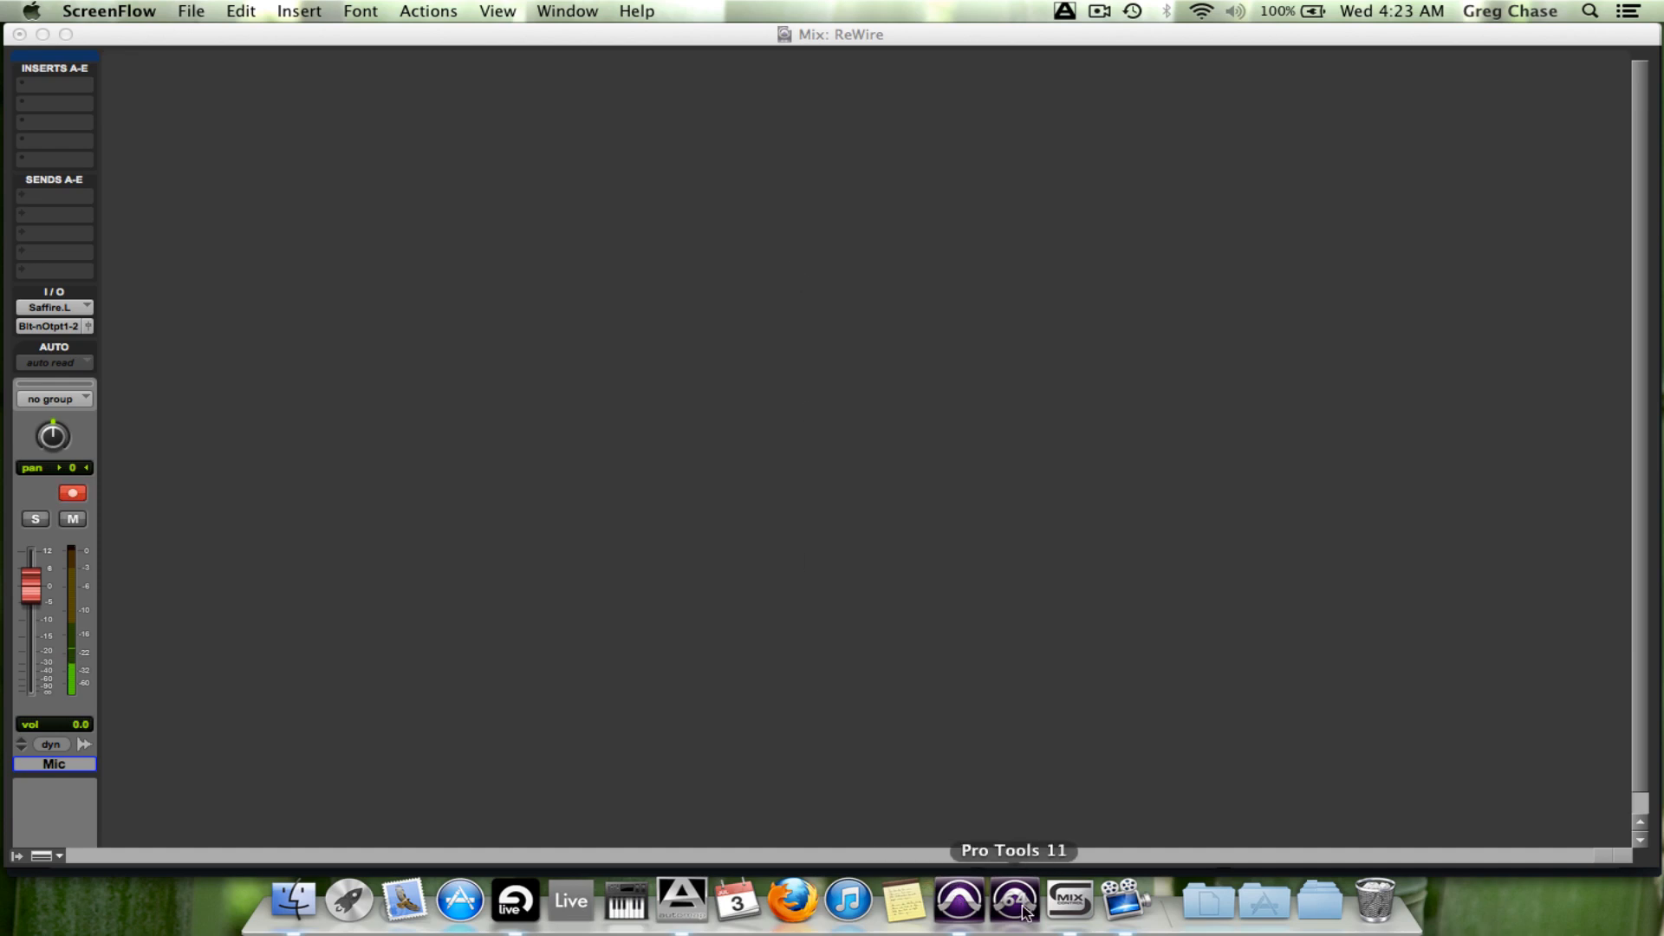
pyautogui.moveTo(1007, 908)
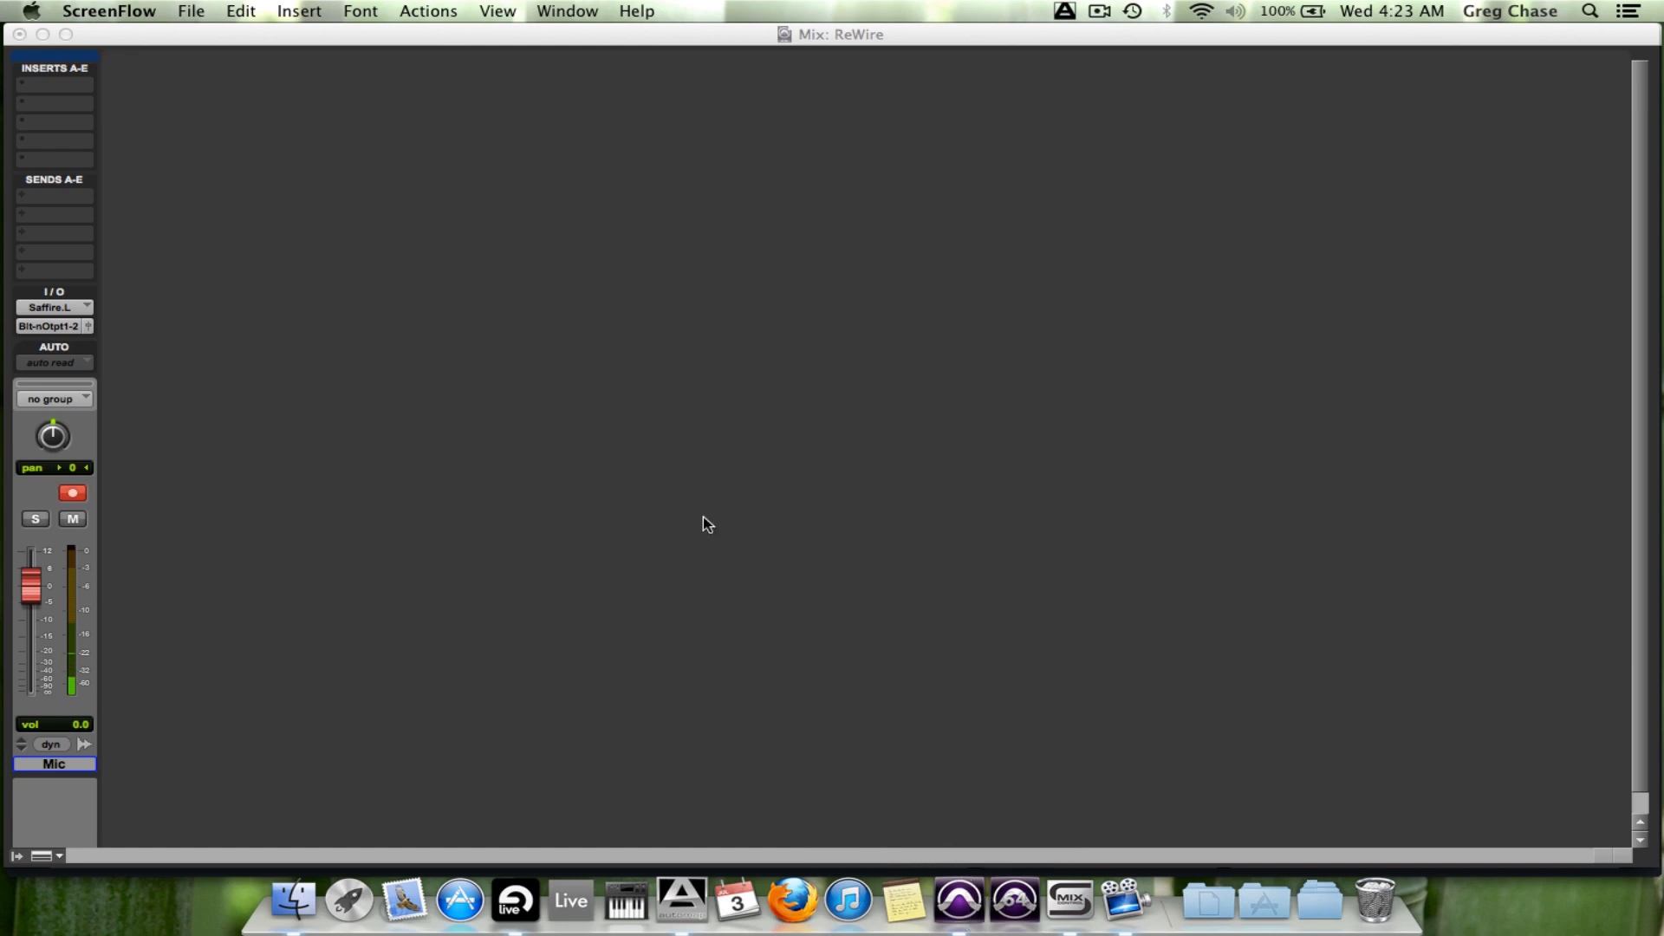
pyautogui.moveTo(686, 523)
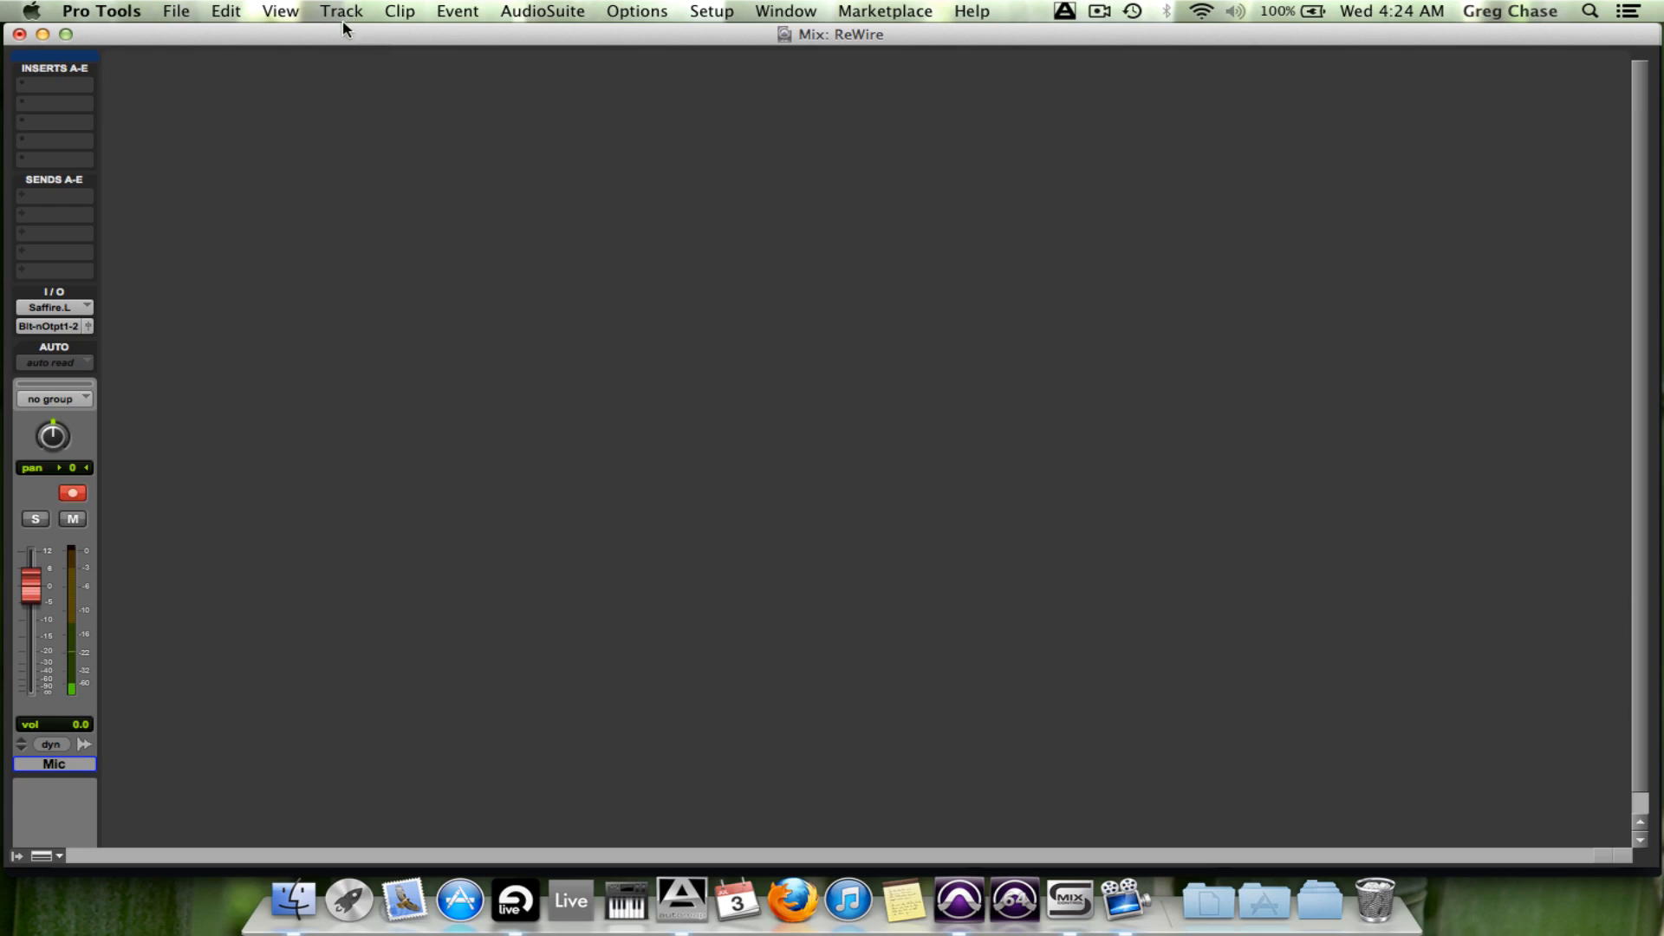
pyautogui.moveTo(693, 377)
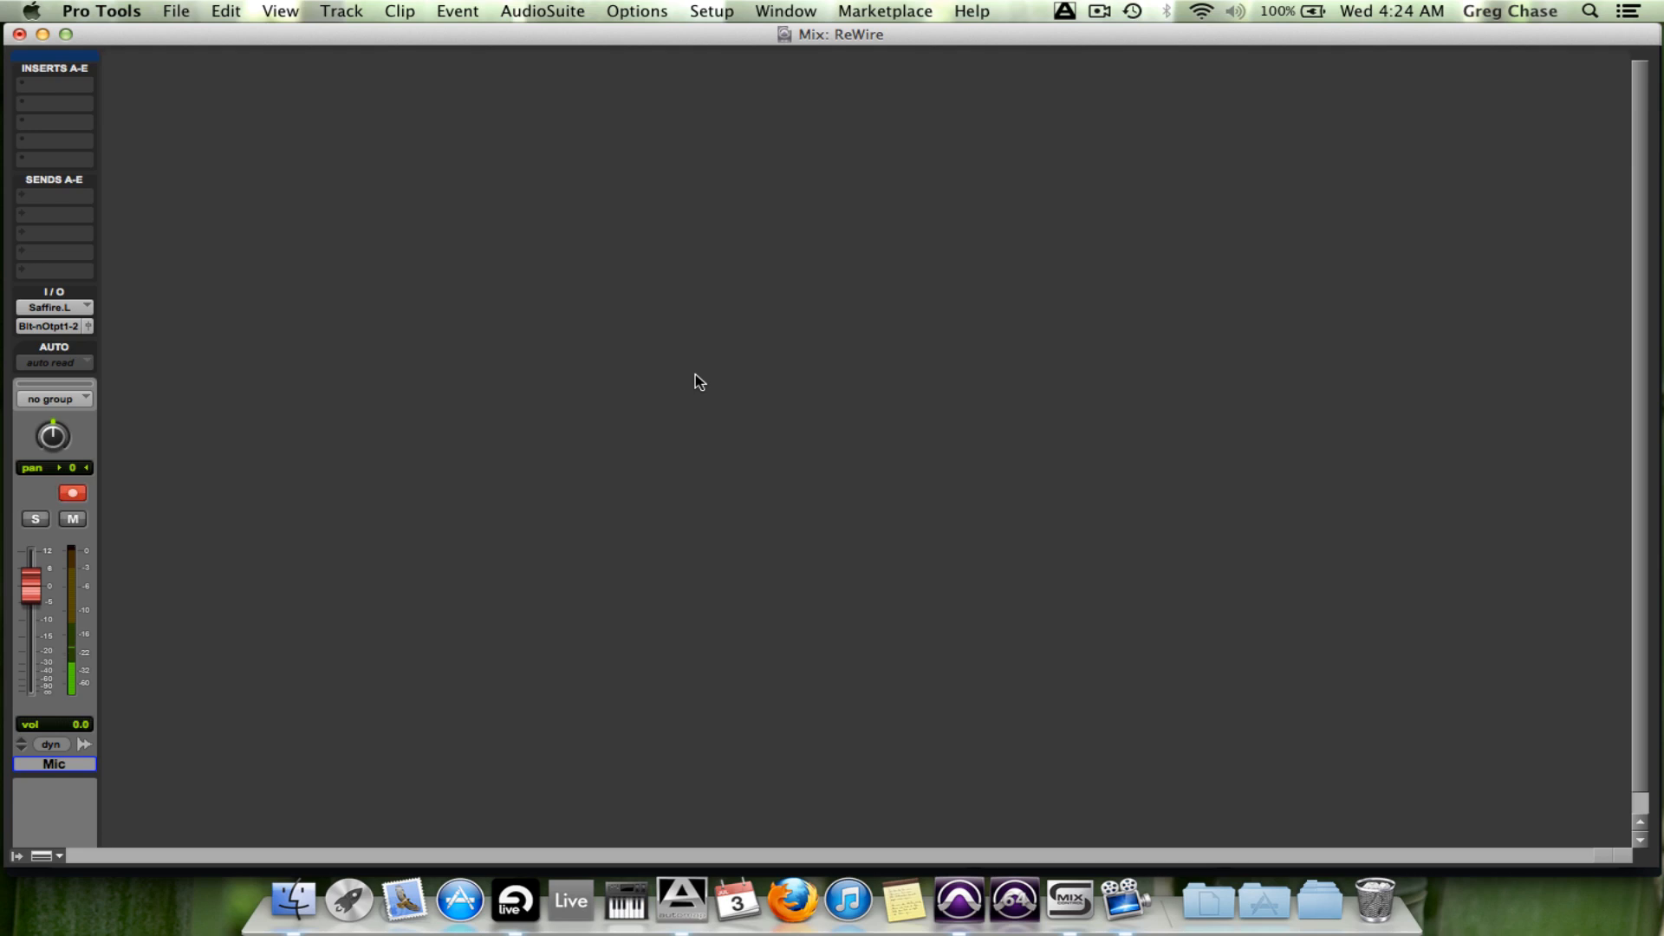
pyautogui.moveTo(381, 7)
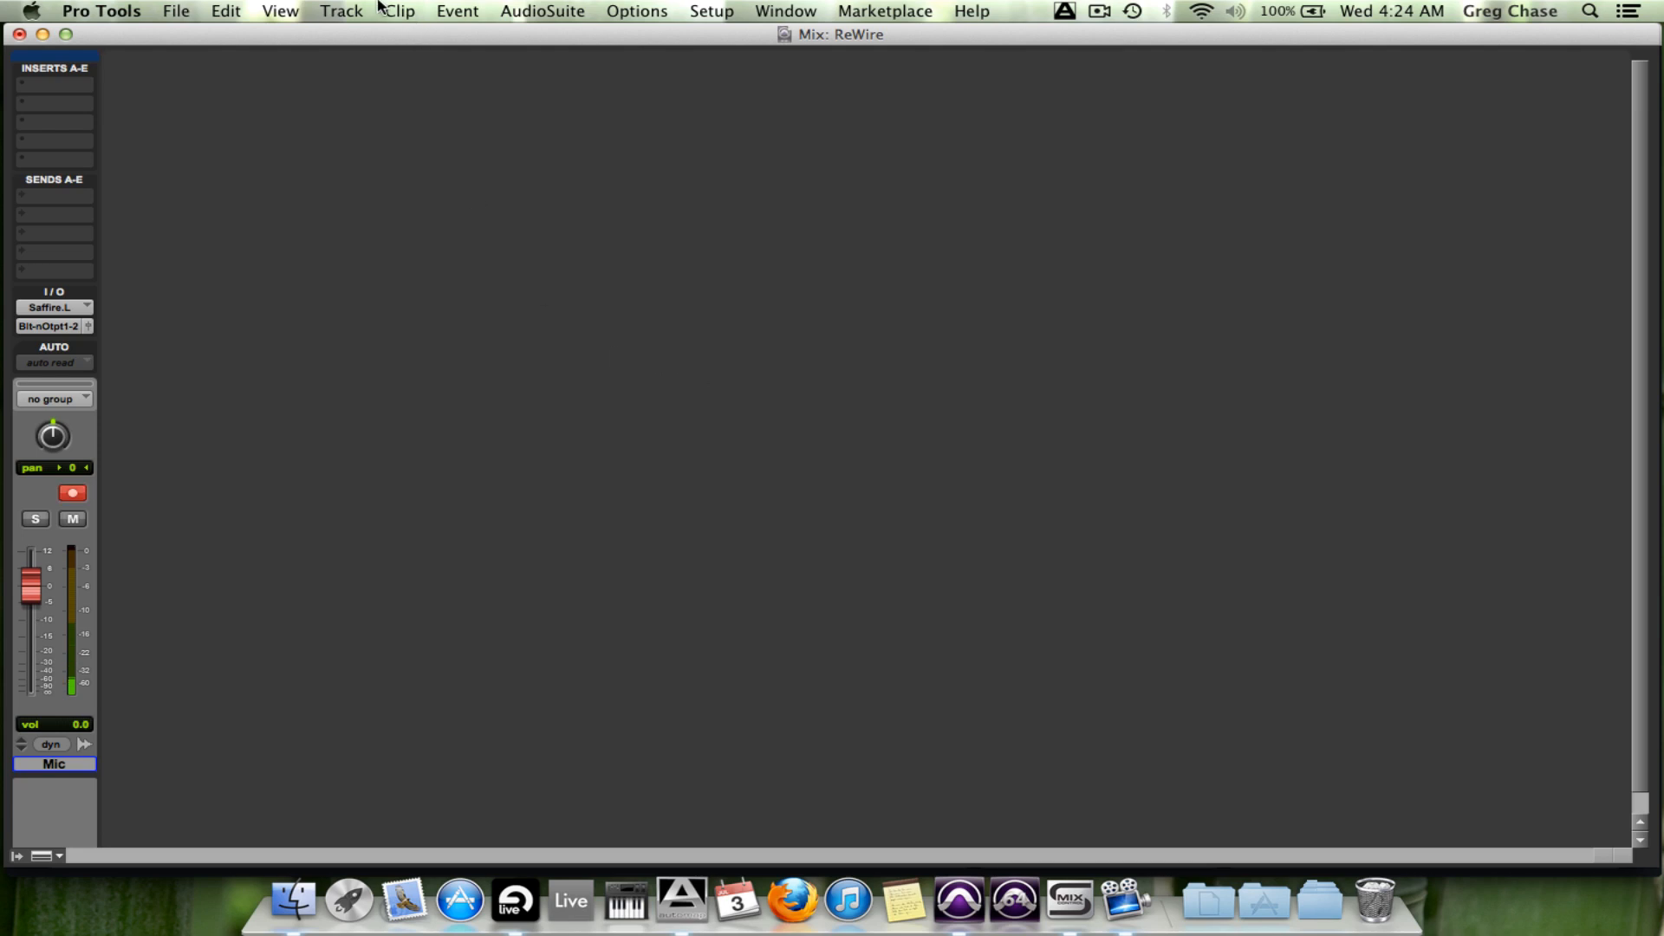
# Step: Create a new stereo instrument track from the New Tracks dialog
pyautogui.click(340, 10)
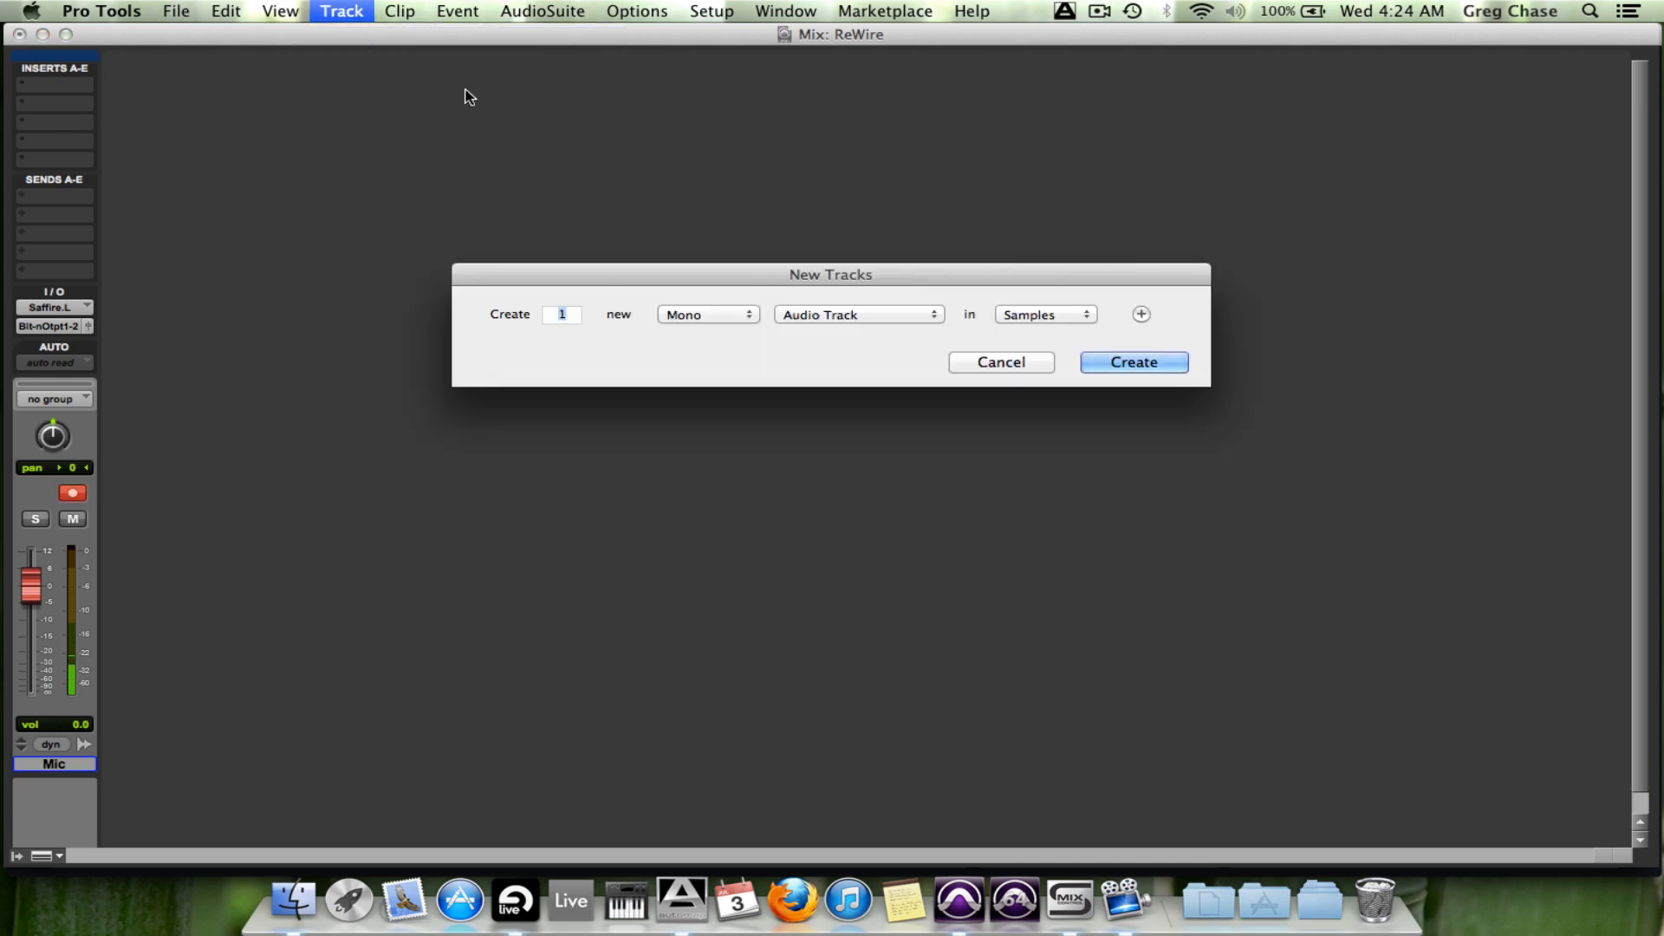
pyautogui.click(860, 314)
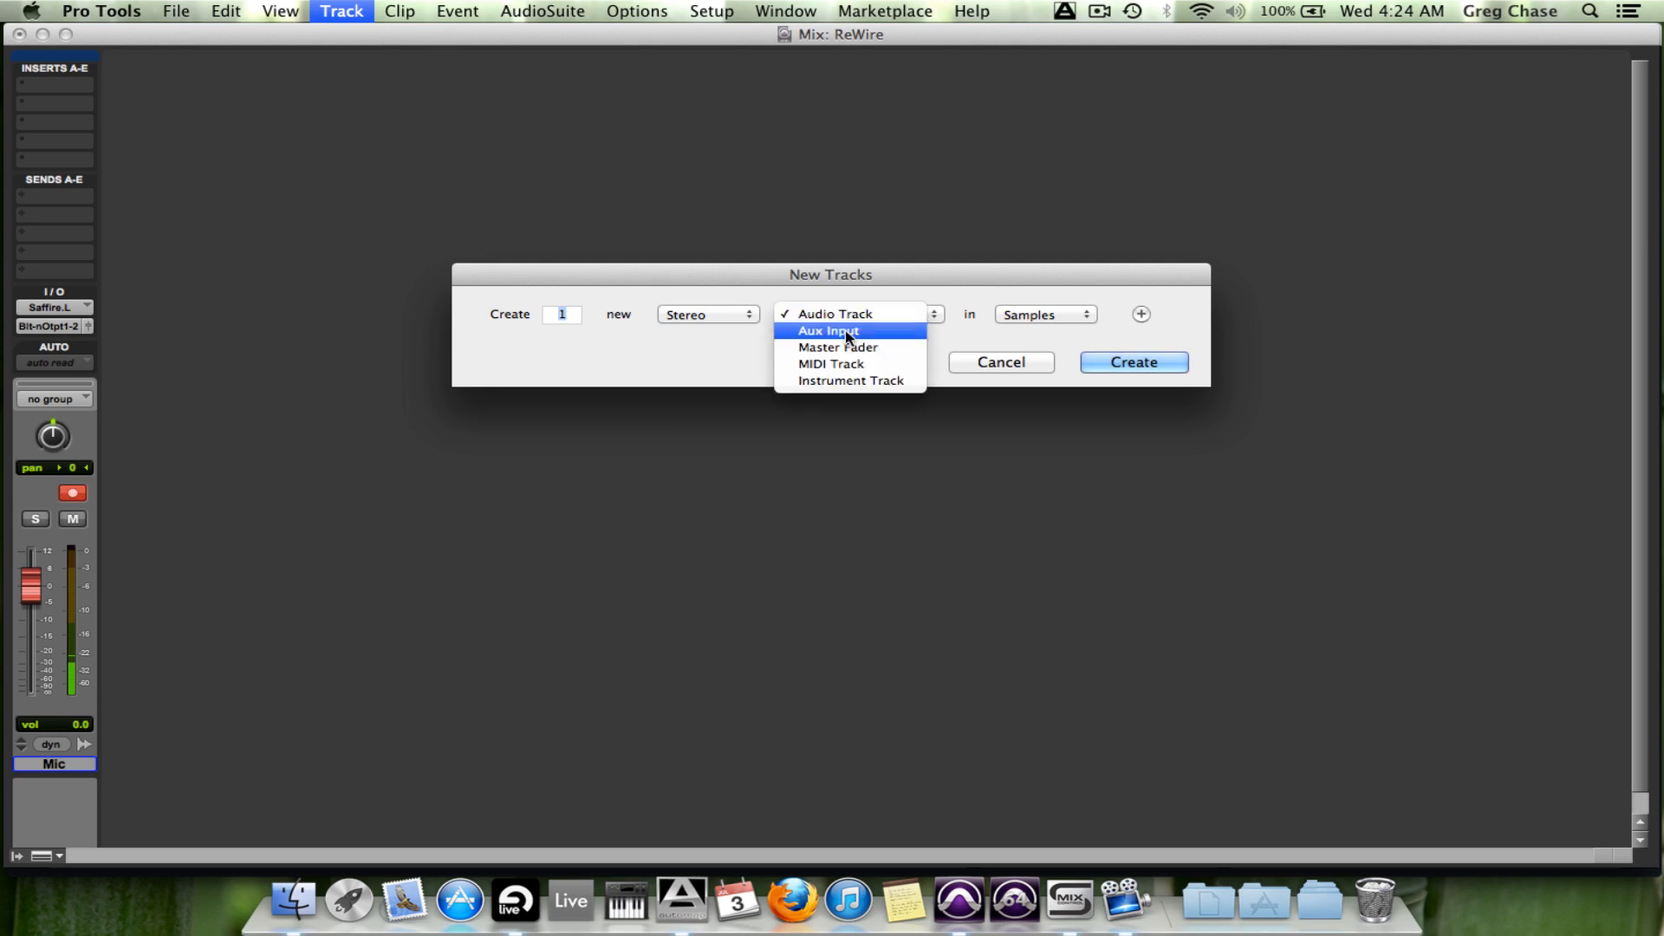
pyautogui.click(860, 379)
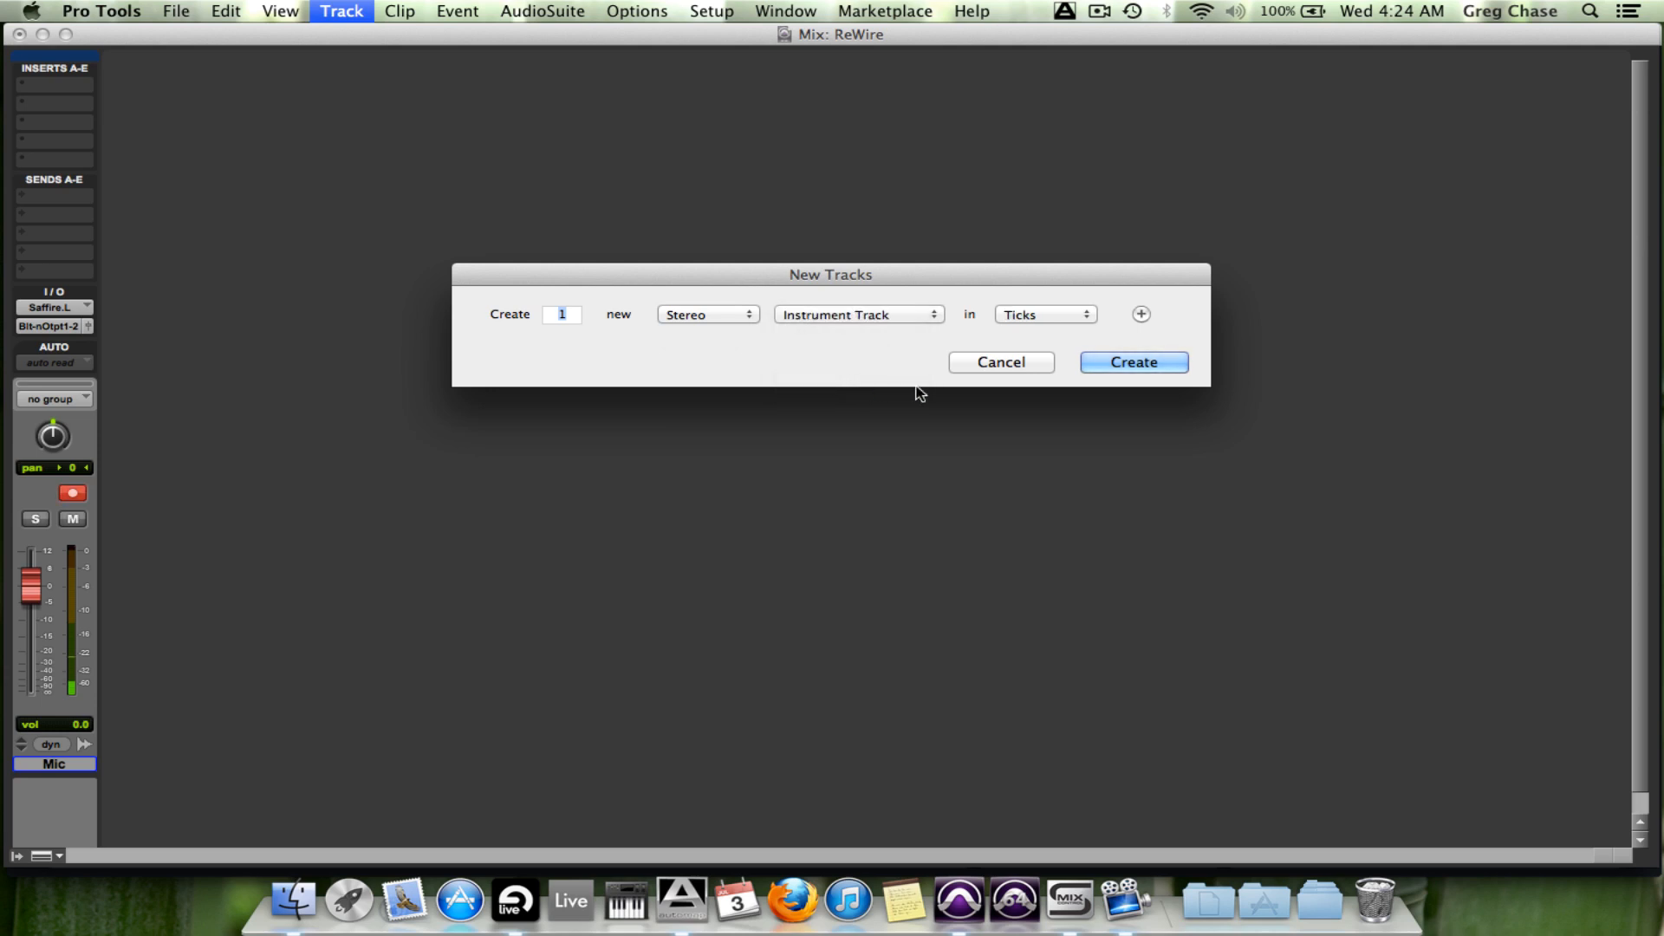
pyautogui.click(1133, 363)
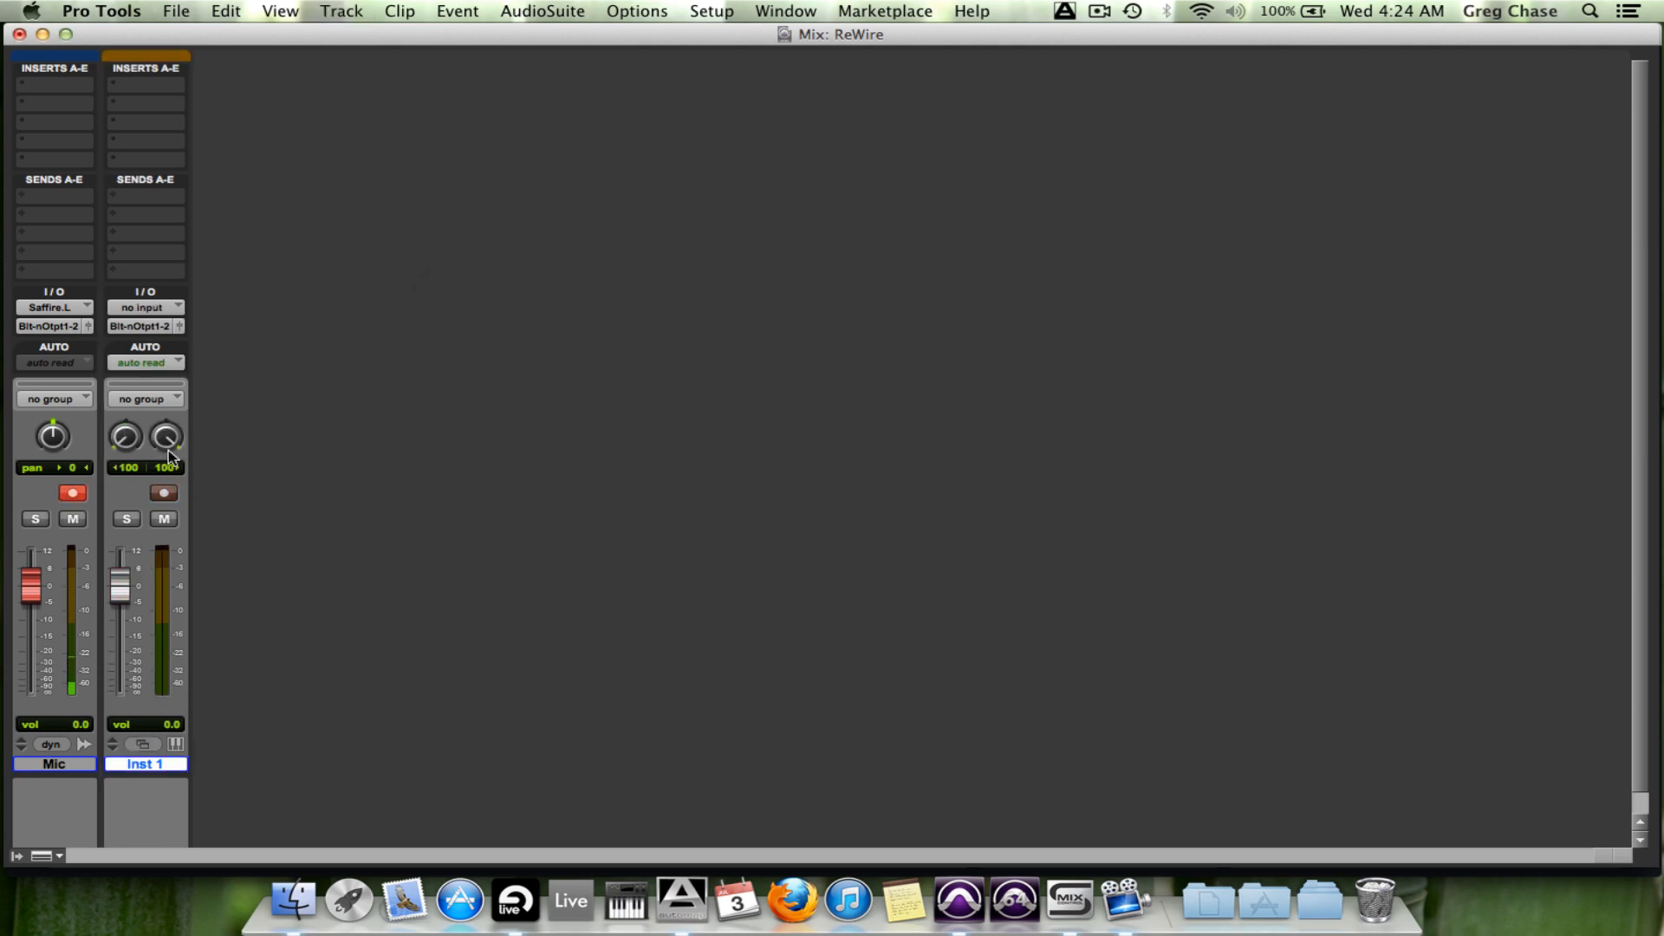
# Step: Rename the new Inst 1 track to 'Sub Bass'
pyautogui.doubleClick(146, 763)
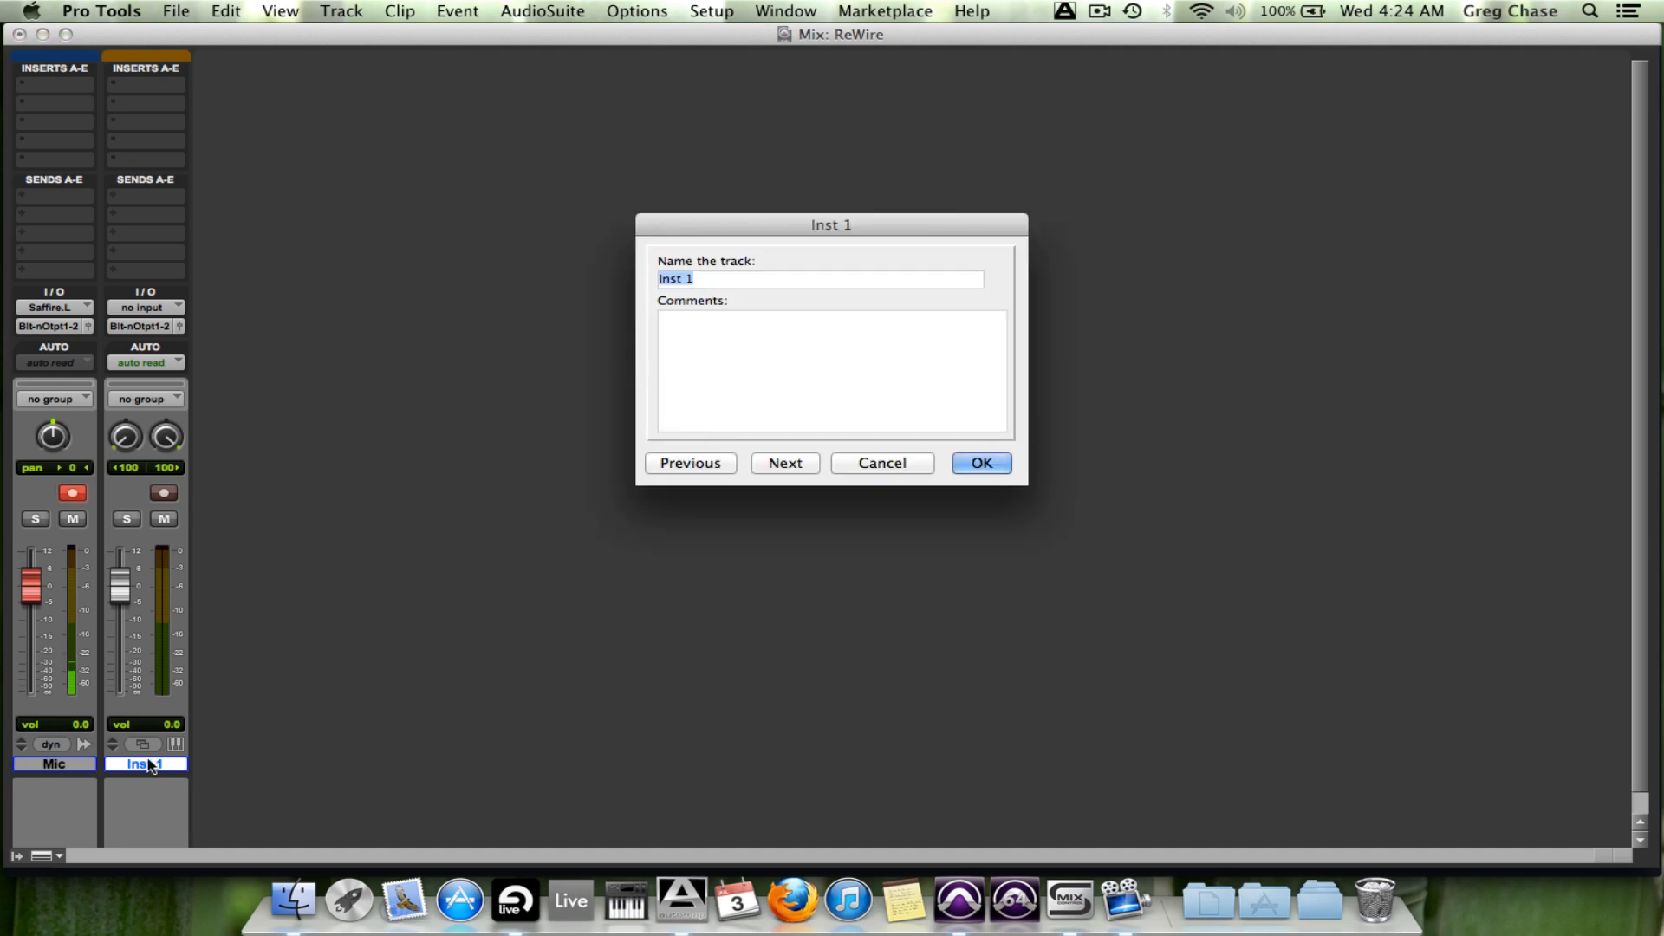
pyautogui.write('SU')
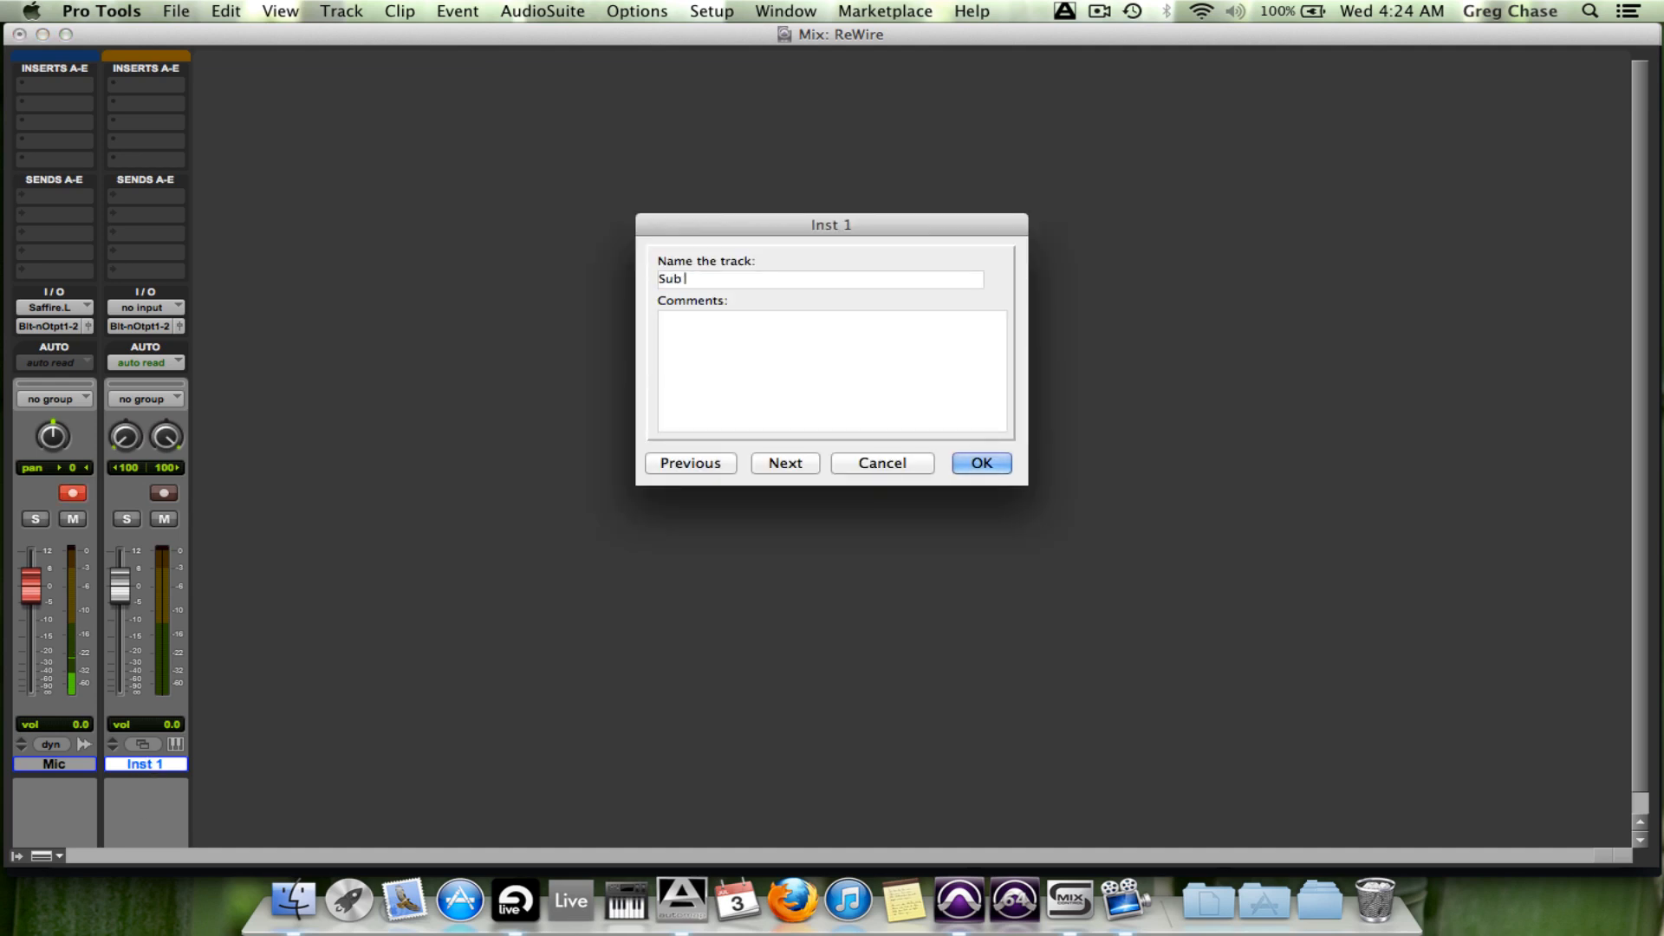
pyautogui.write('Bass')
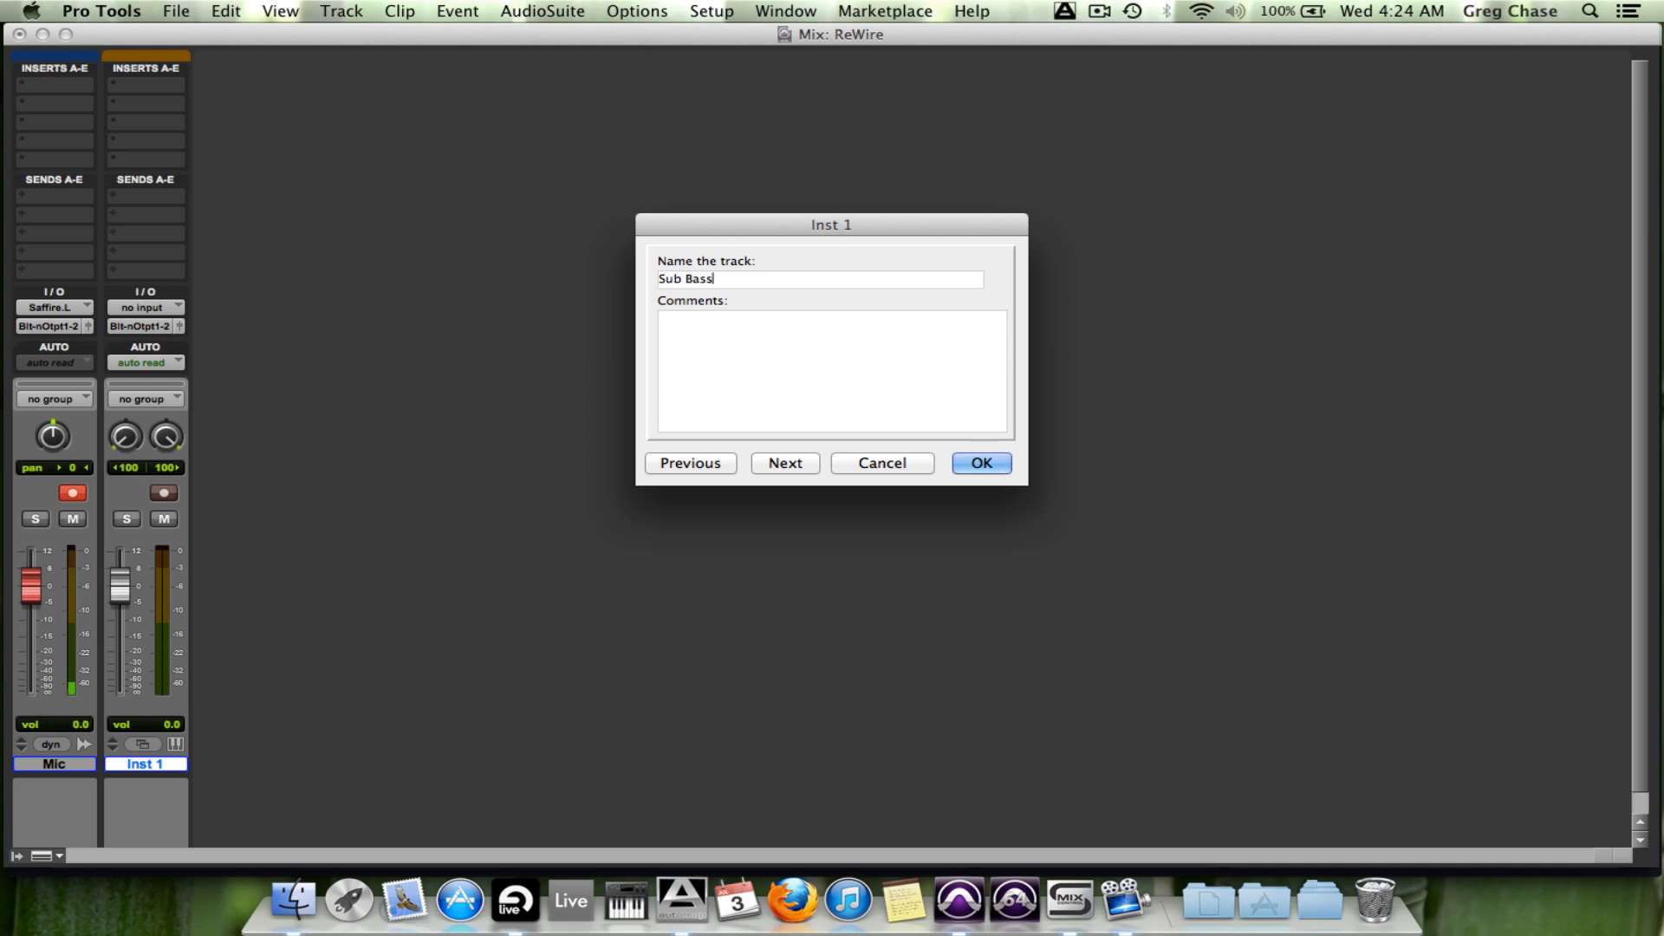
pyautogui.click(981, 463)
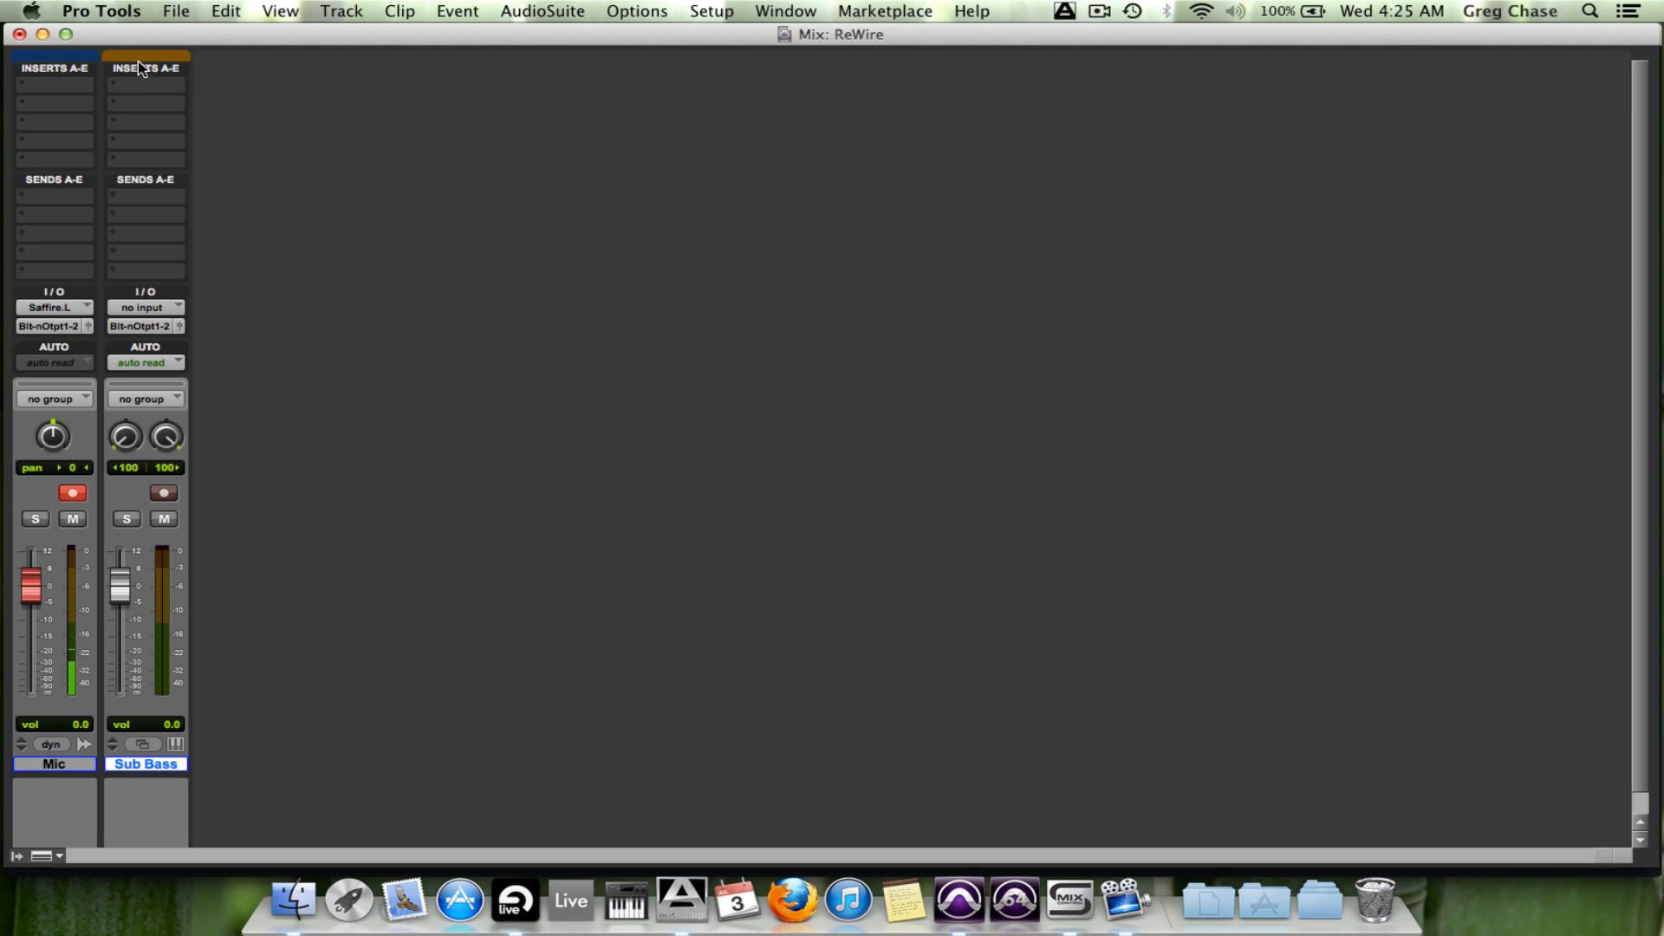
pyautogui.moveTo(156, 112)
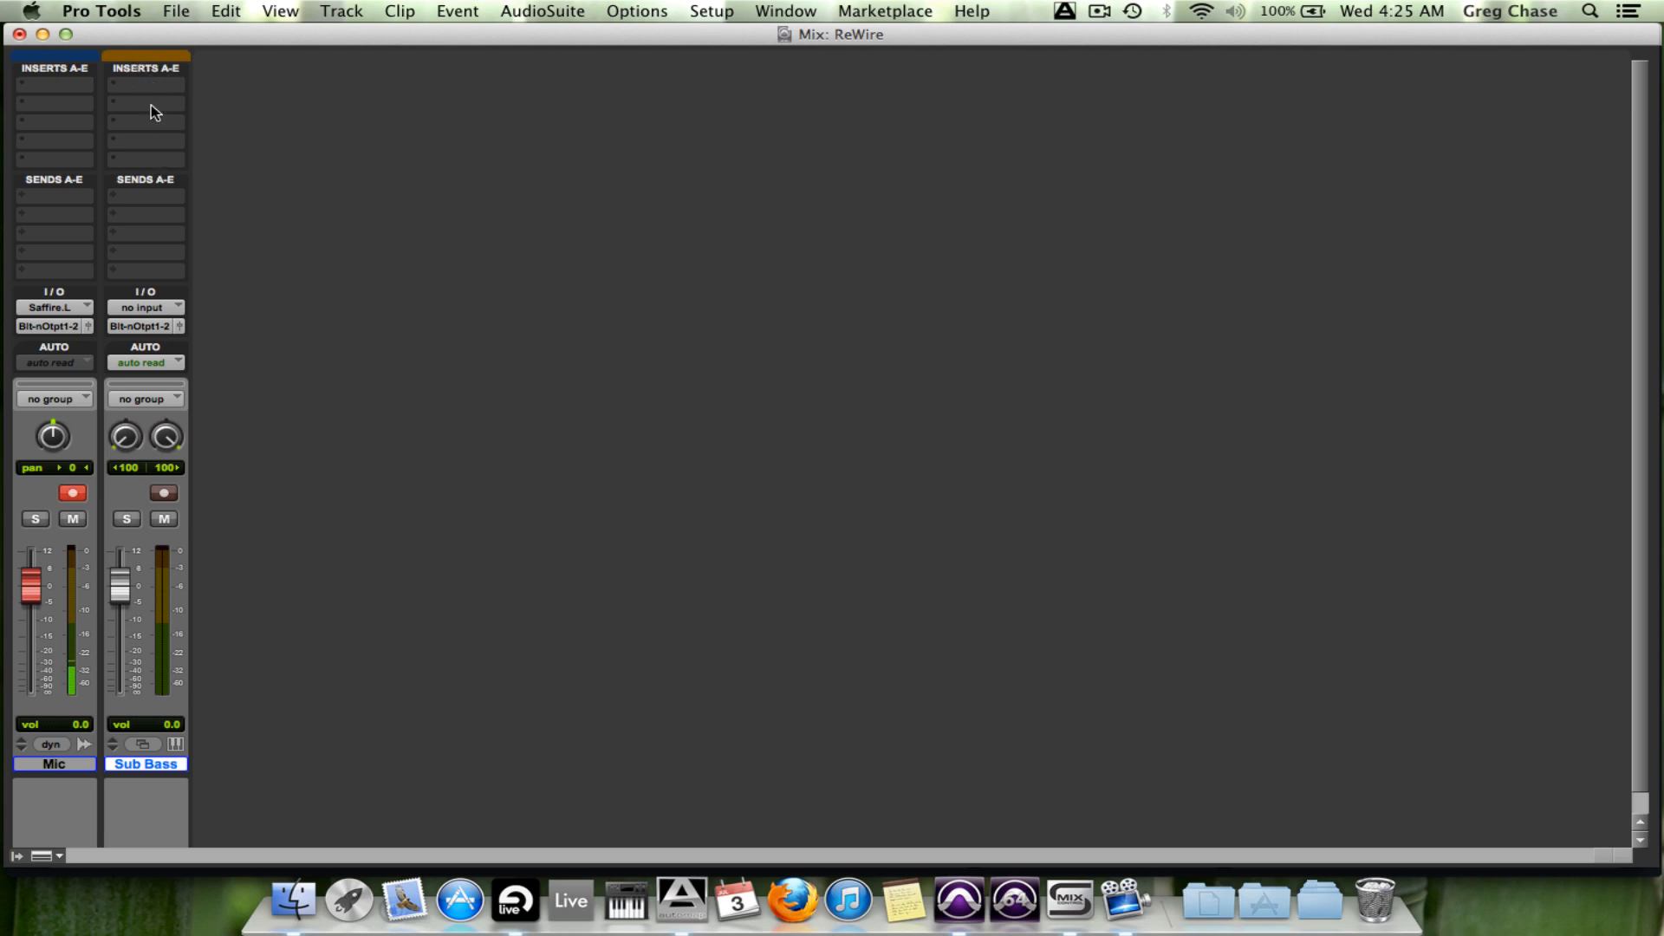
pyautogui.moveTo(154, 90)
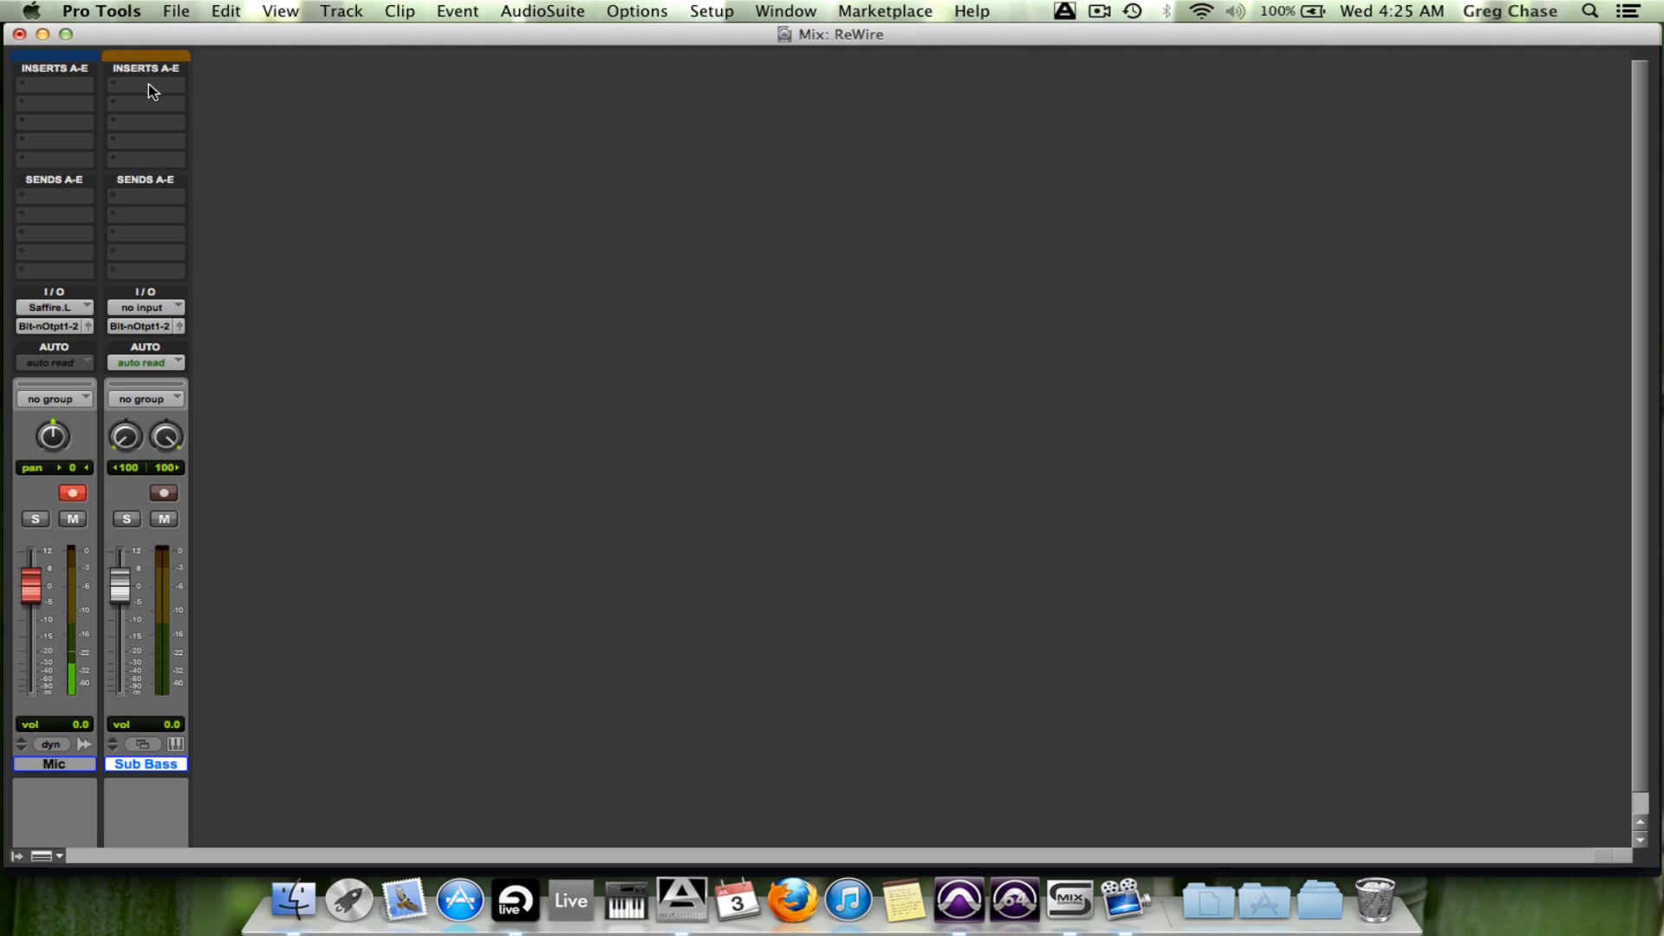
# Step: Insert the Ableton Live ReWire plug-in on Sub Bass with Mix L - Mix R as its output
pyautogui.click(122, 83)
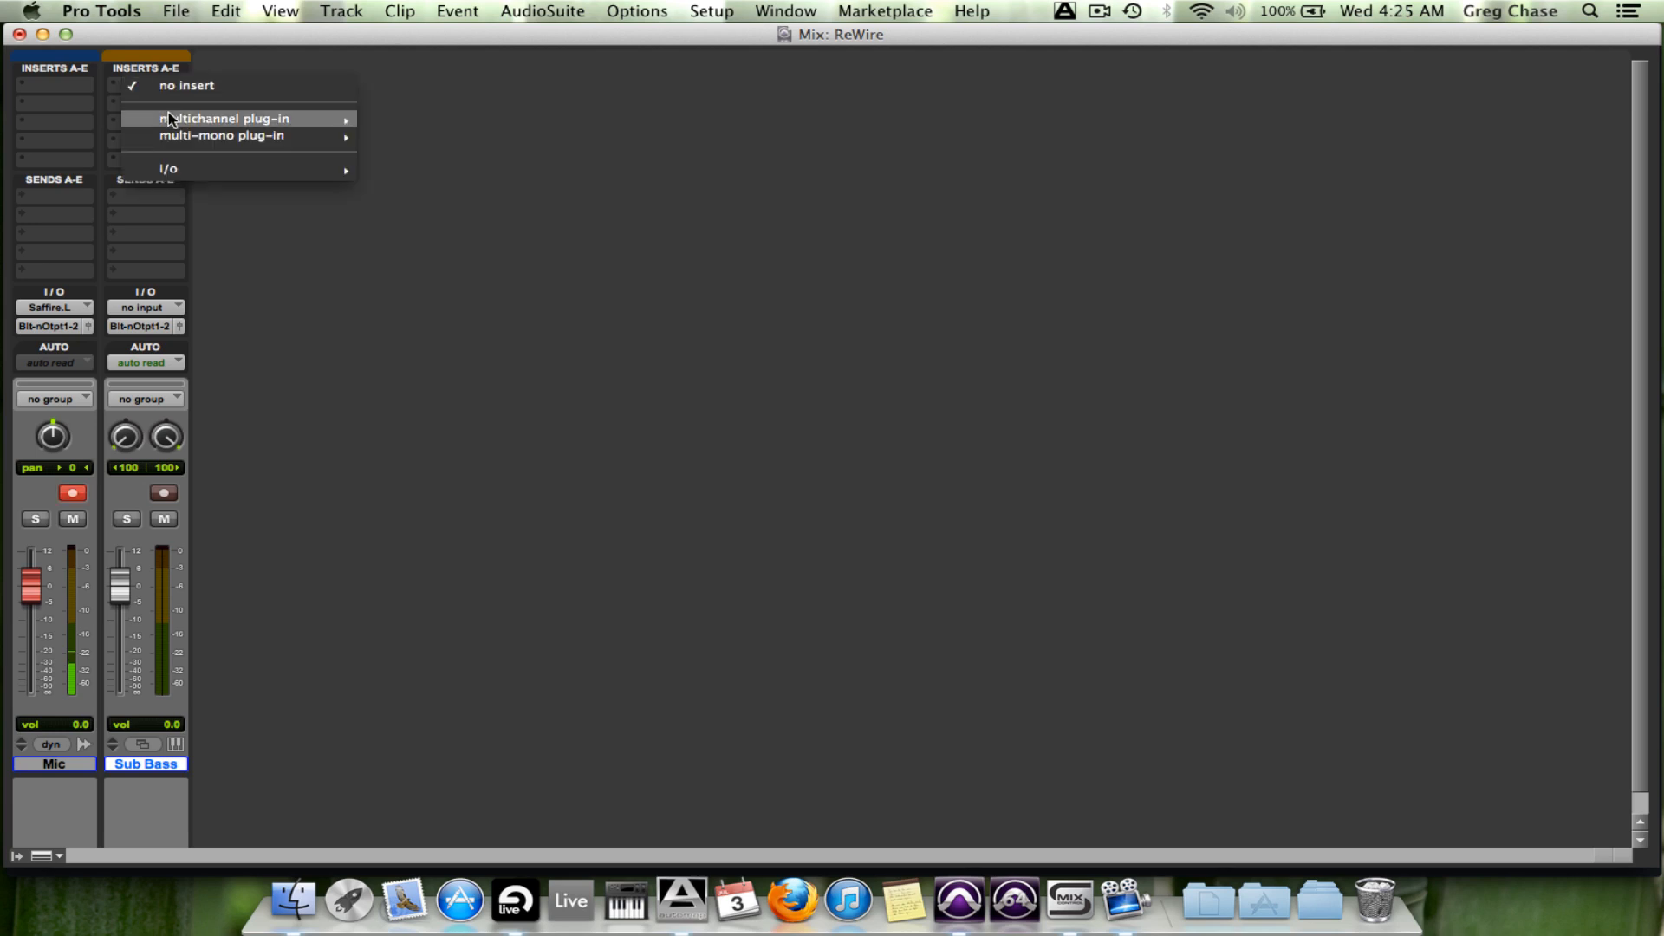
pyautogui.moveTo(197, 118)
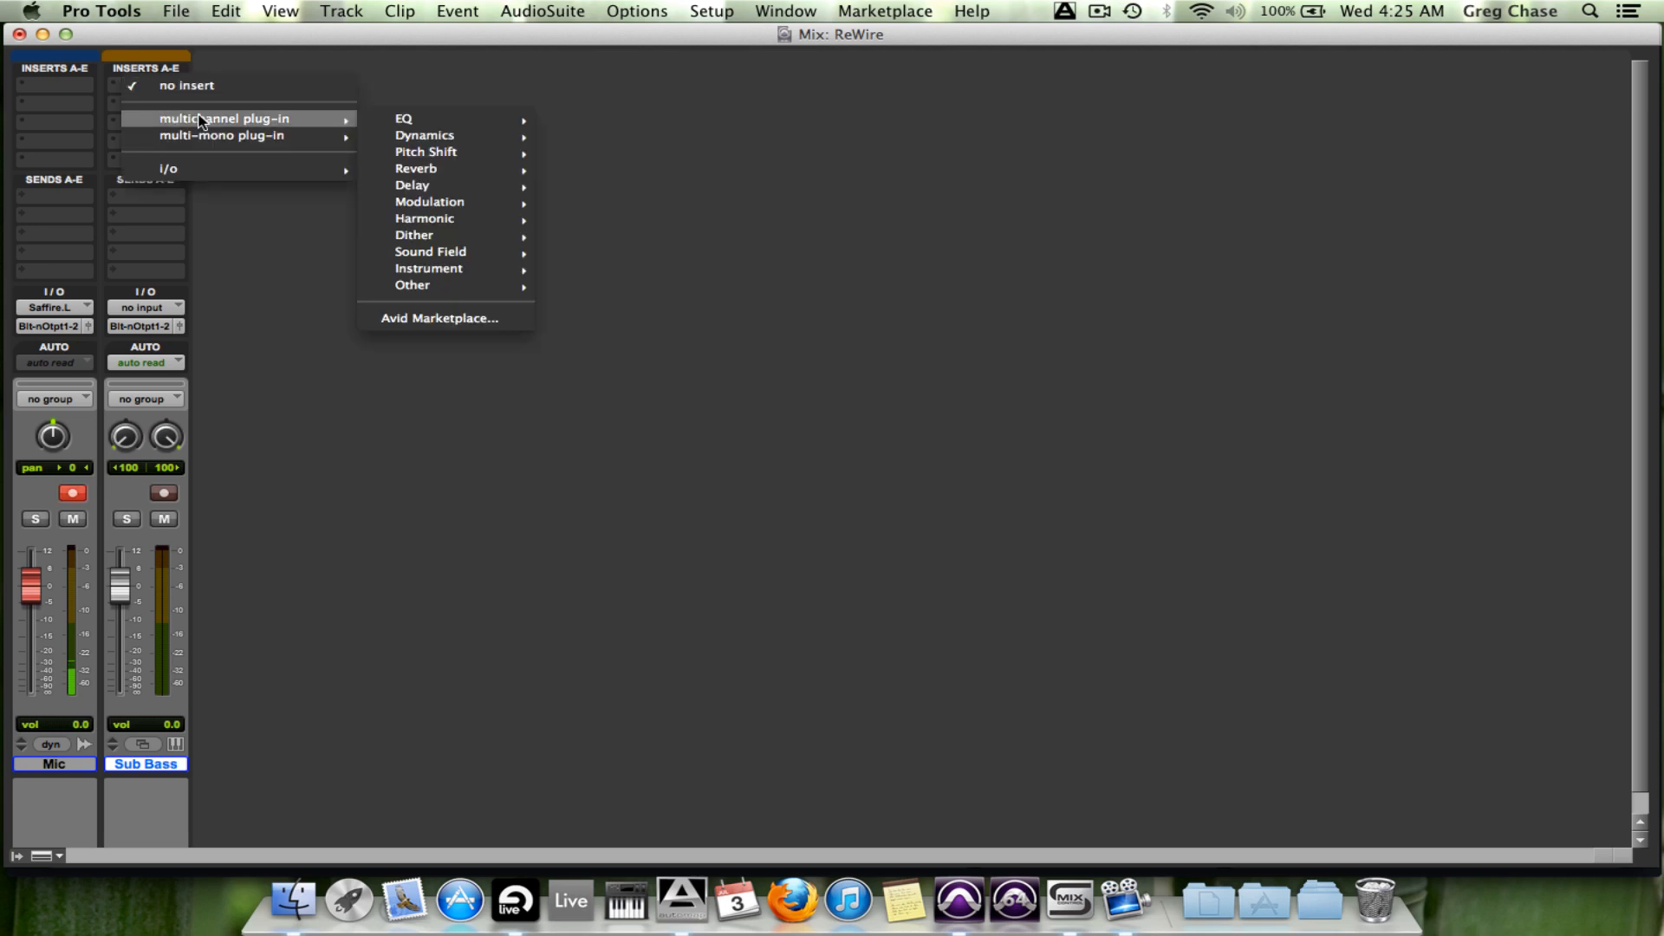
pyautogui.moveTo(435, 274)
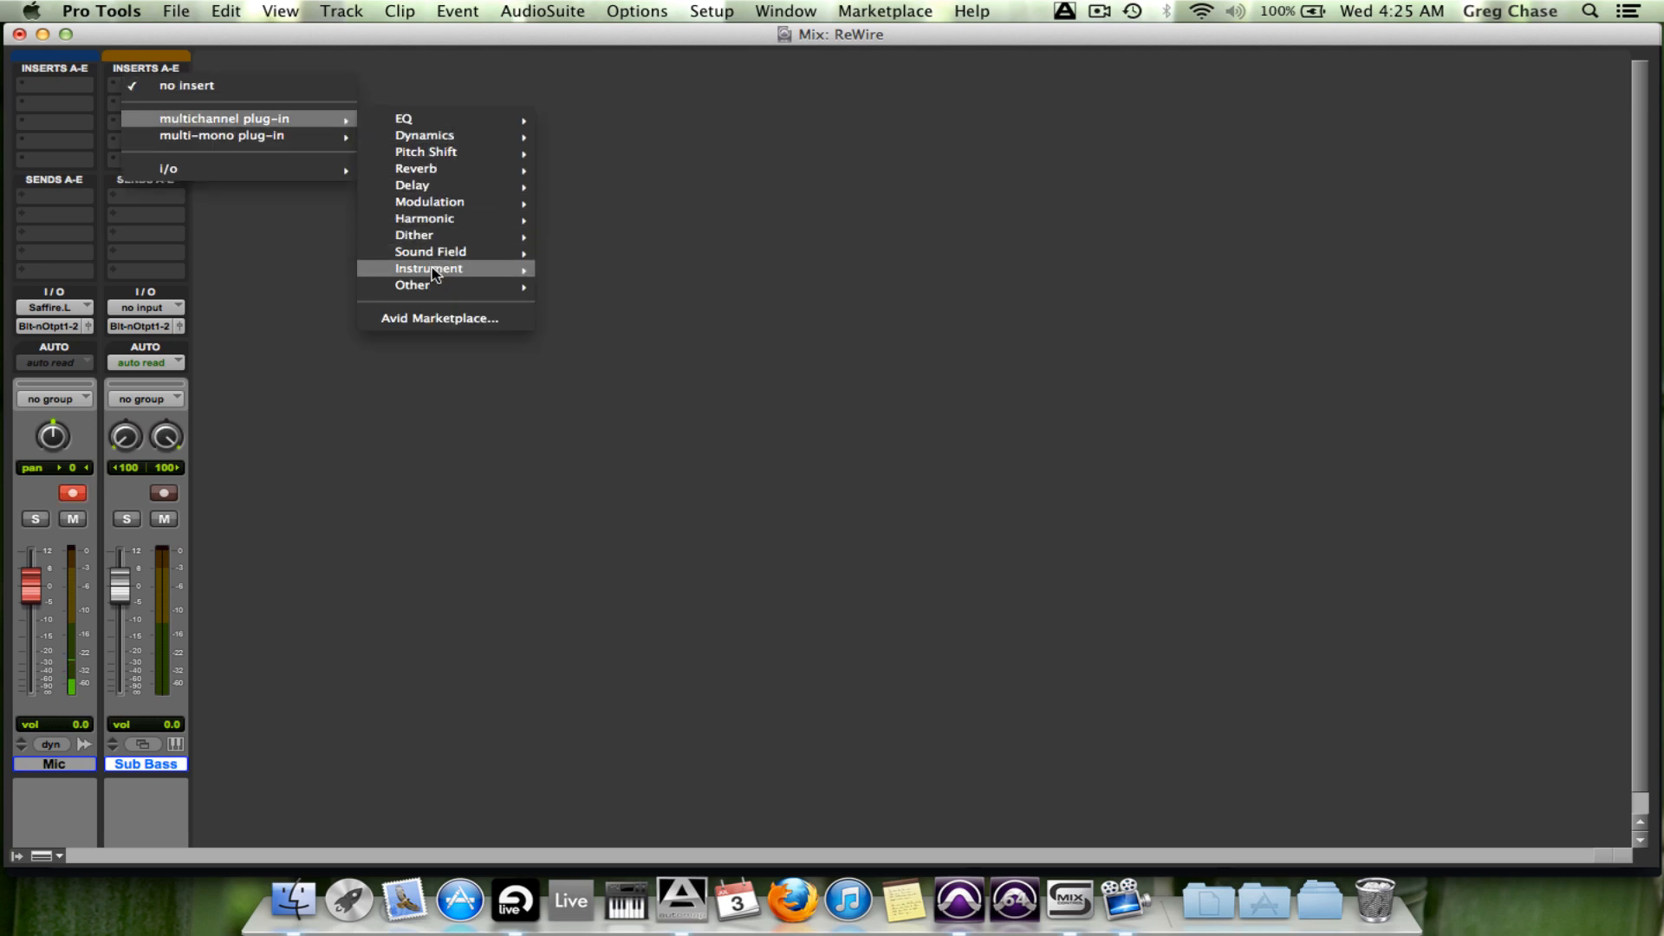
pyautogui.moveTo(442, 268)
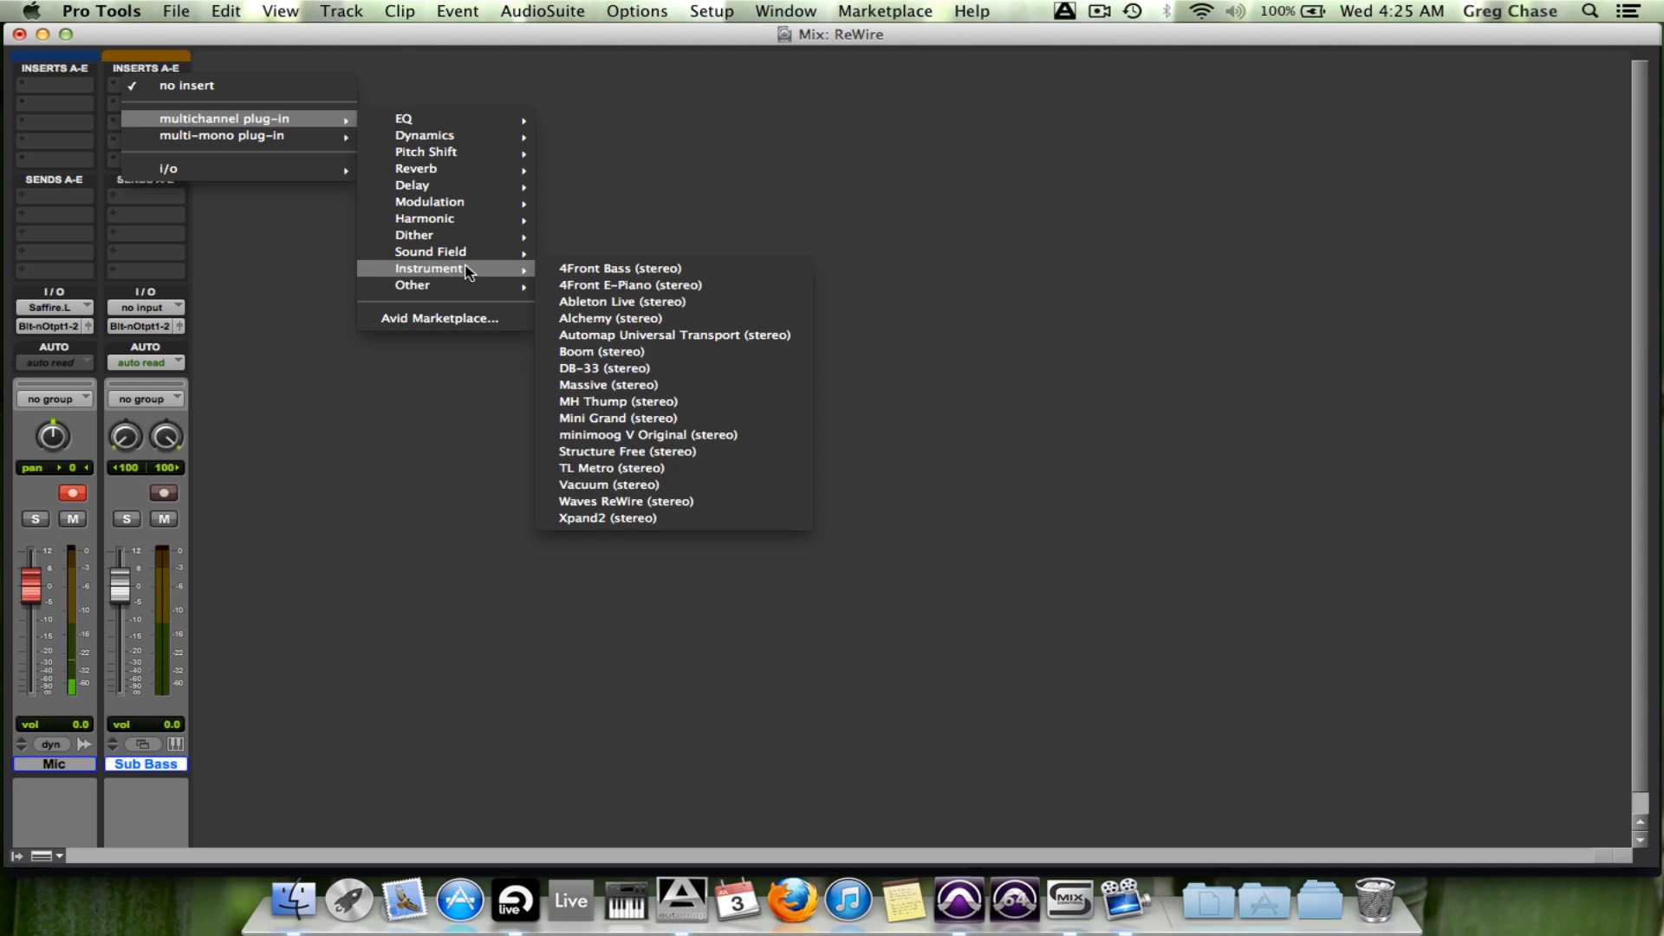
pyautogui.moveTo(596, 317)
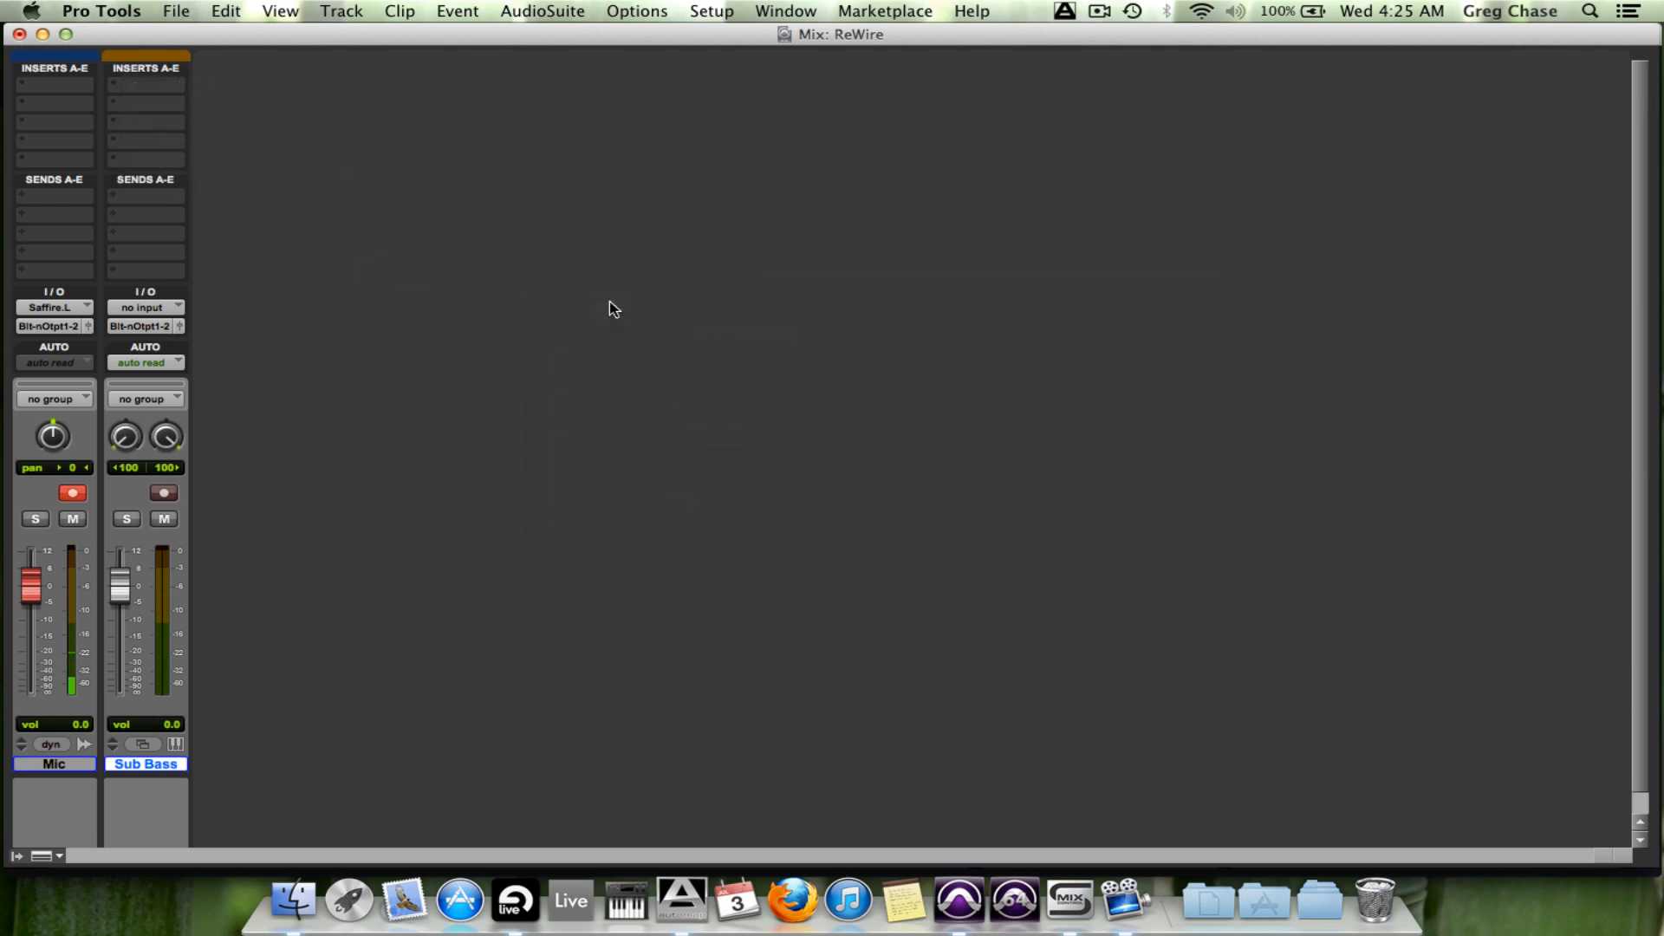
pyautogui.click(146, 83)
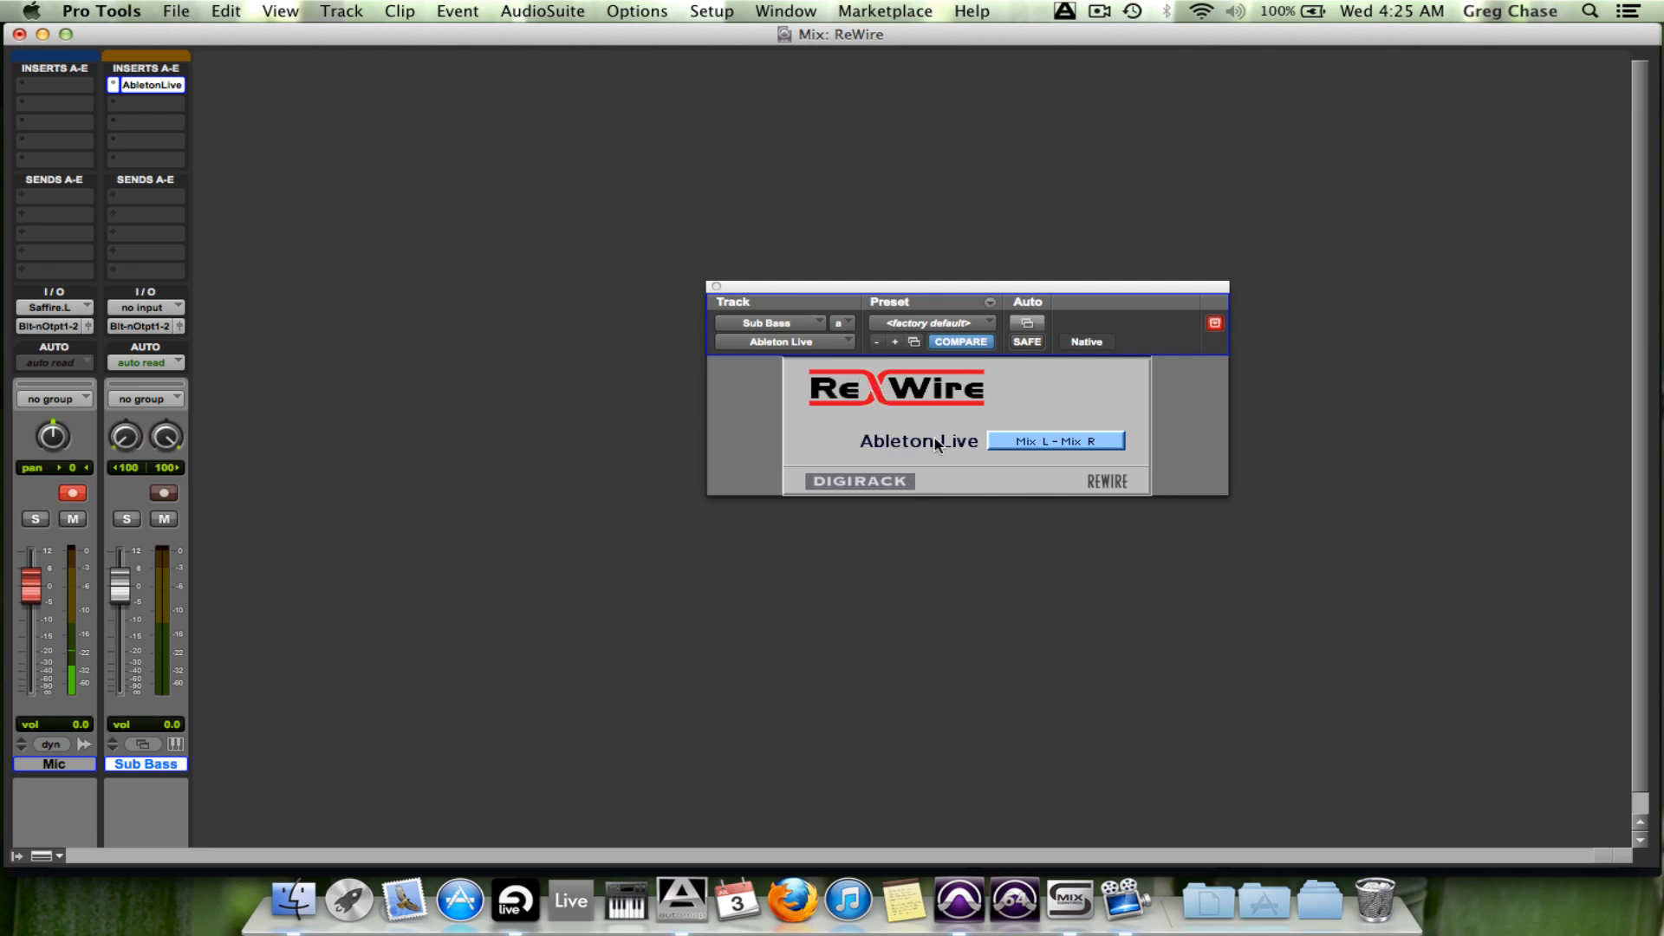
pyautogui.click(1056, 440)
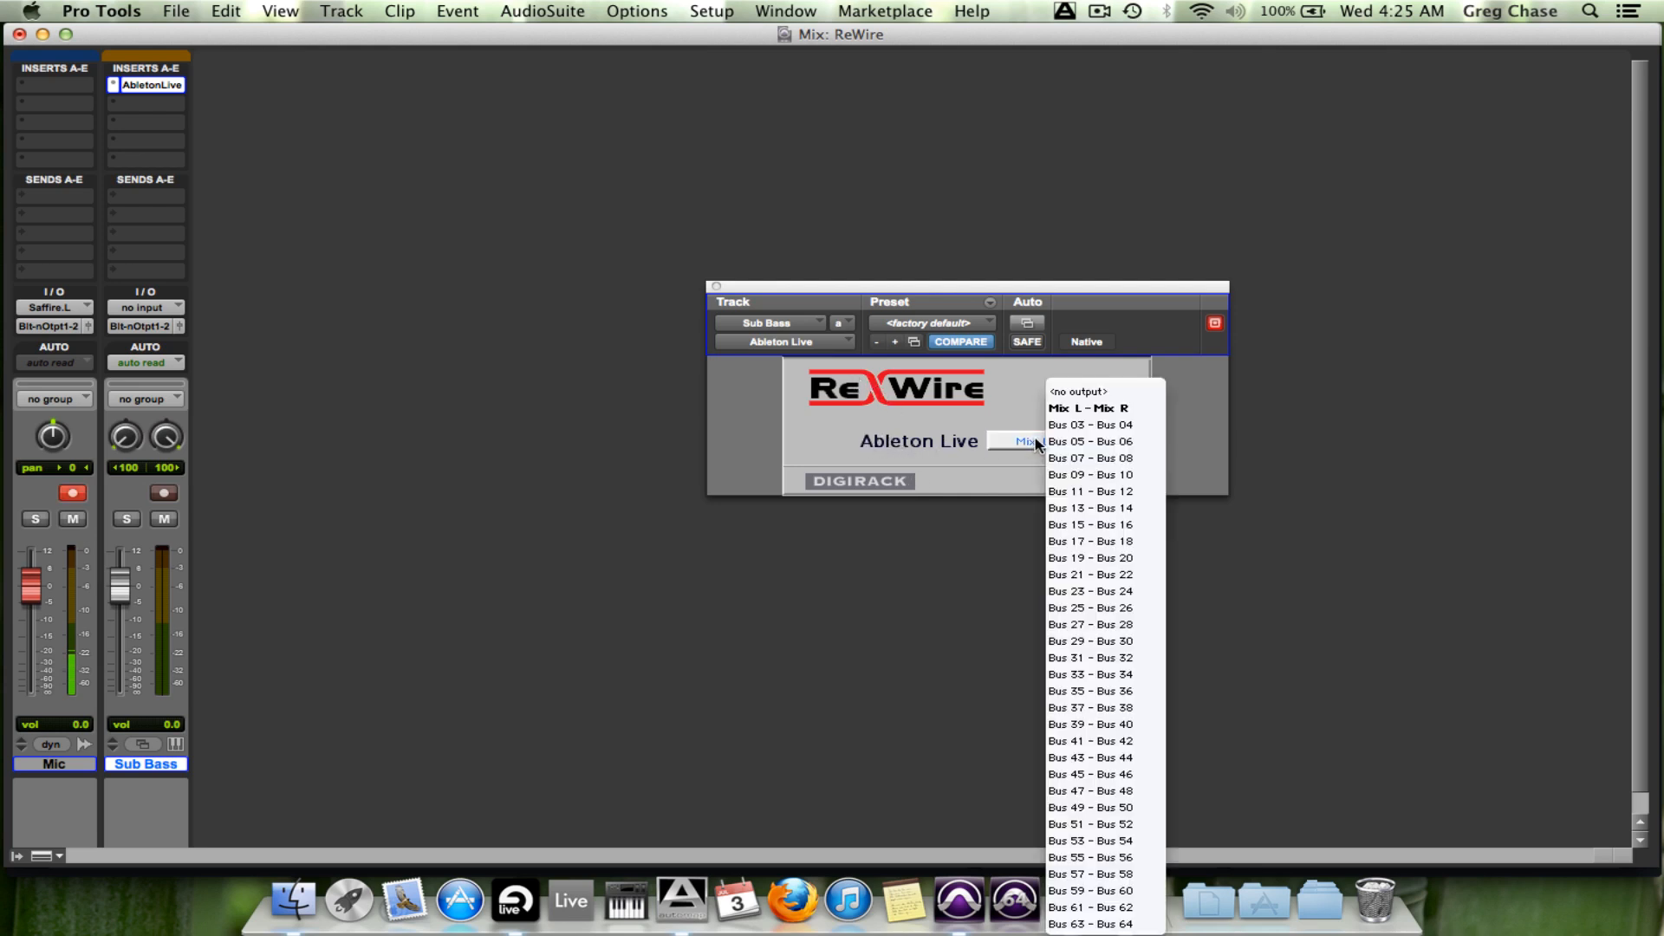
pyautogui.moveTo(1106, 458)
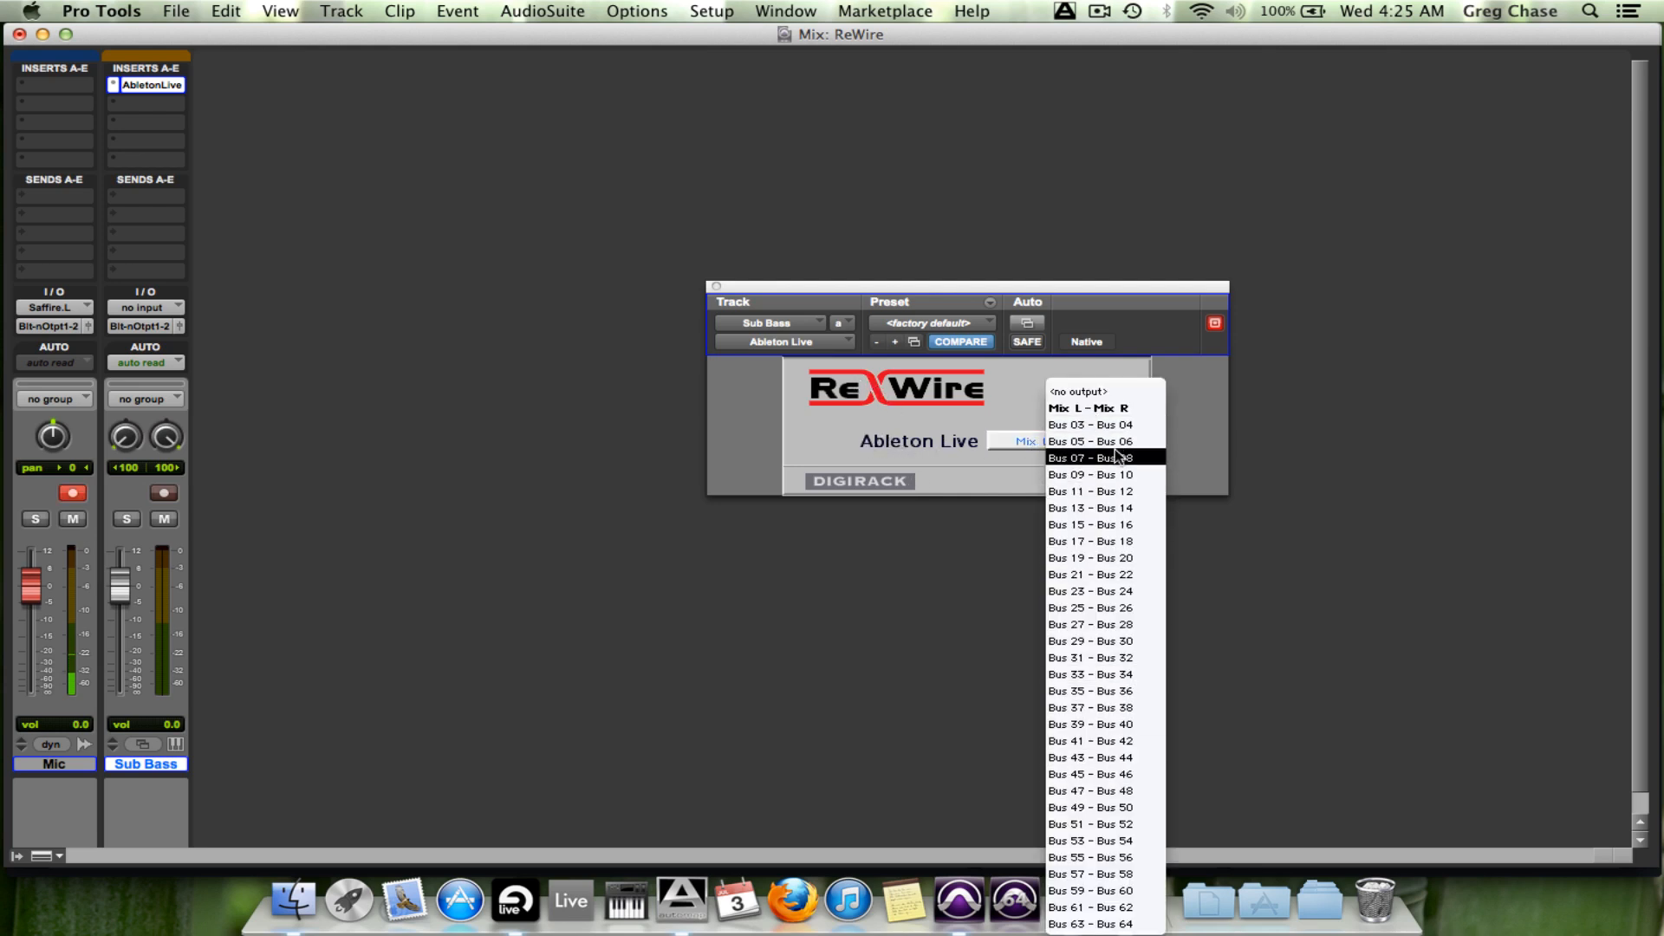
pyautogui.moveTo(1085, 410)
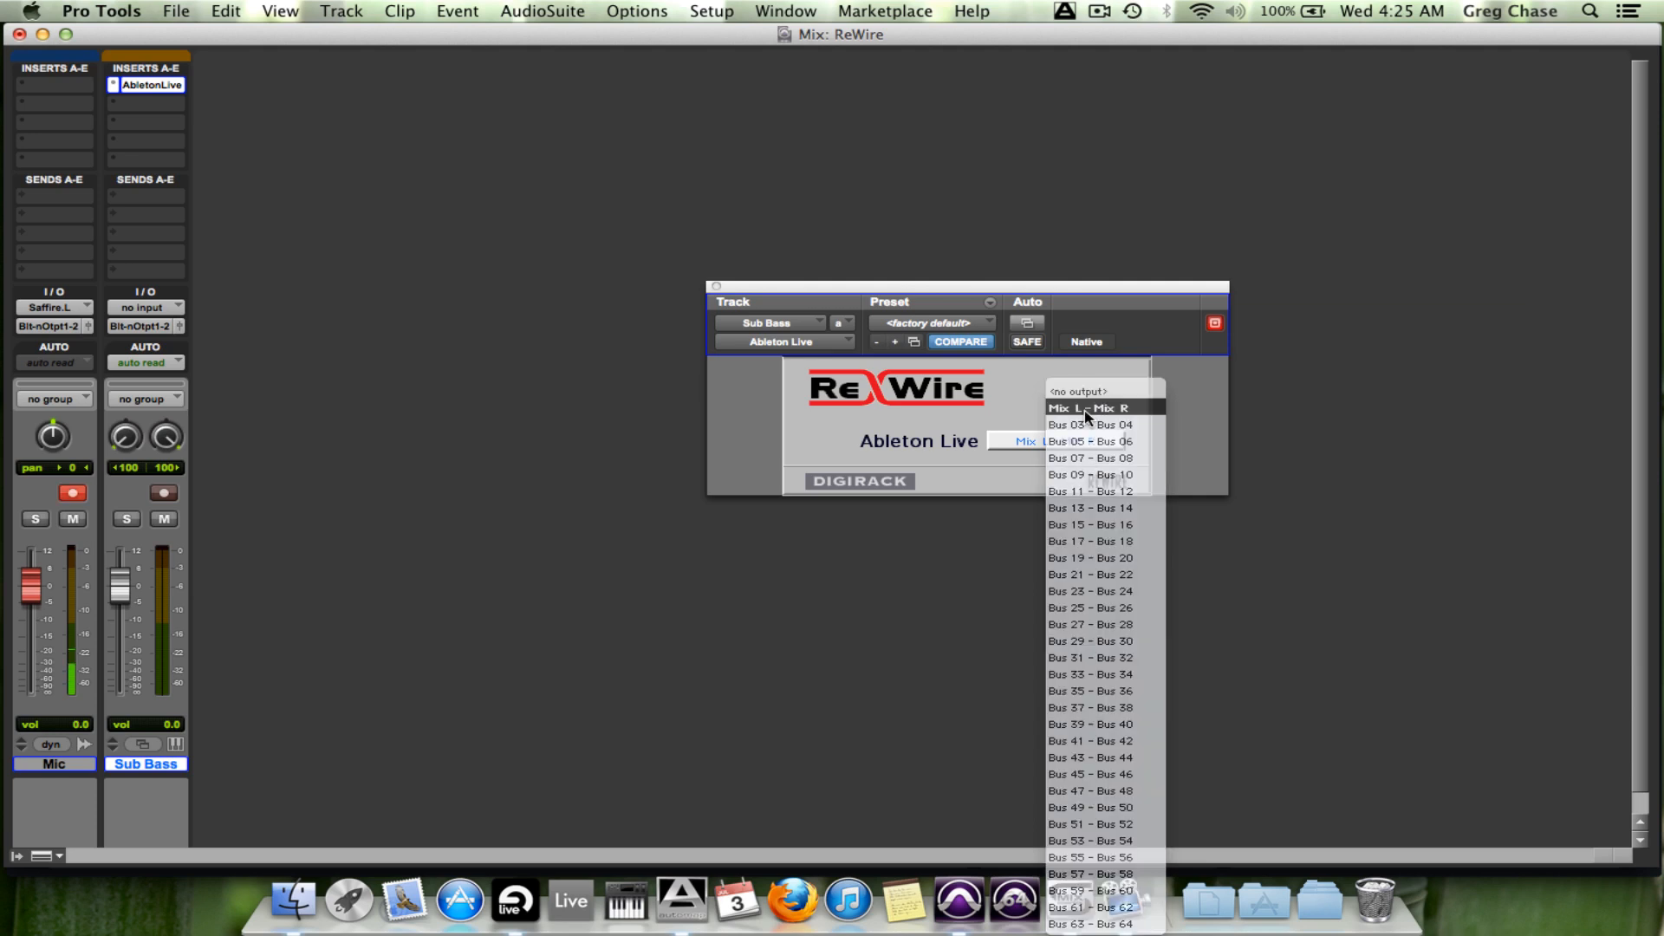
pyautogui.click(1088, 407)
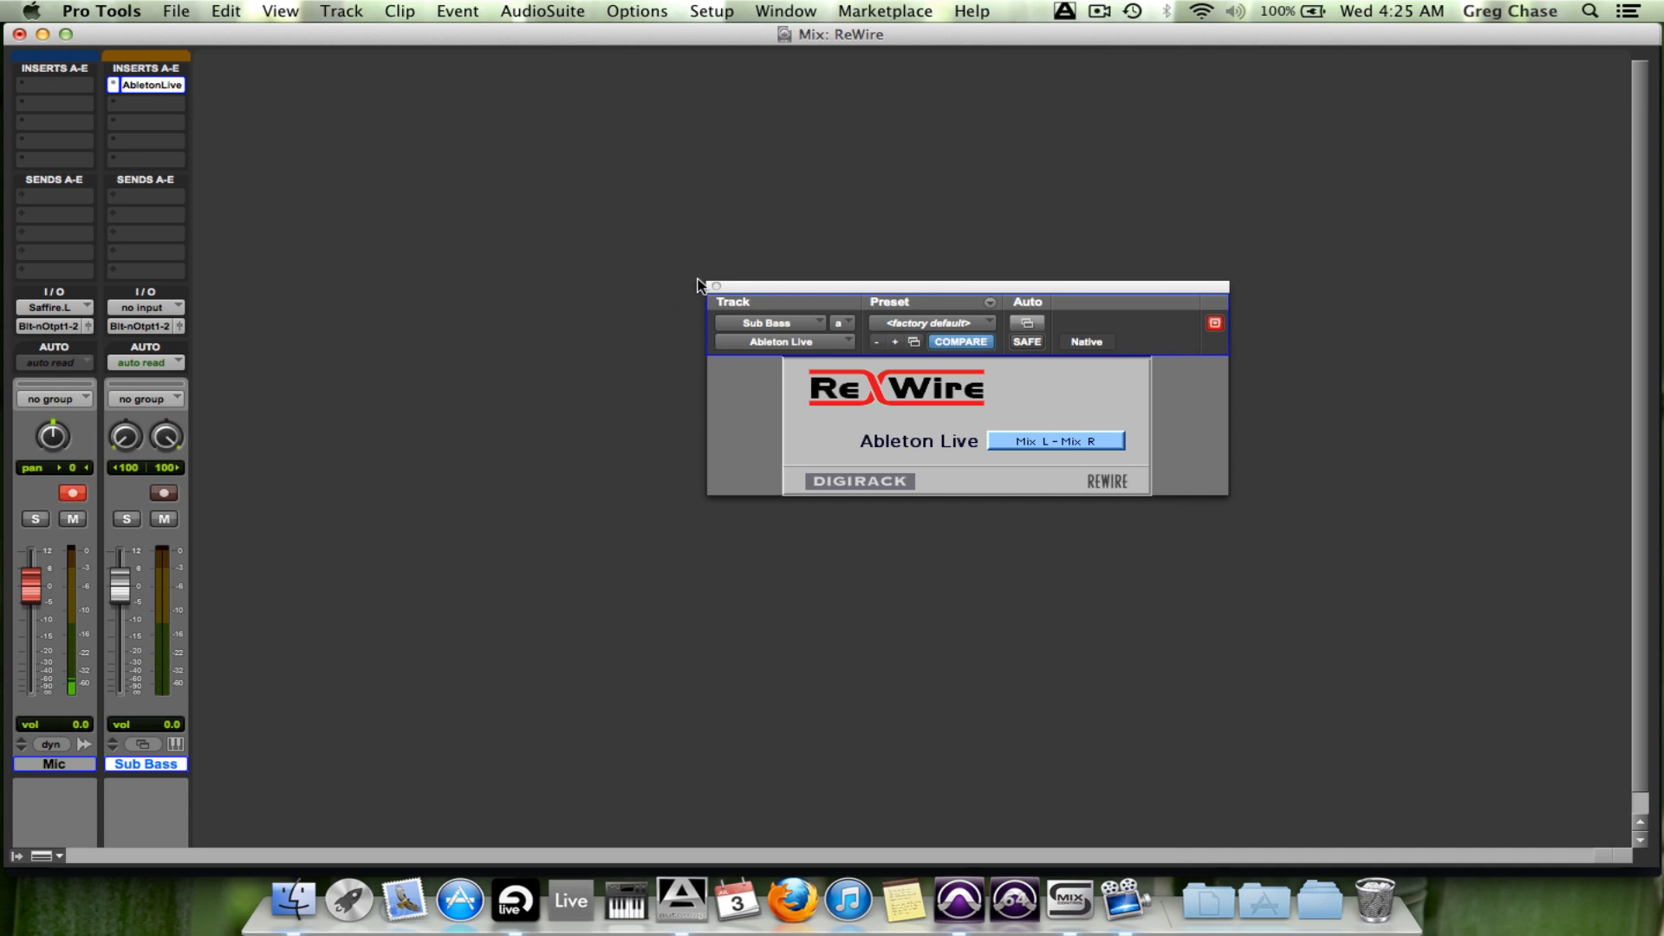
pyautogui.click(1213, 322)
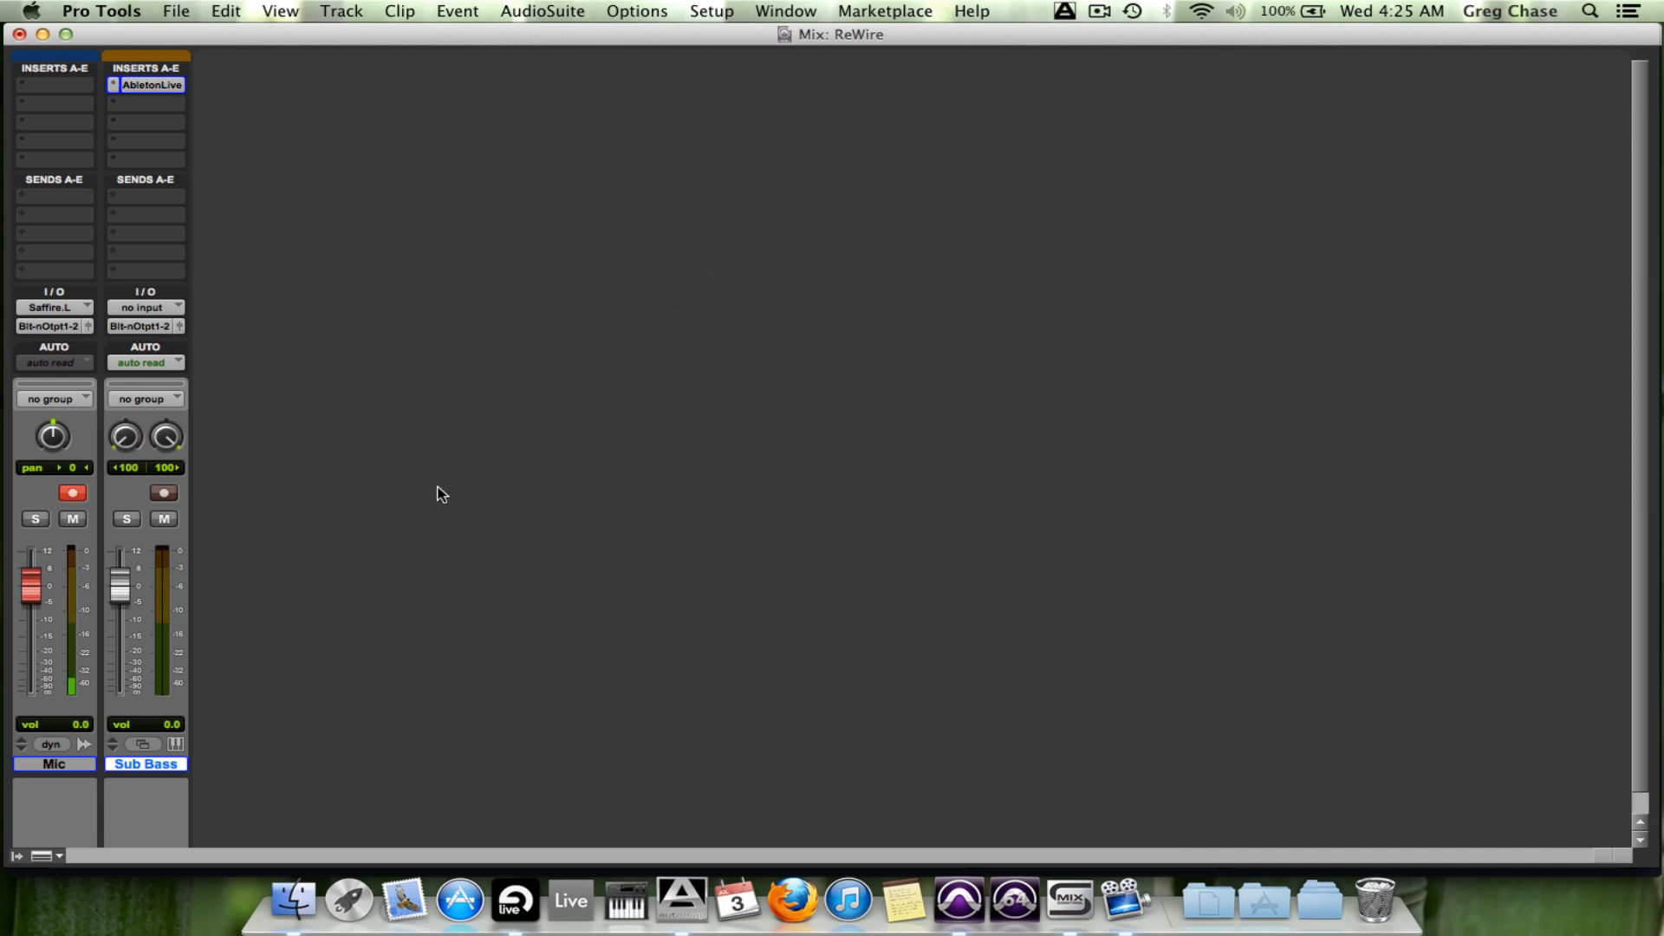
pyautogui.moveTo(341, 468)
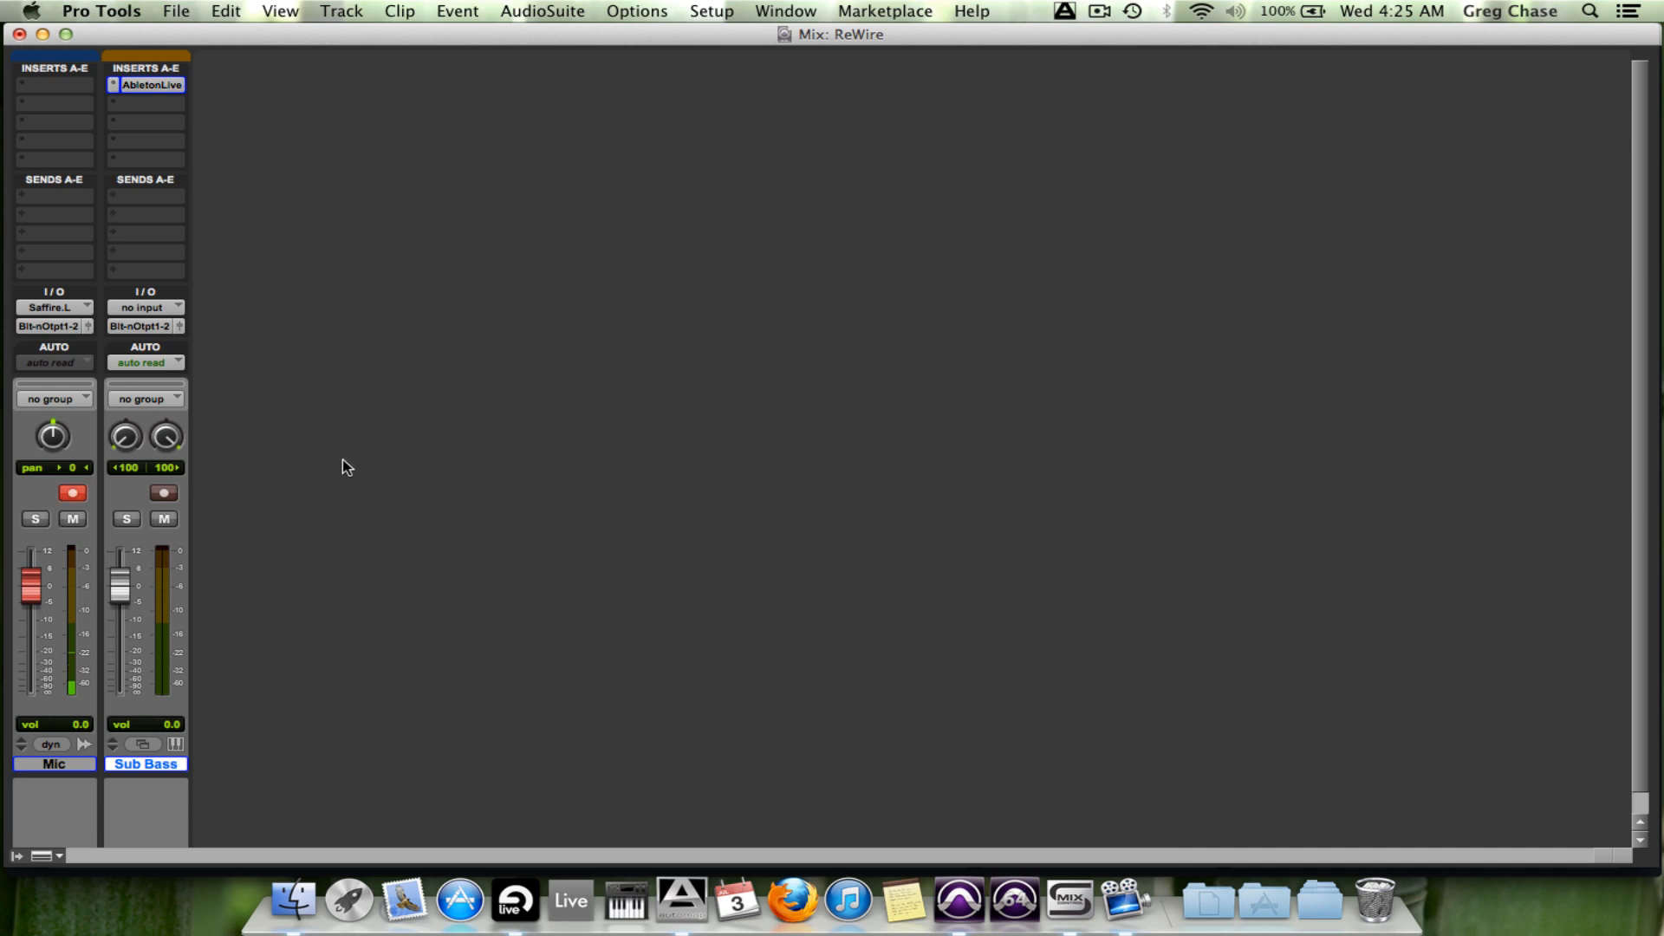
pyautogui.moveTo(347, 178)
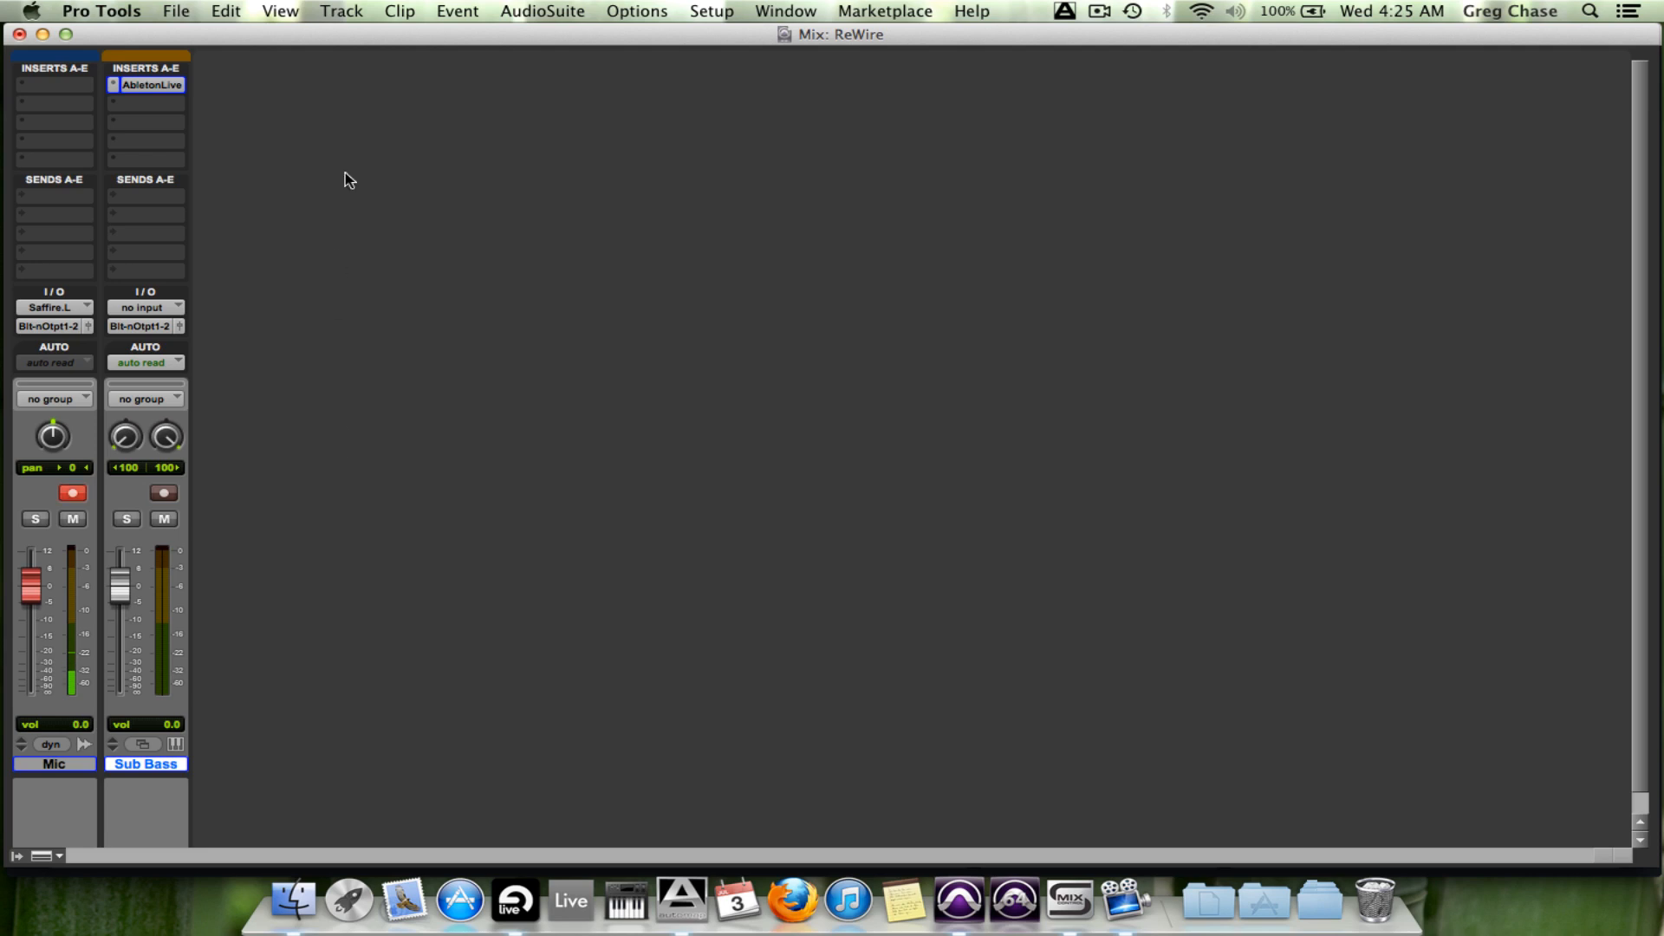
# Step: Create a stereo audio track and route a Sub Bass send to Bus 9-10
pyautogui.click(339, 10)
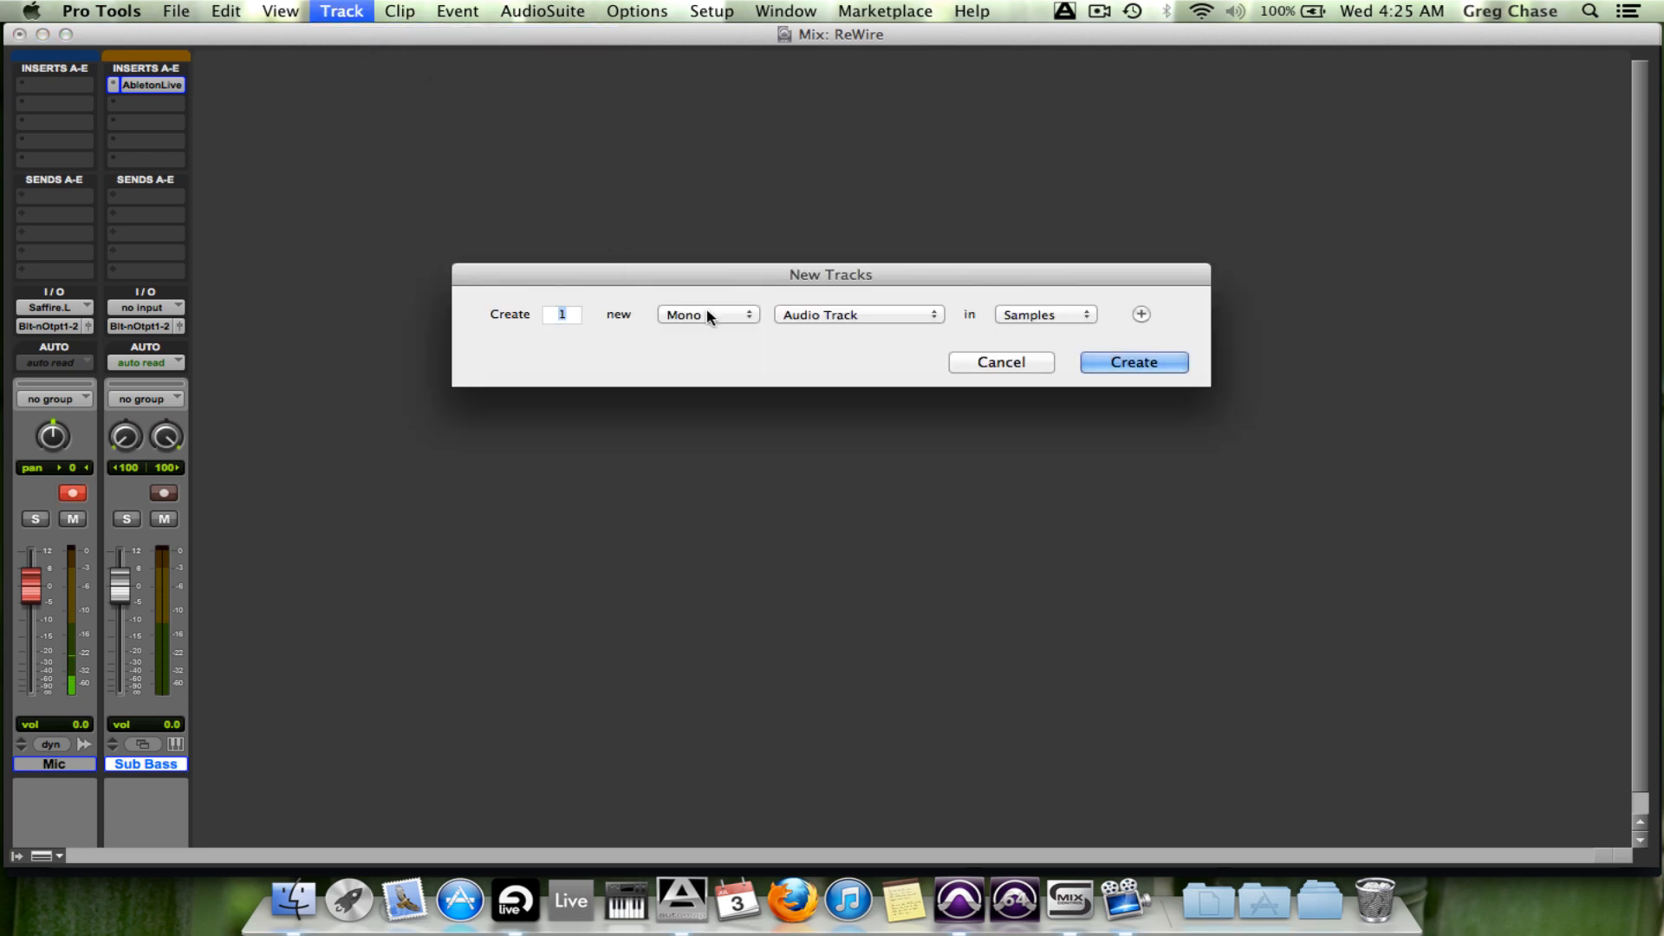
pyautogui.click(708, 314)
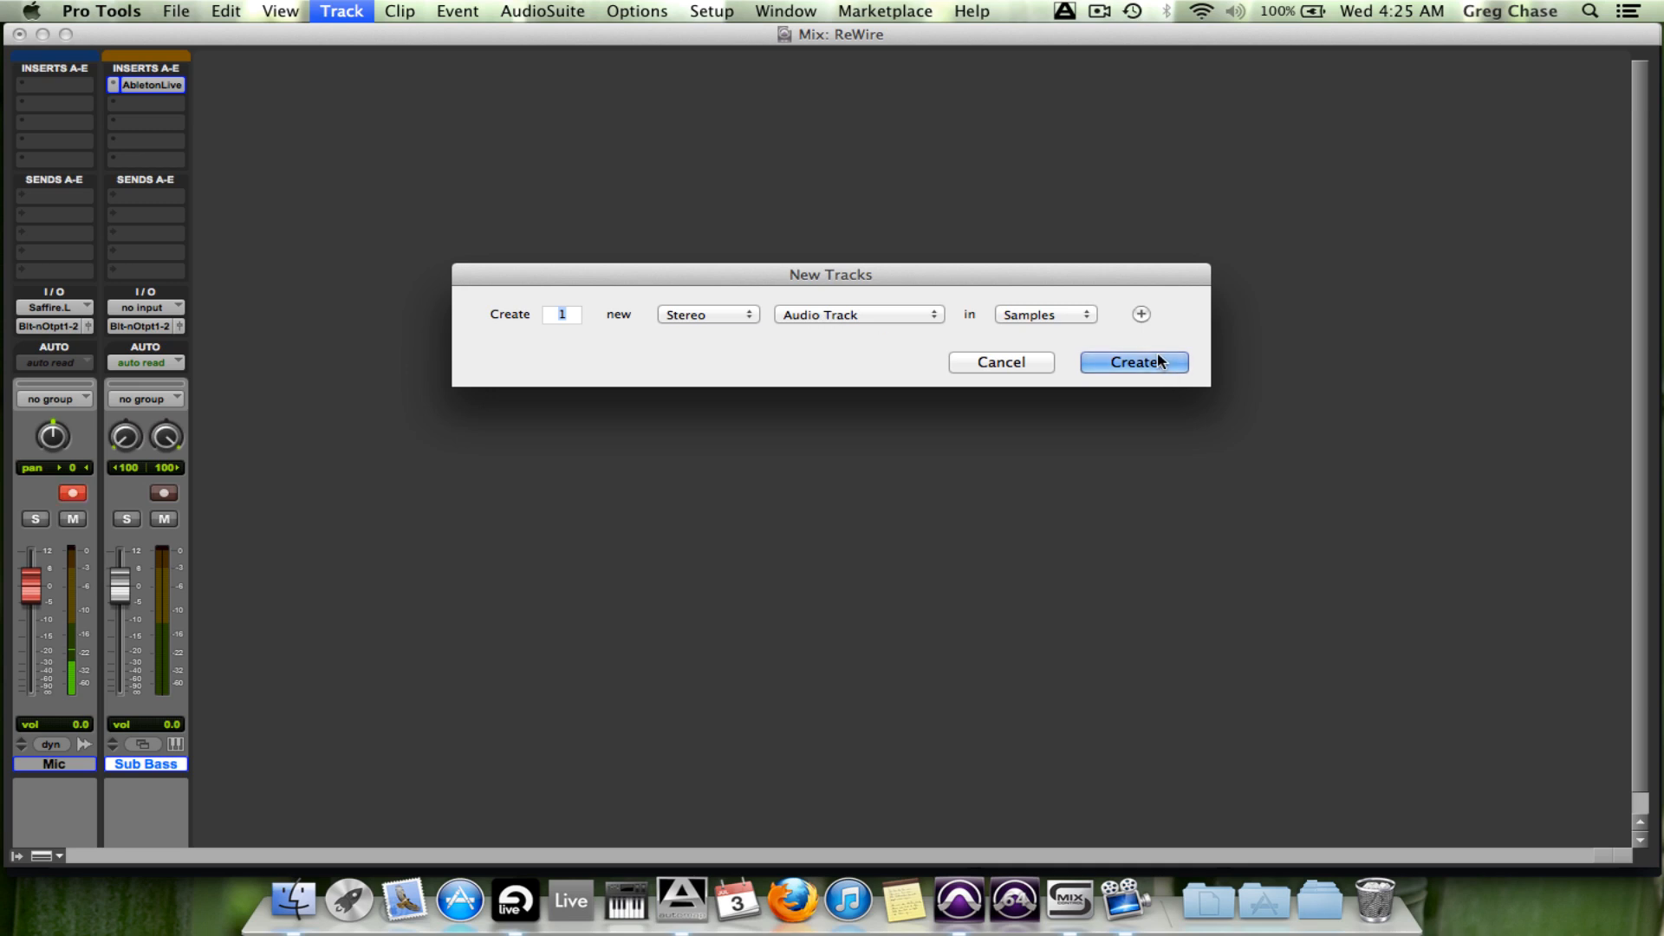
pyautogui.click(1133, 363)
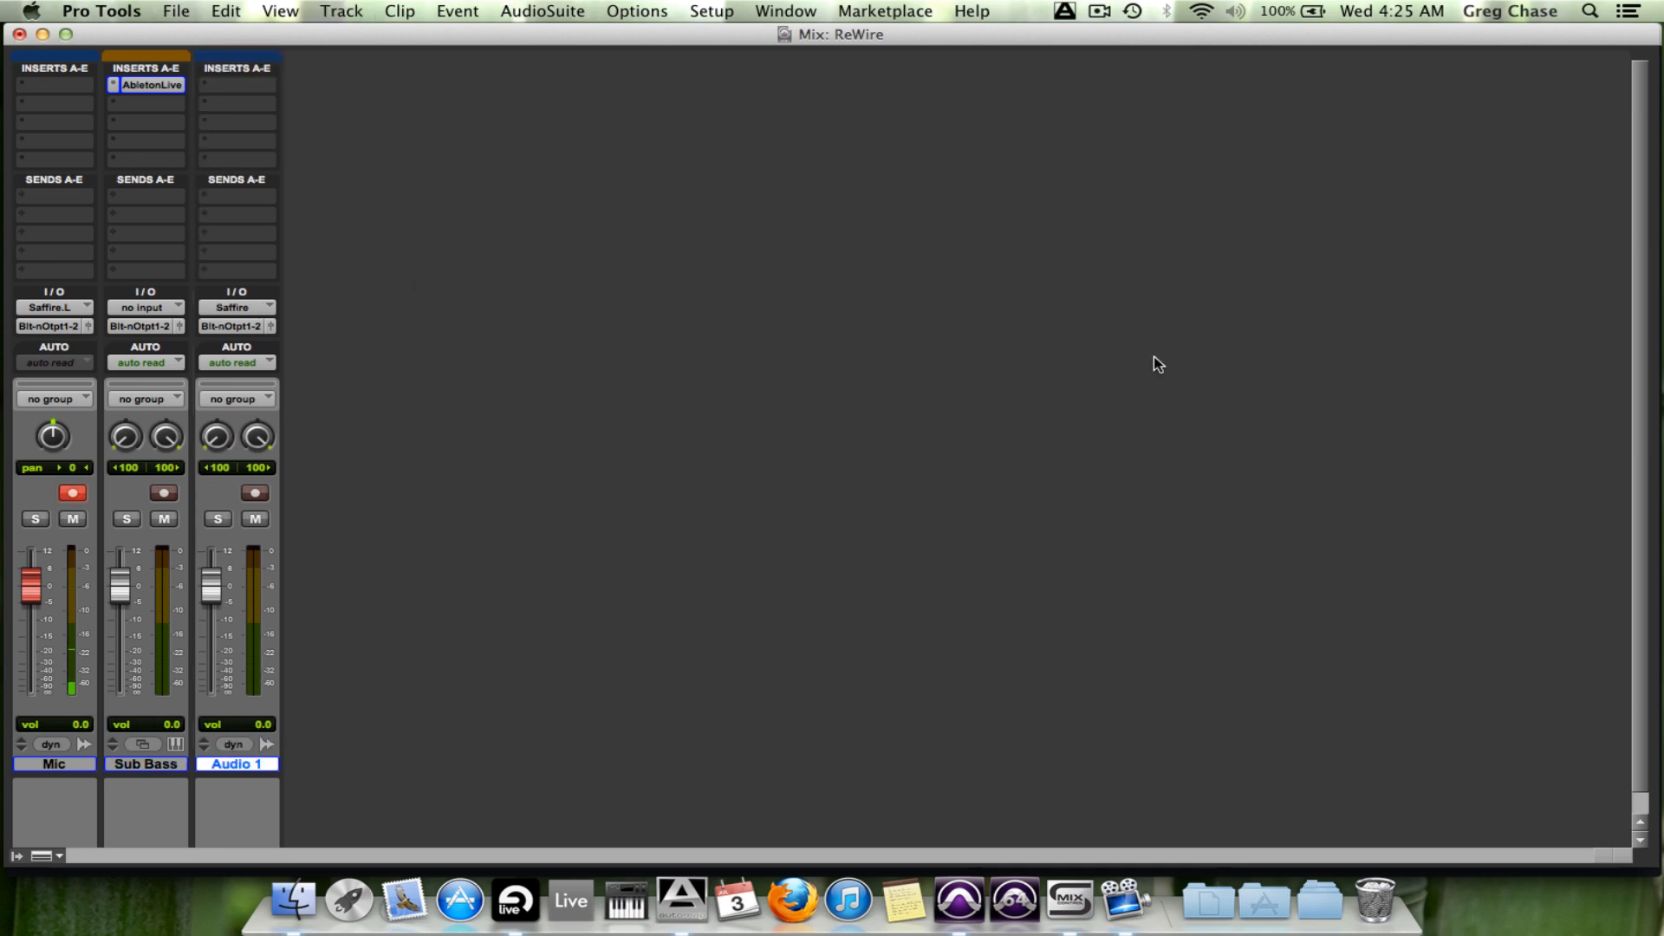
pyautogui.moveTo(191, 258)
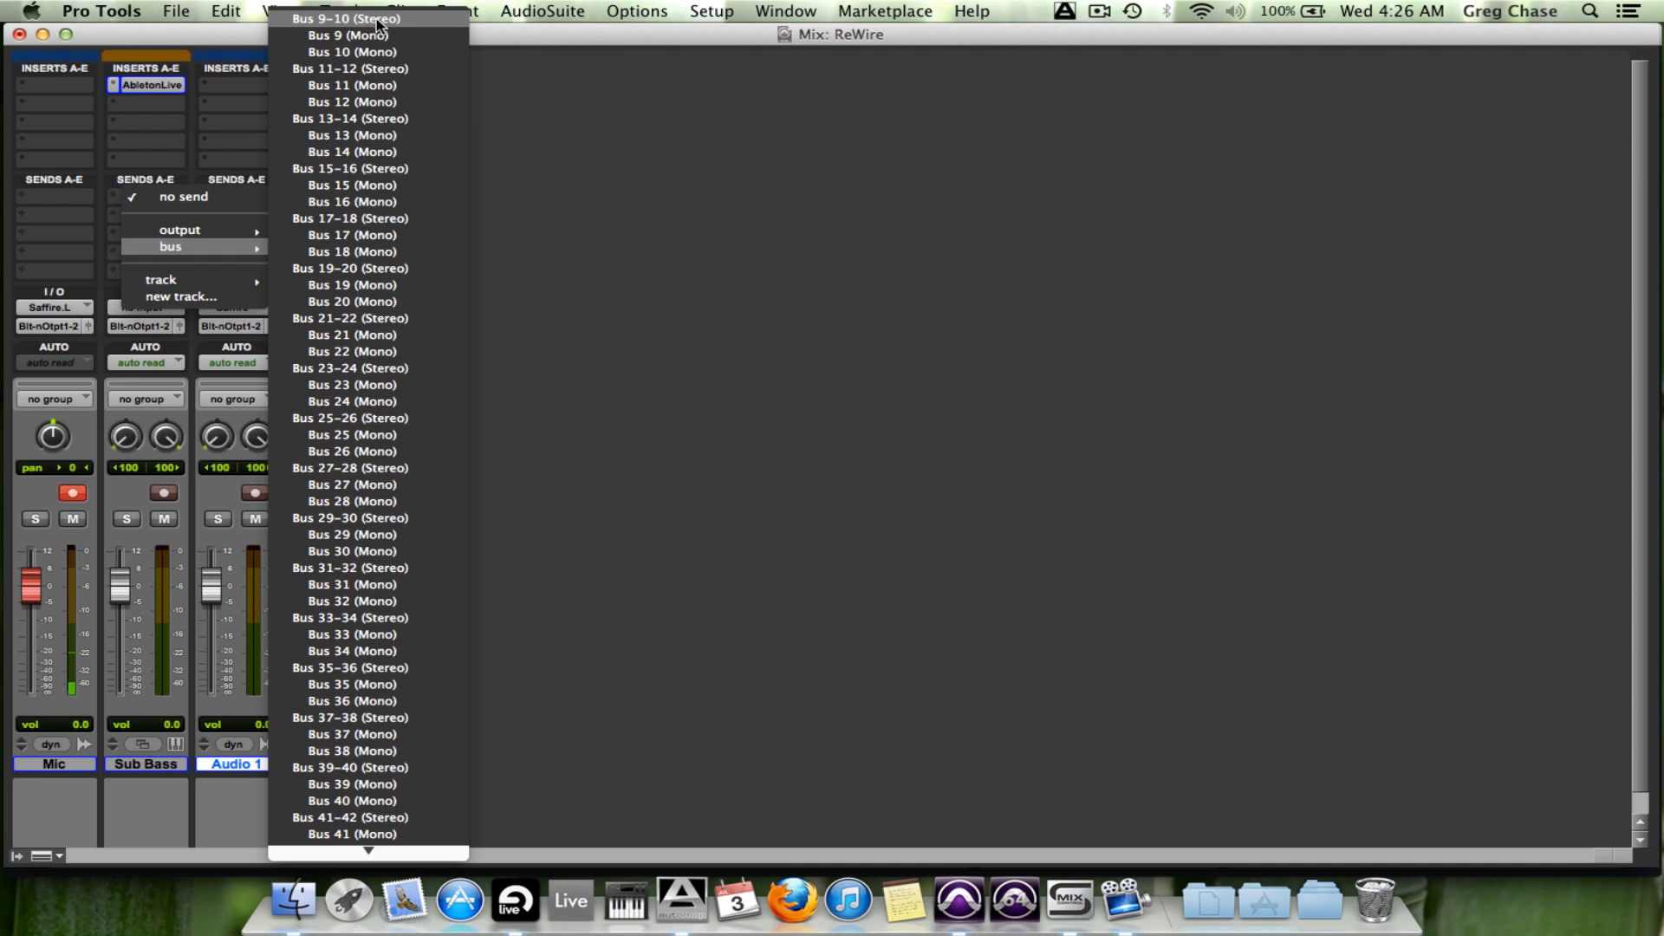
pyautogui.click(354, 18)
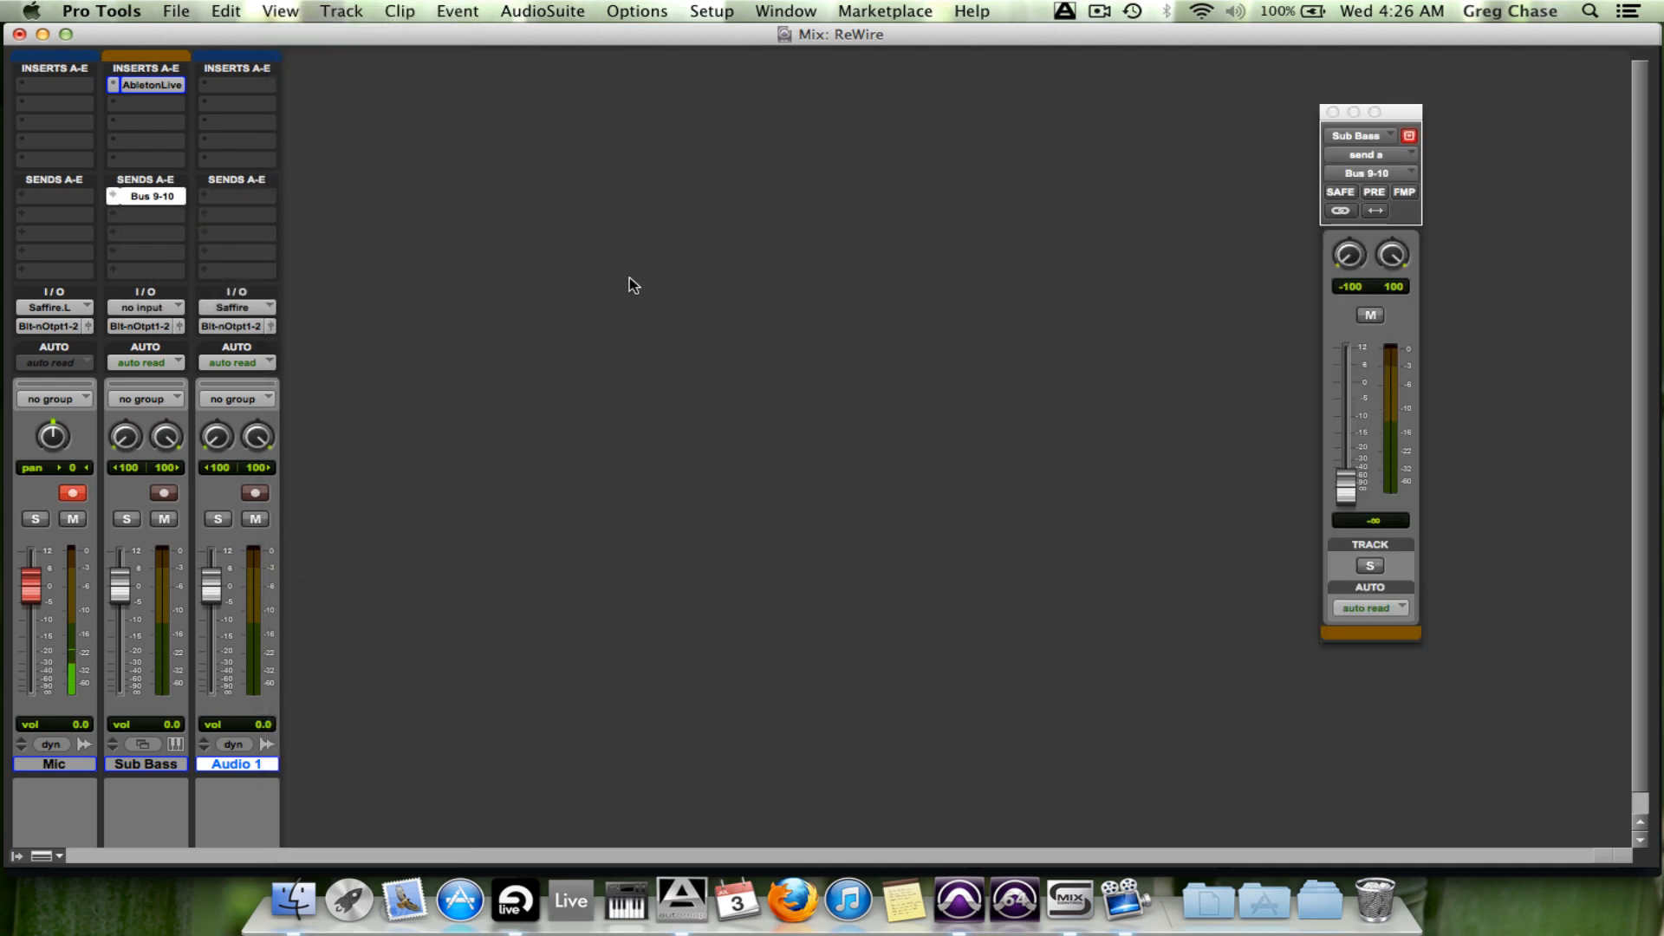
pyautogui.moveTo(645, 302)
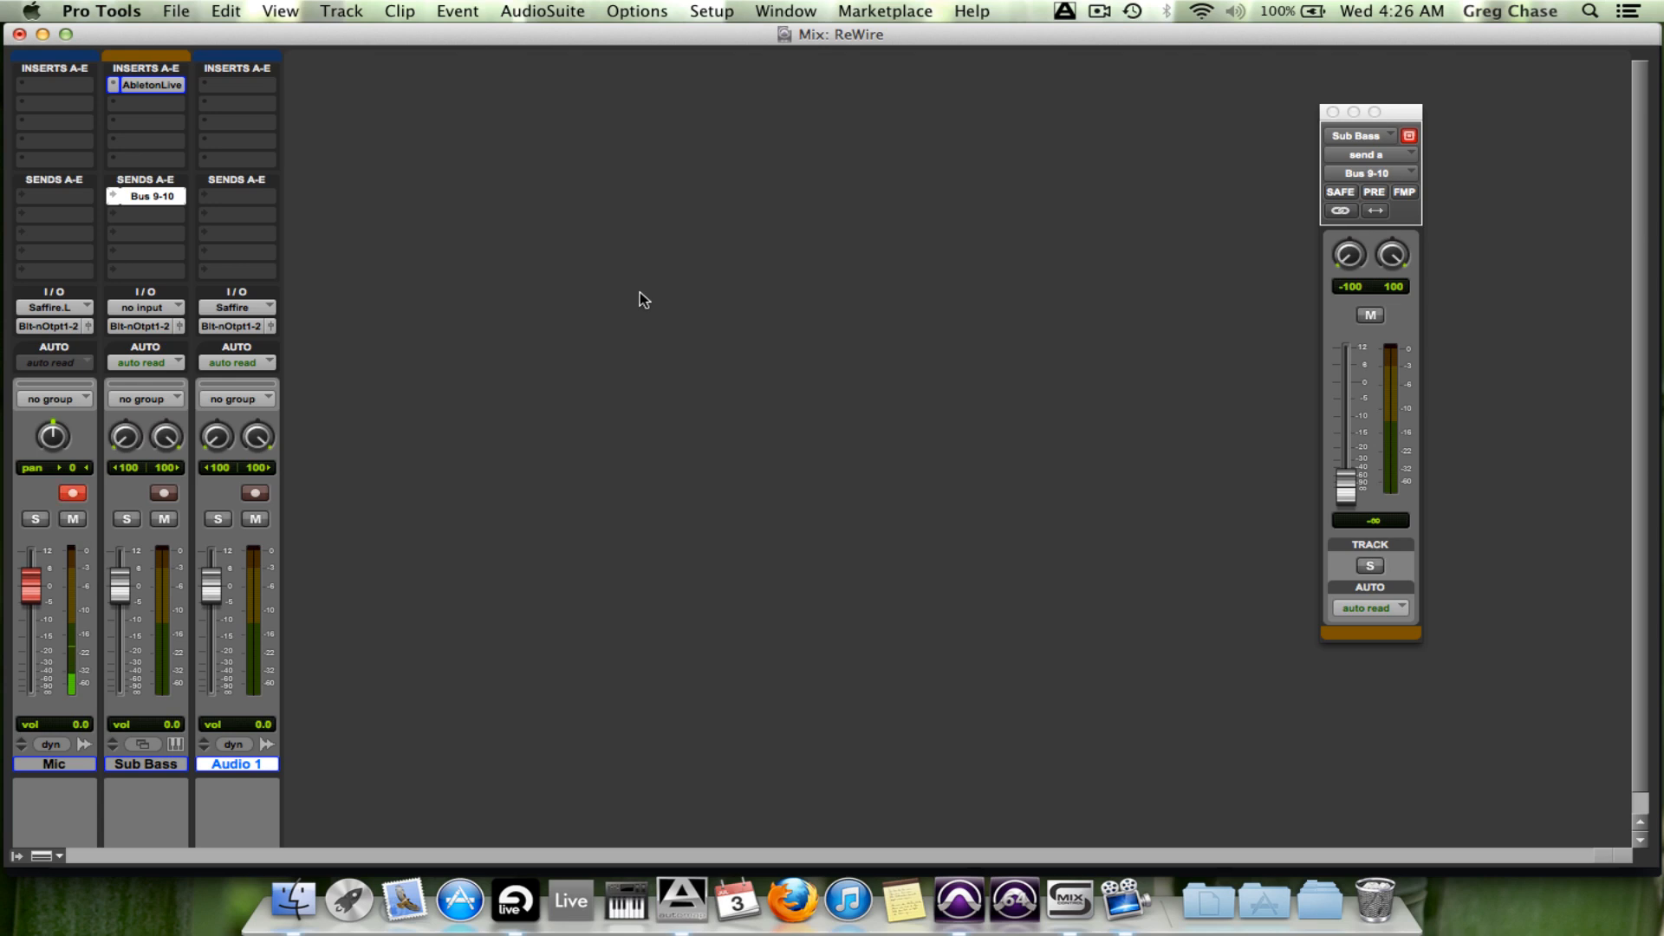
pyautogui.moveTo(1000, 412)
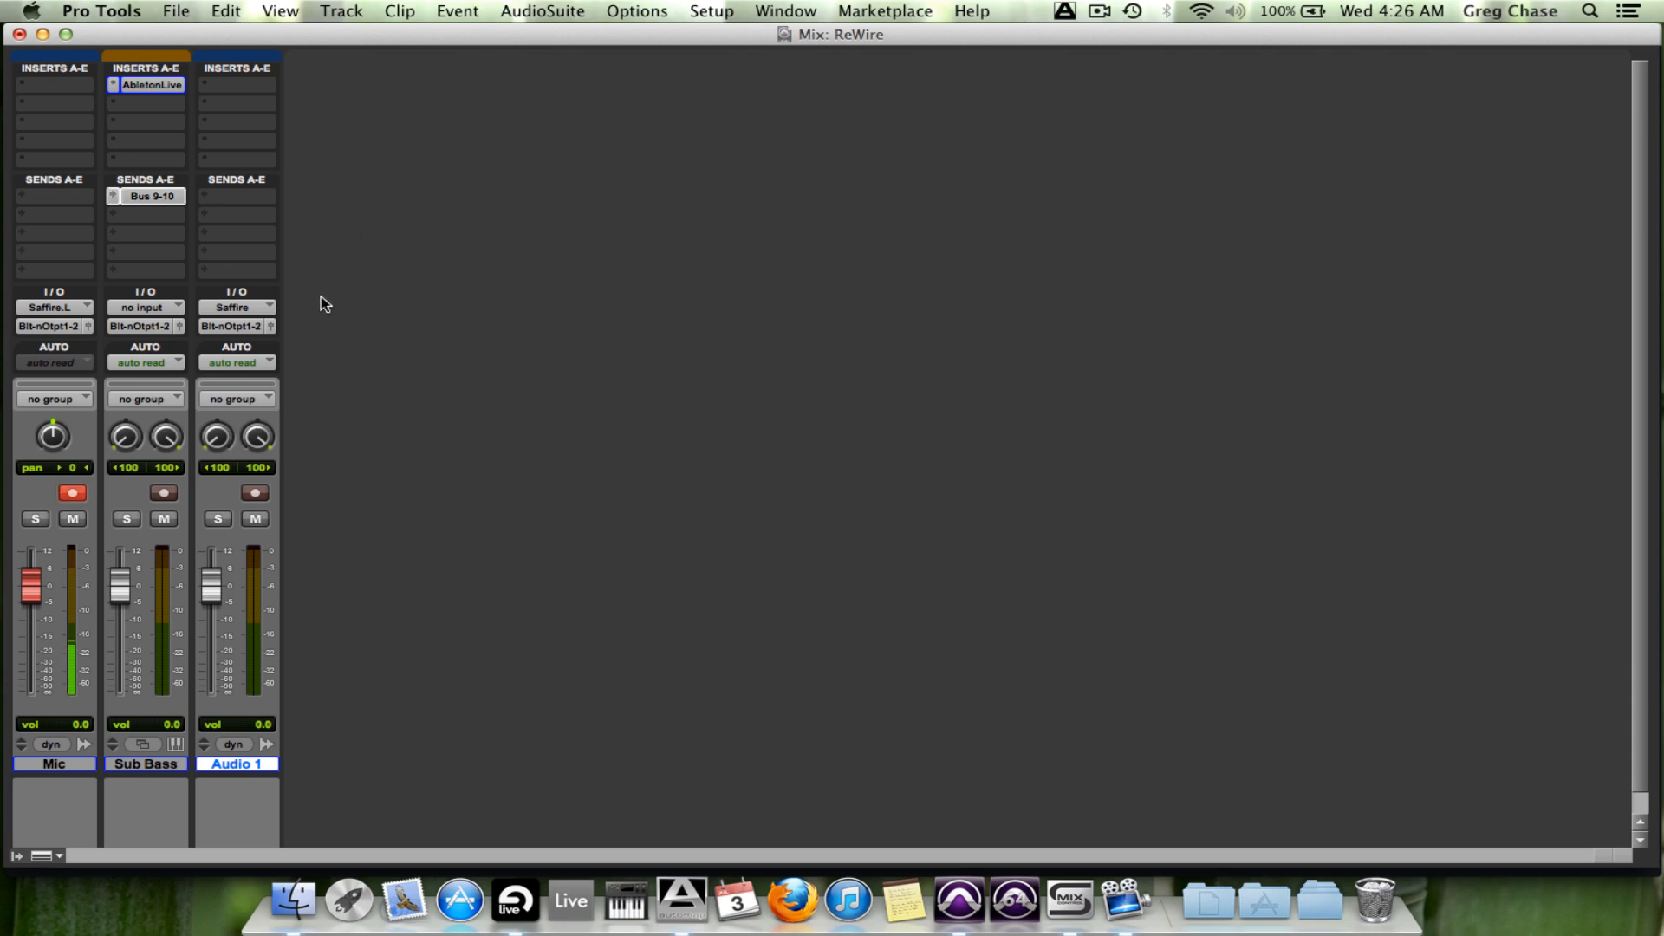
# Step: Rename Audio 1 to 'Sub Bass Bounce' and set its input to Bus 9-10
pyautogui.doubleClick(236, 765)
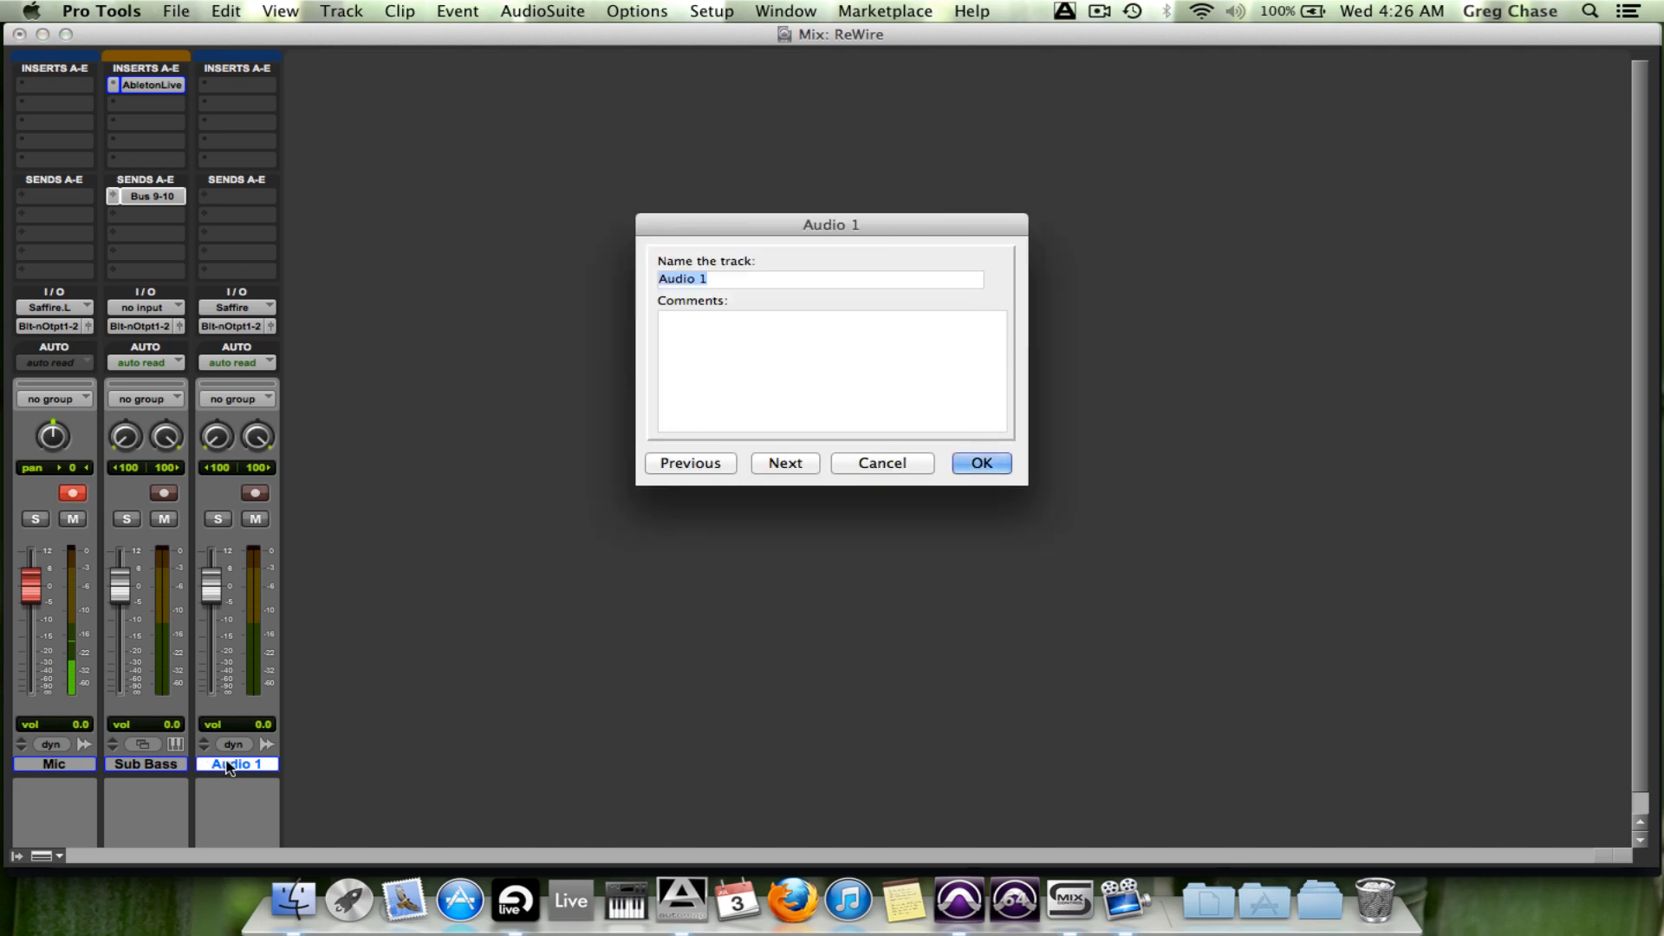
pyautogui.moveTo(227, 766)
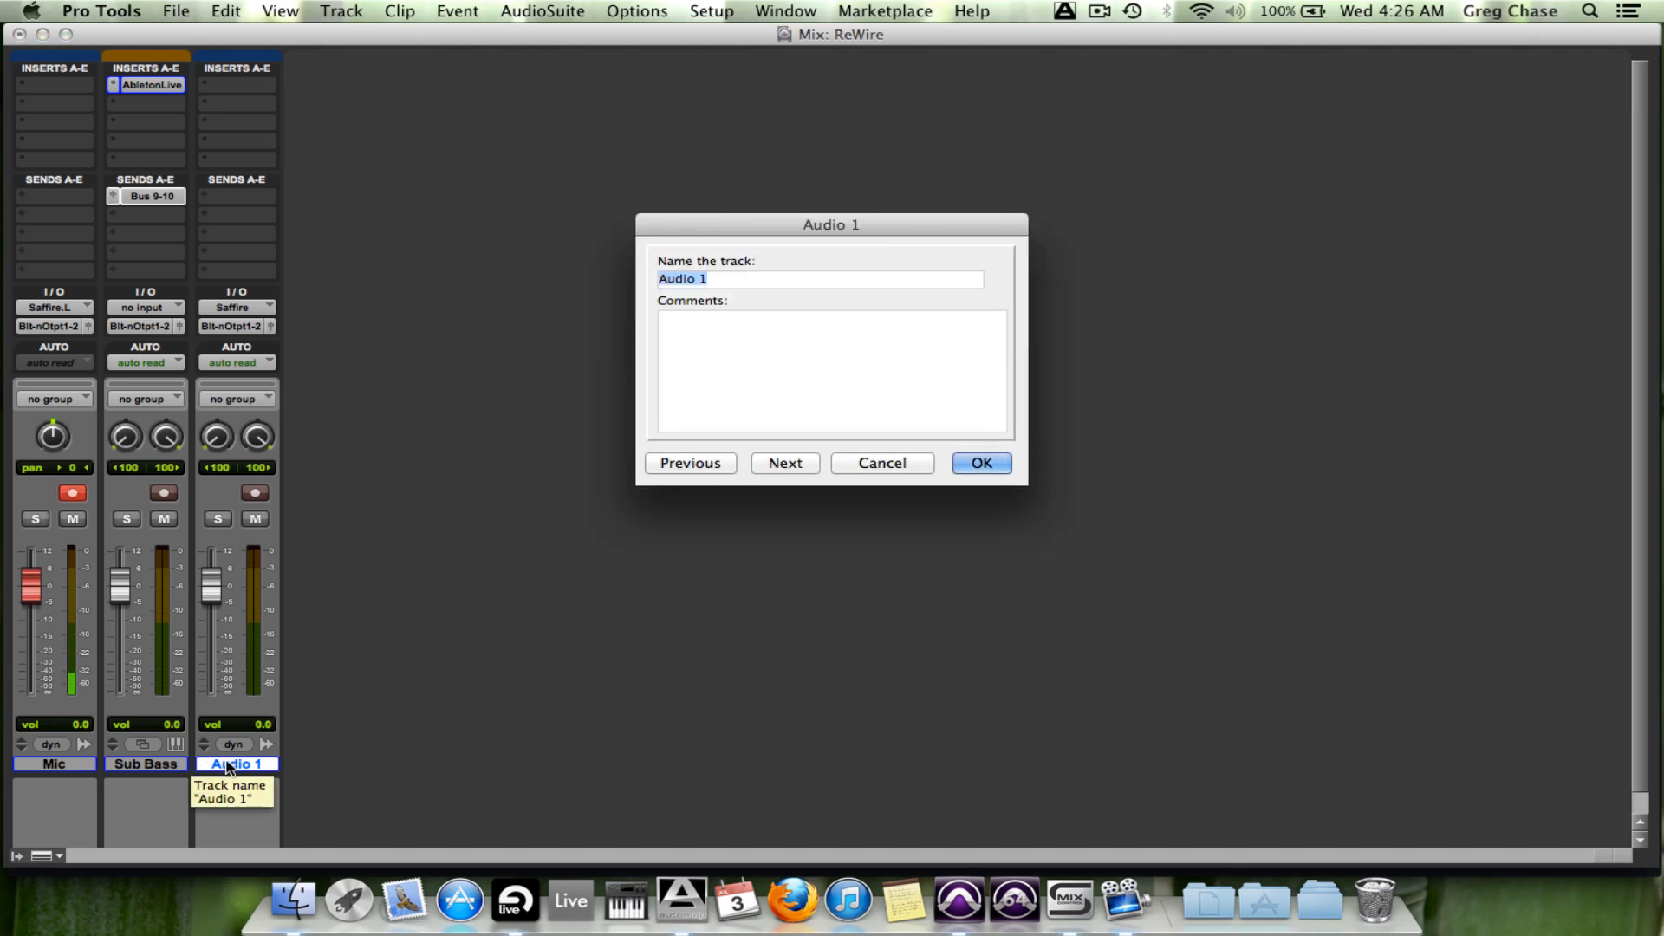
pyautogui.write('Sub Bass Bou')
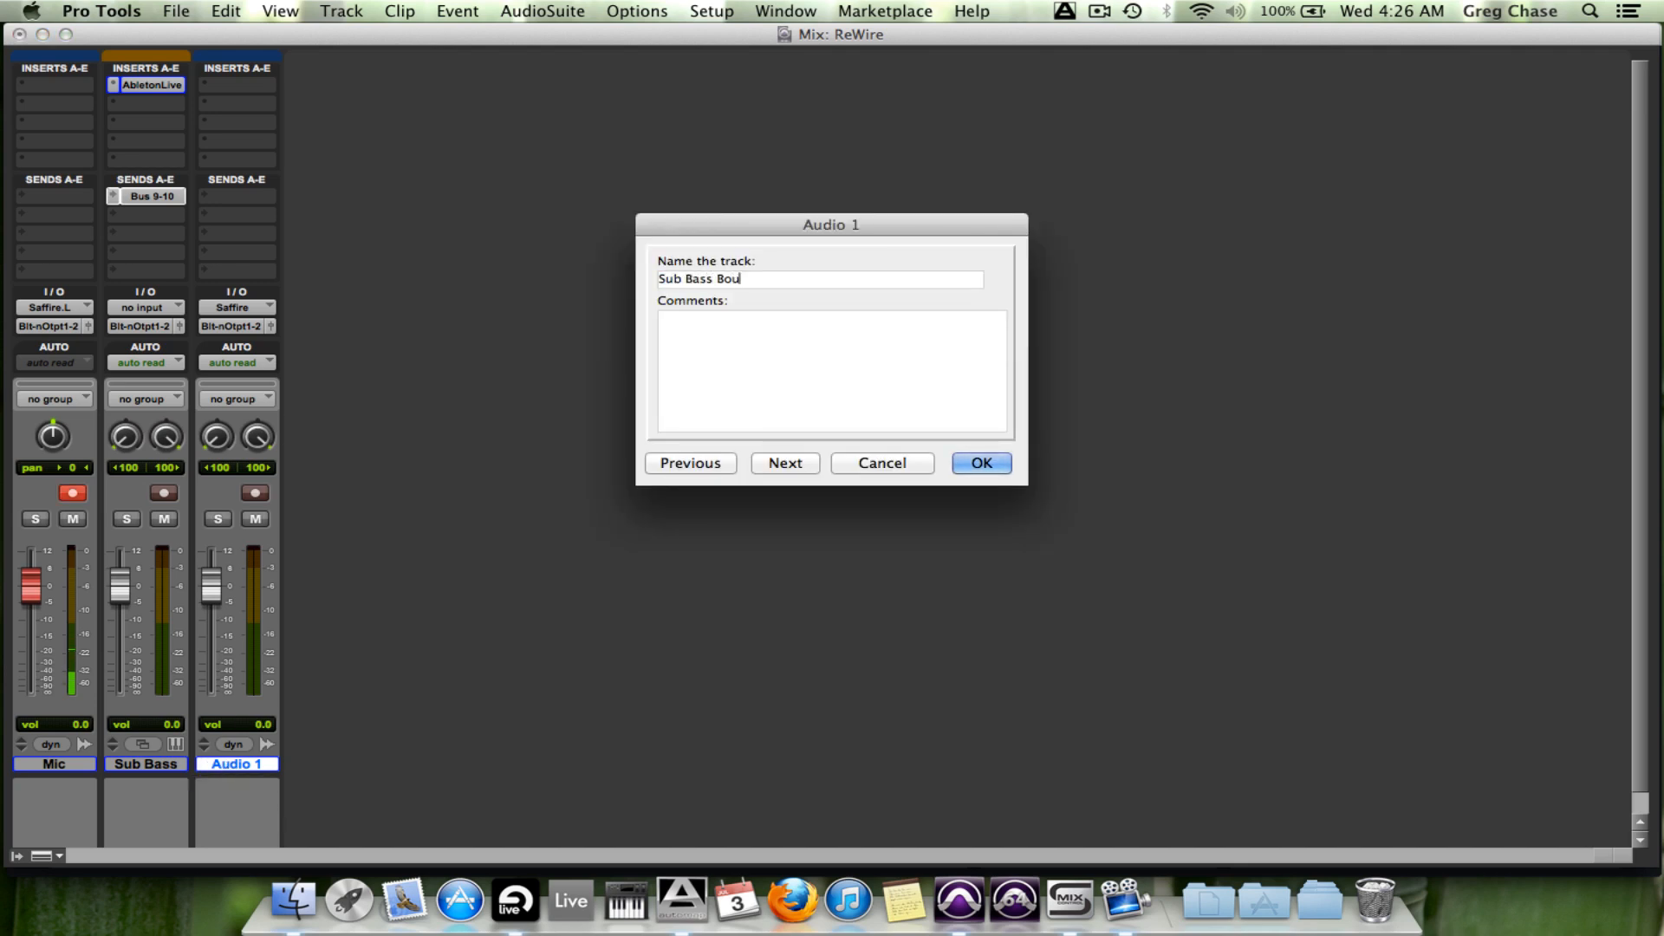
pyautogui.click(981, 462)
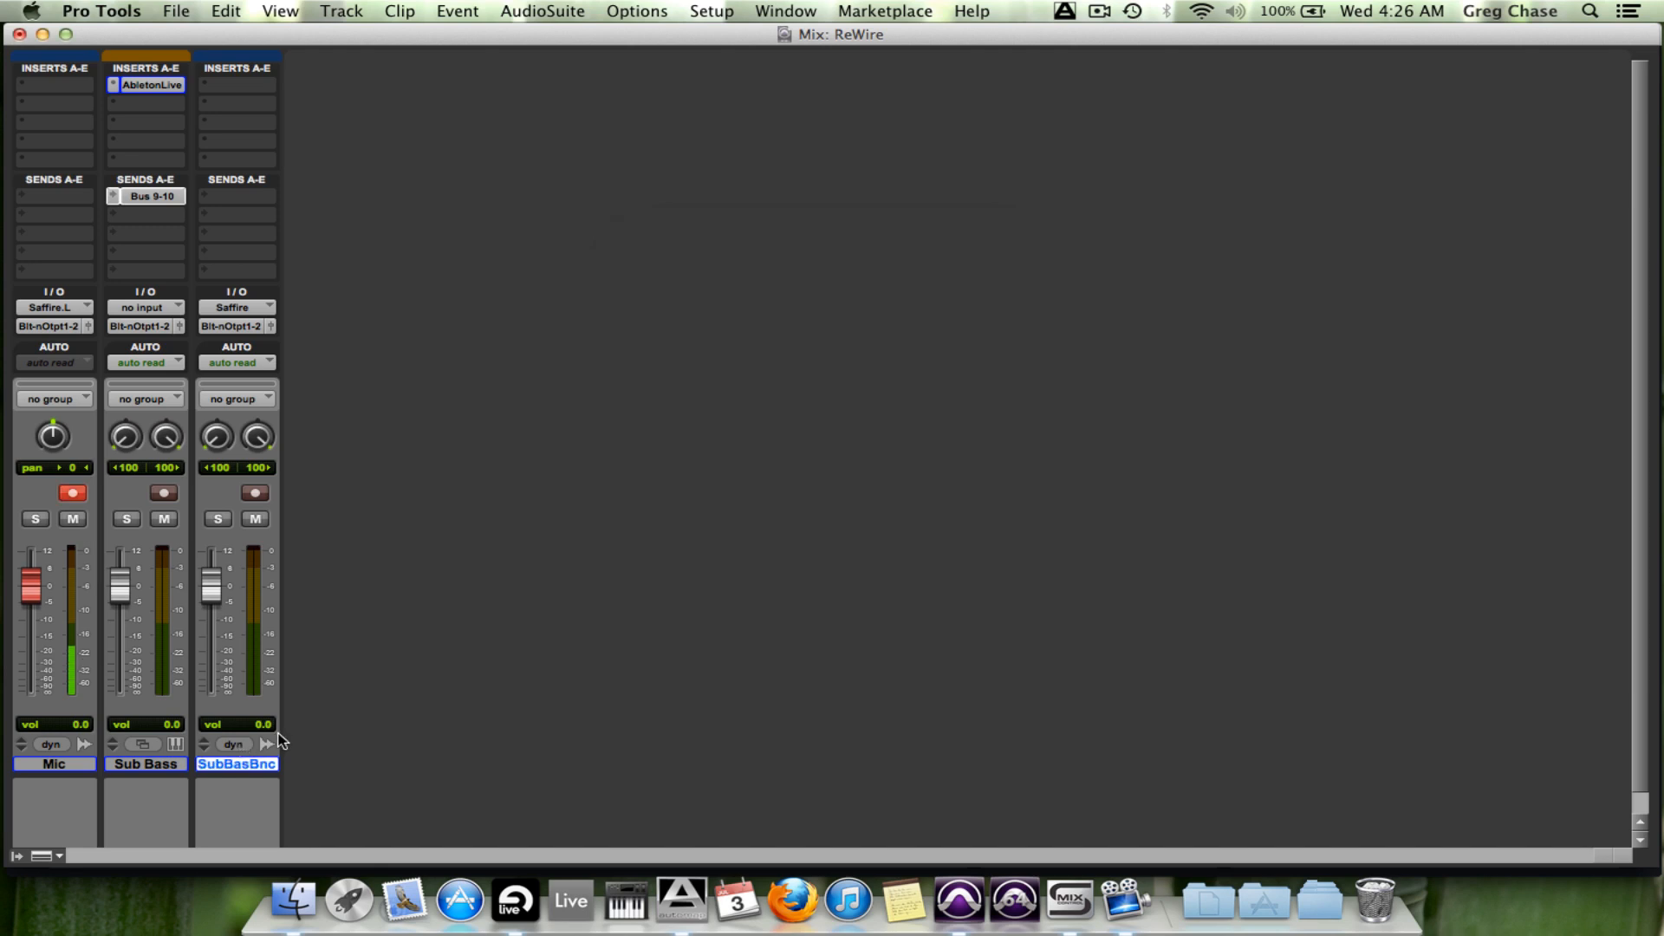
pyautogui.moveTo(198, 199)
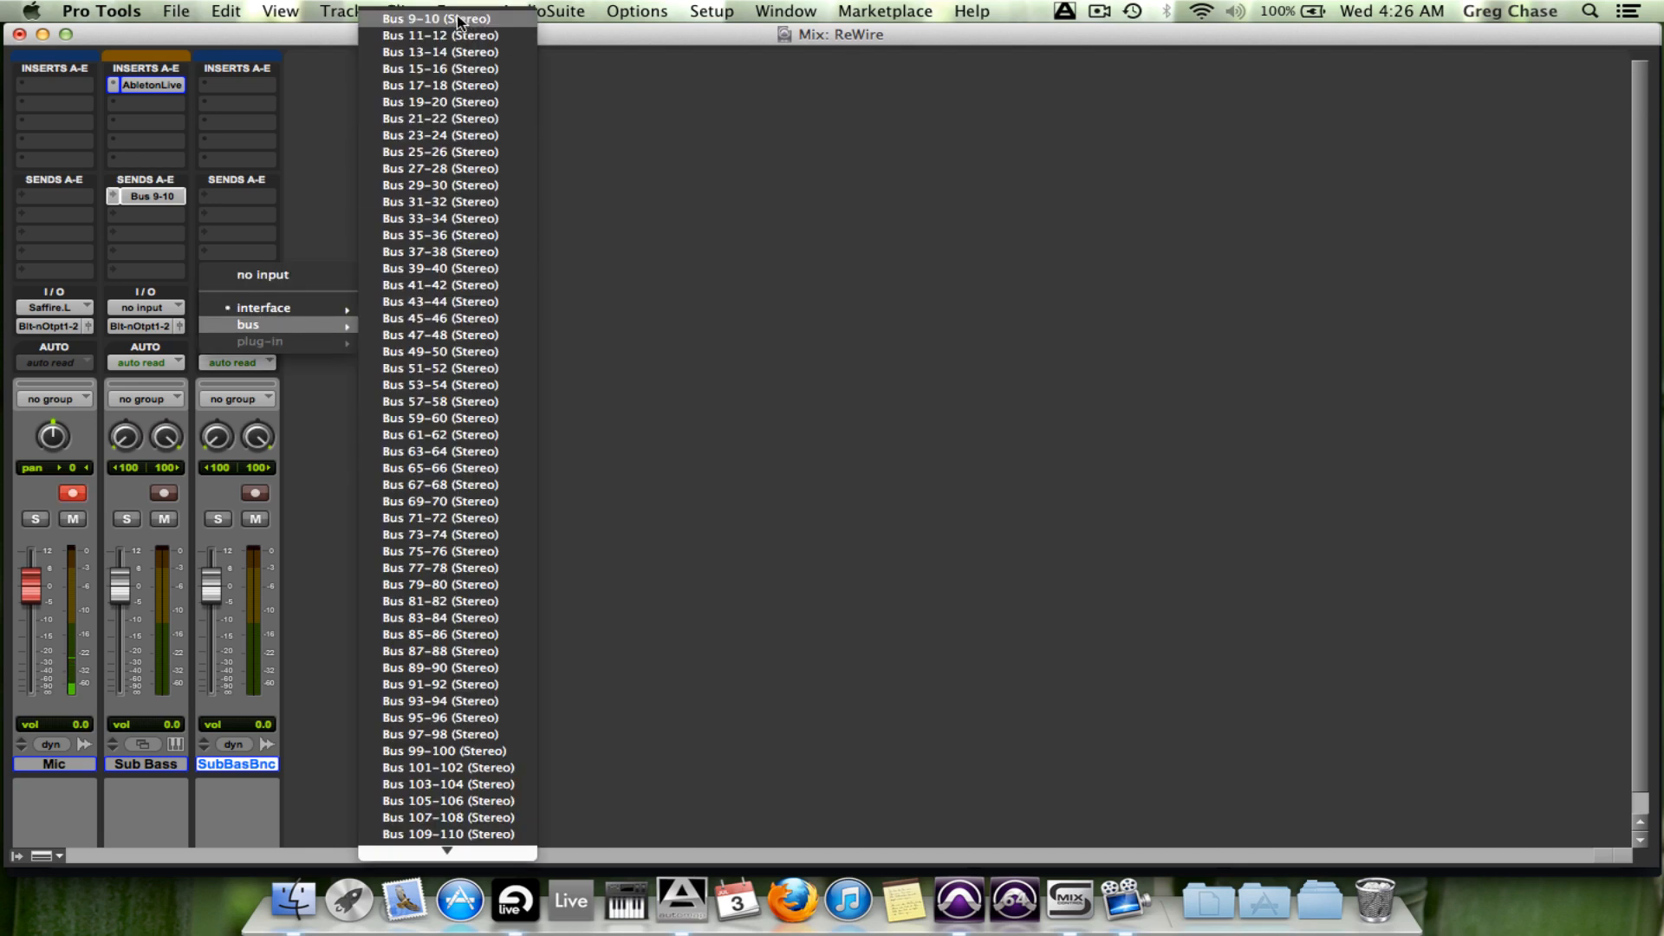
pyautogui.click(431, 17)
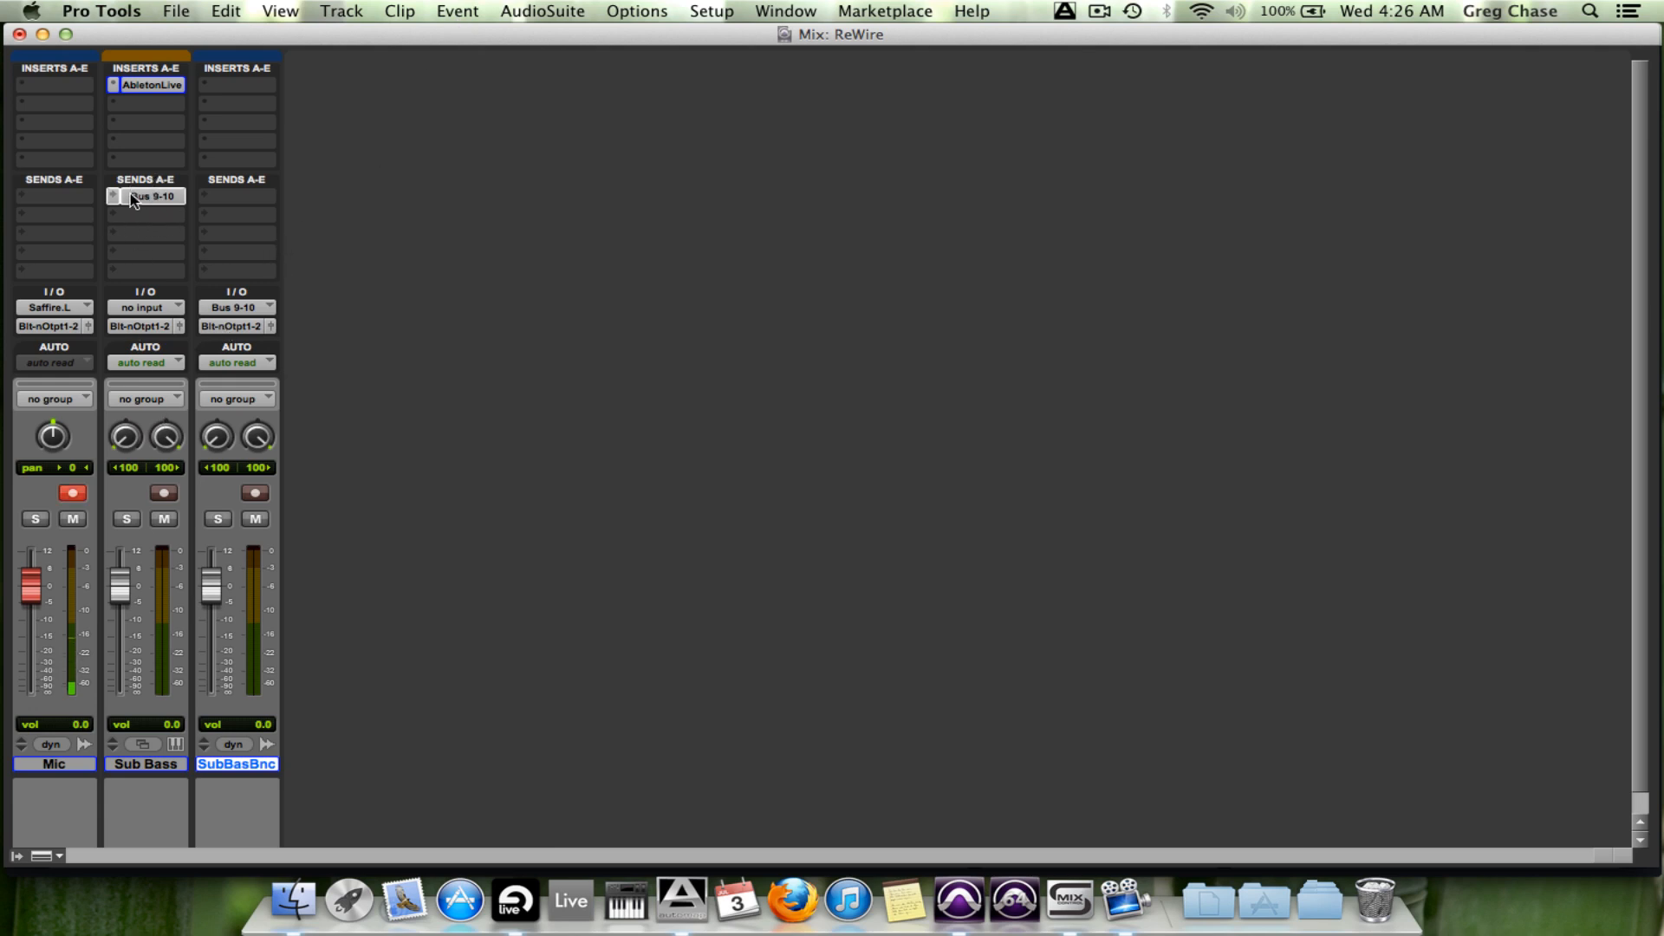
pyautogui.moveTo(260, 283)
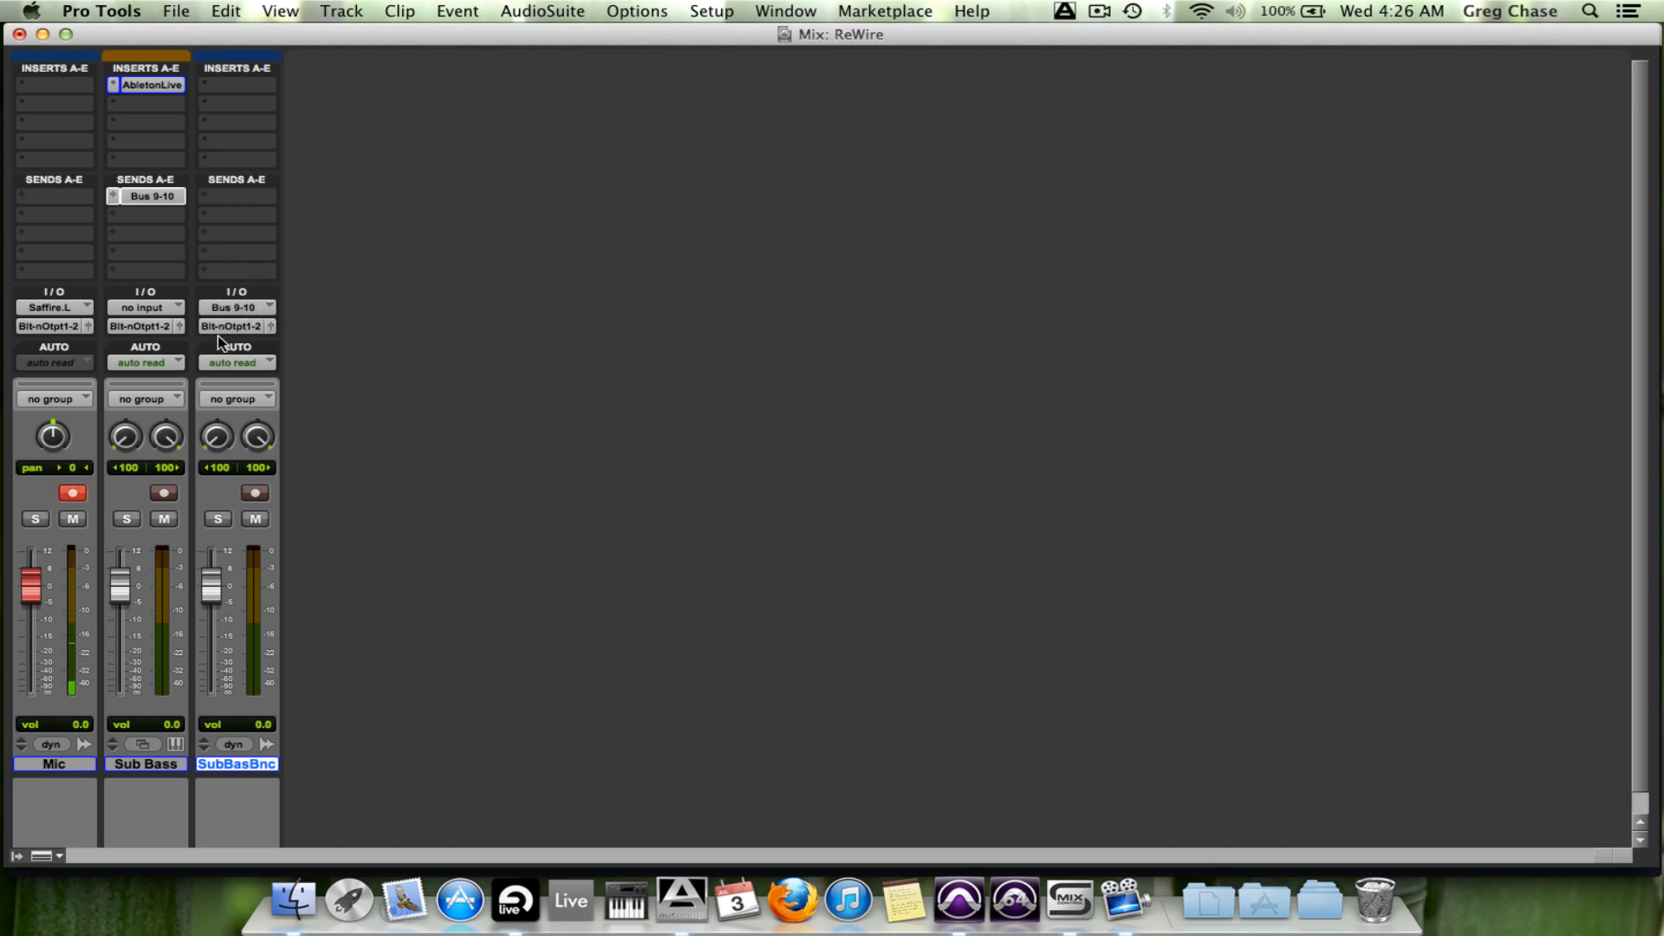
pyautogui.moveTo(251, 470)
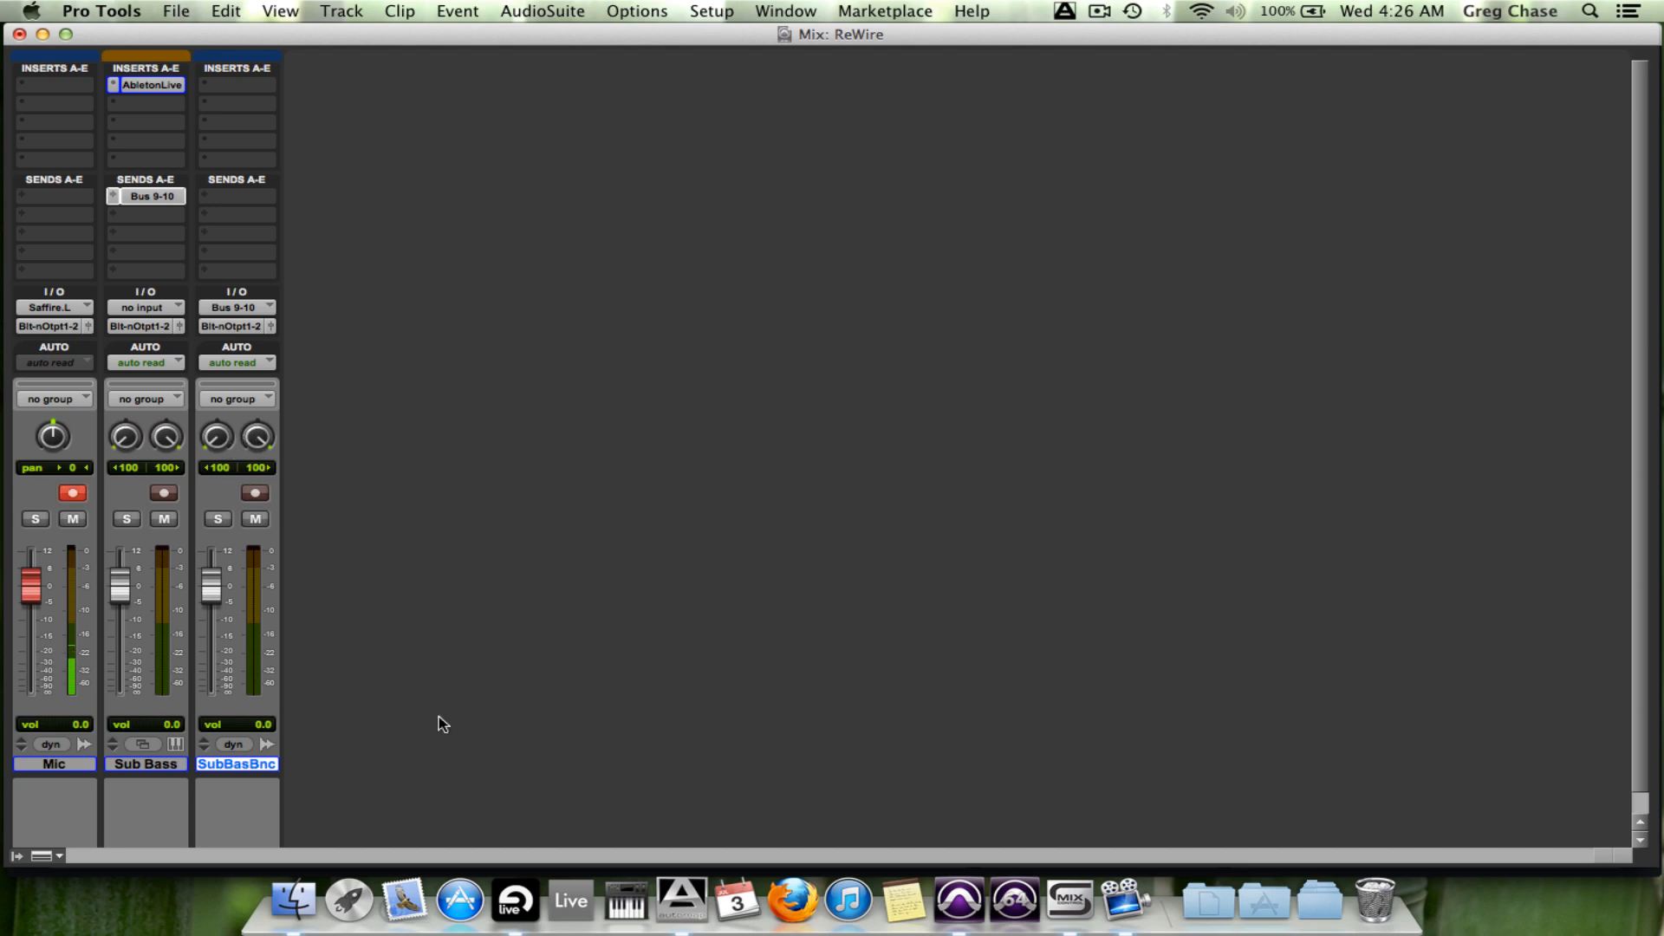
pyautogui.moveTo(516, 907)
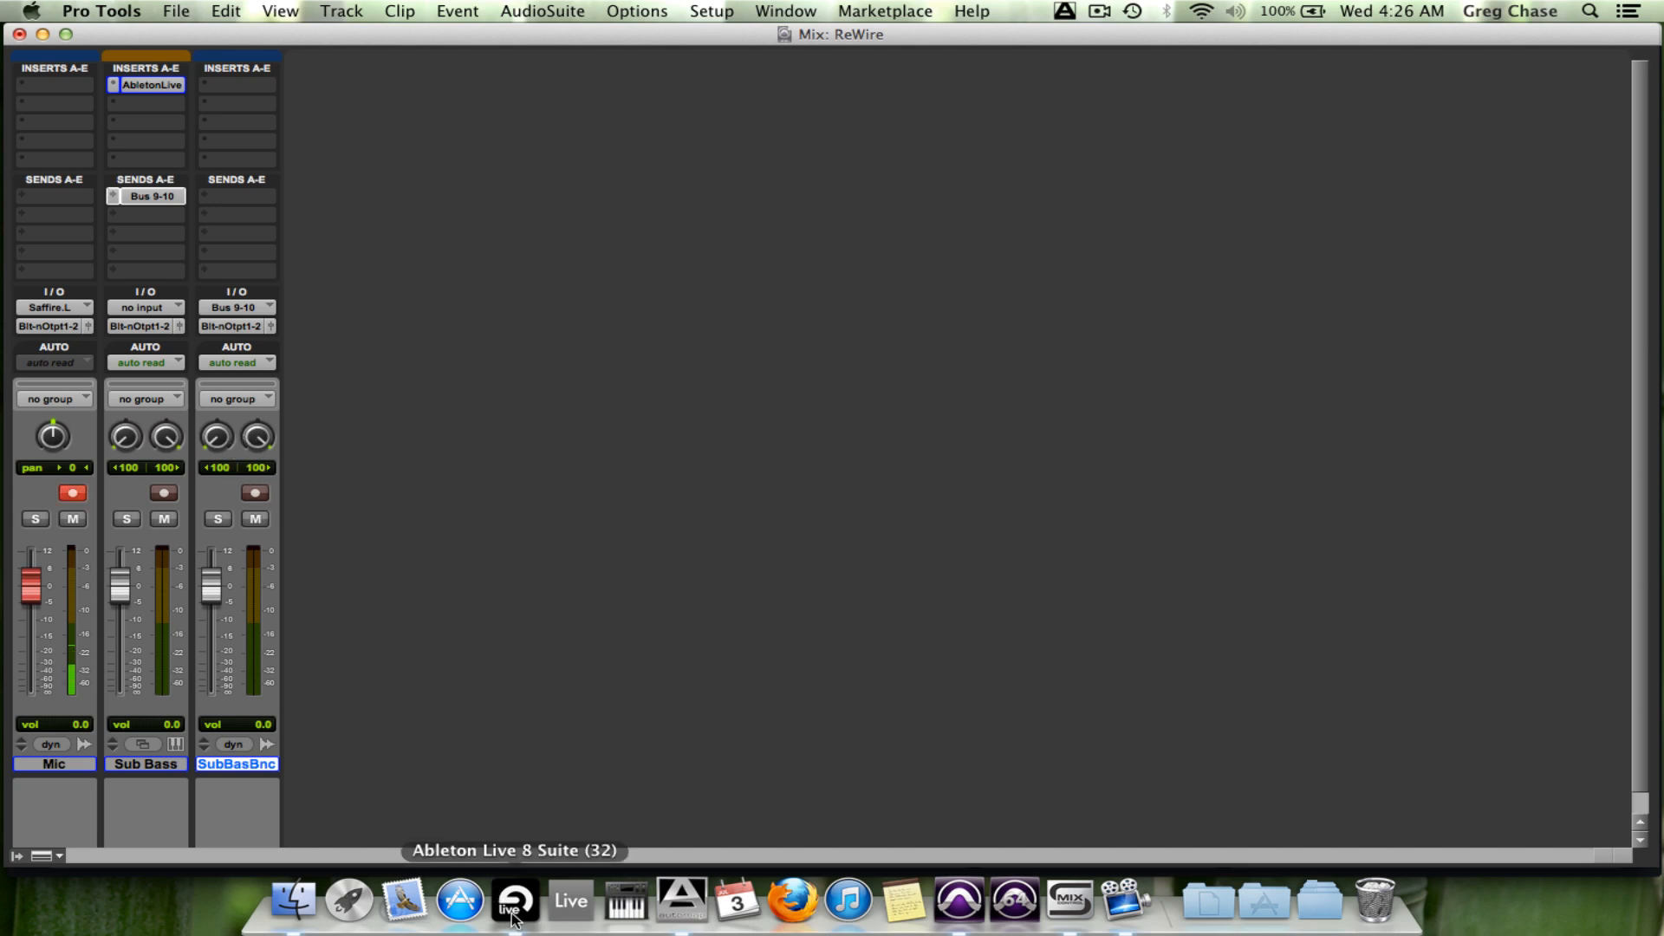
# Step: Switch to Live and set the sub bass track's Audio To output to ReWire Out (Mix L/R)
pyautogui.click(513, 908)
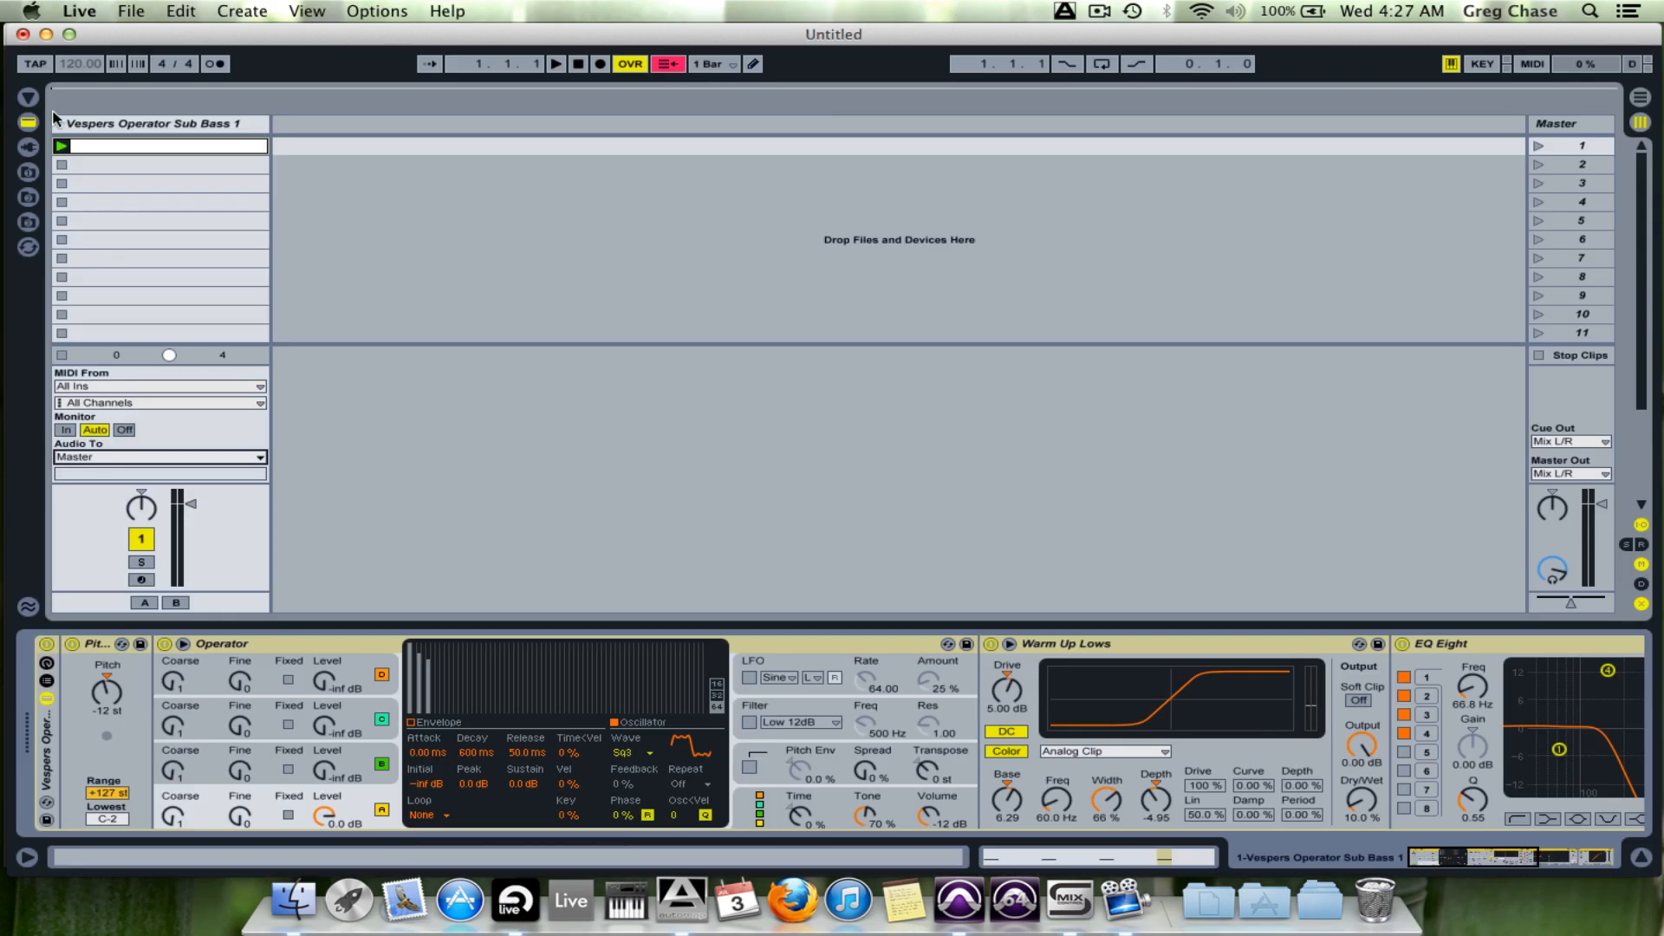
pyautogui.click(63, 145)
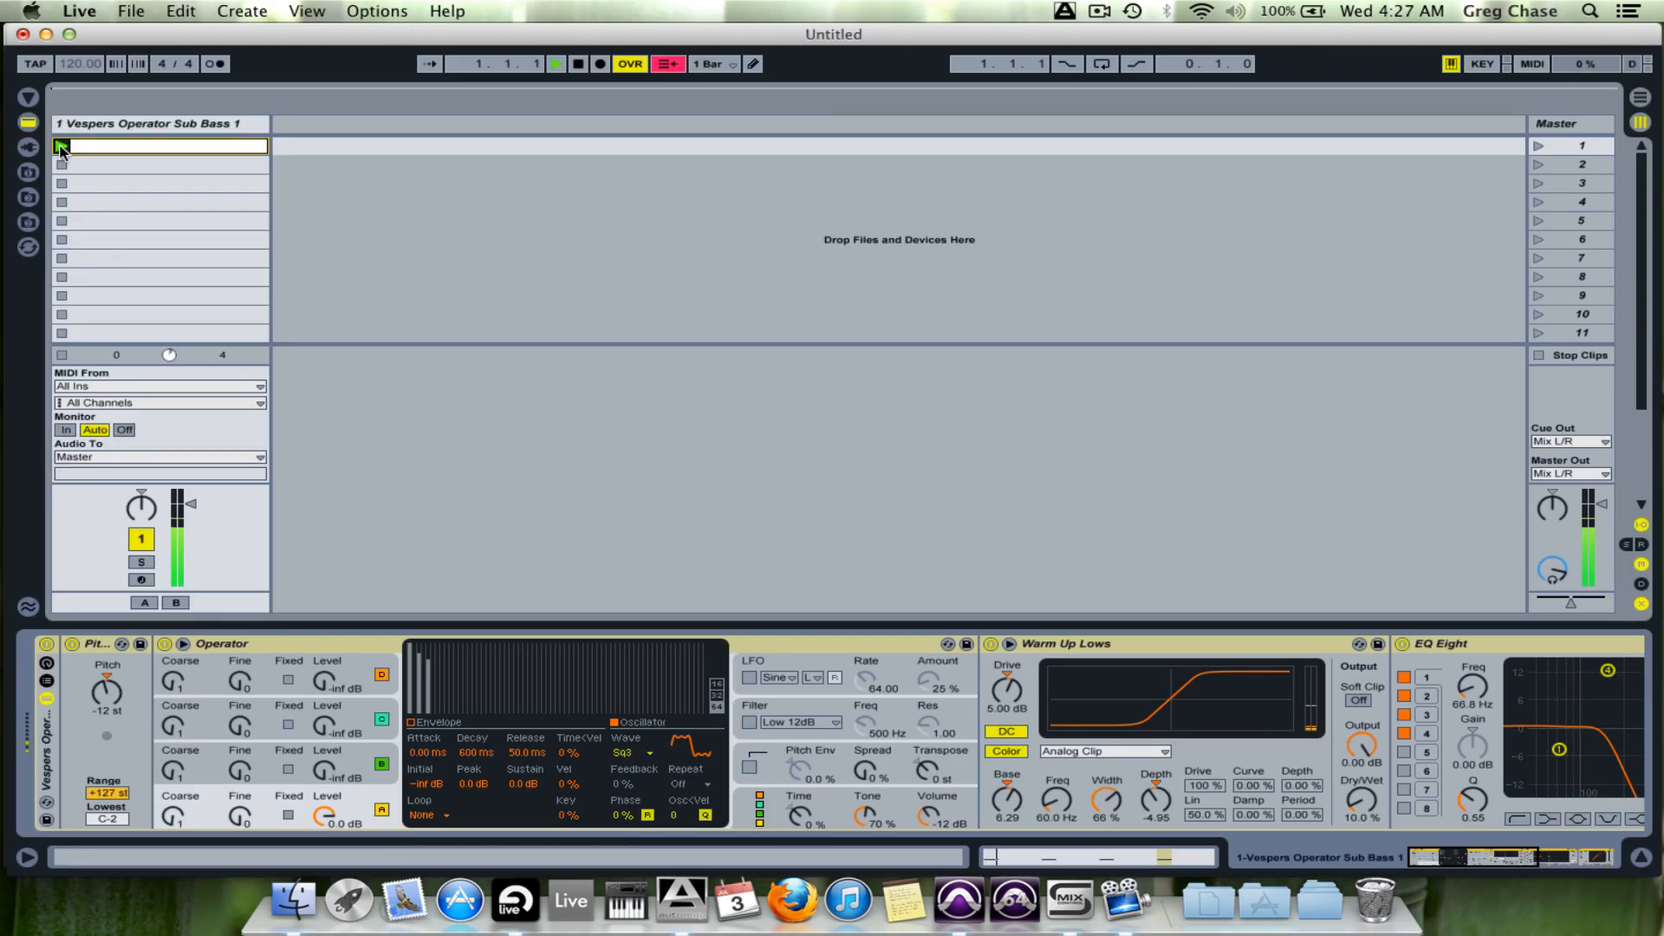
pyautogui.click(66, 145)
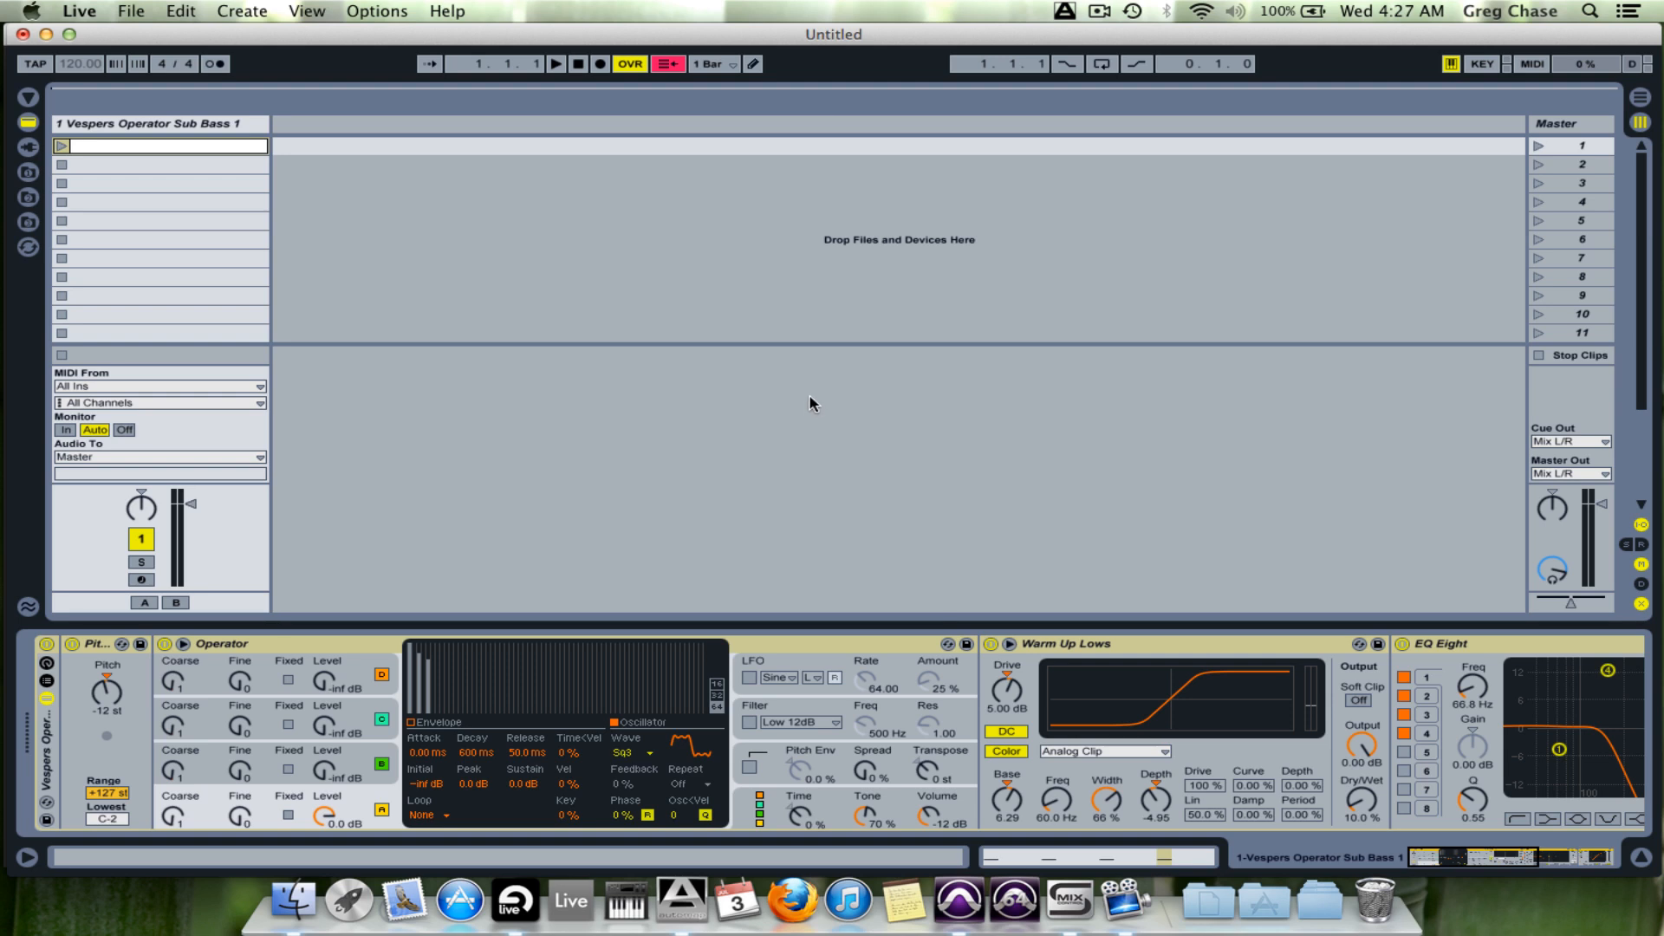
pyautogui.moveTo(222, 487)
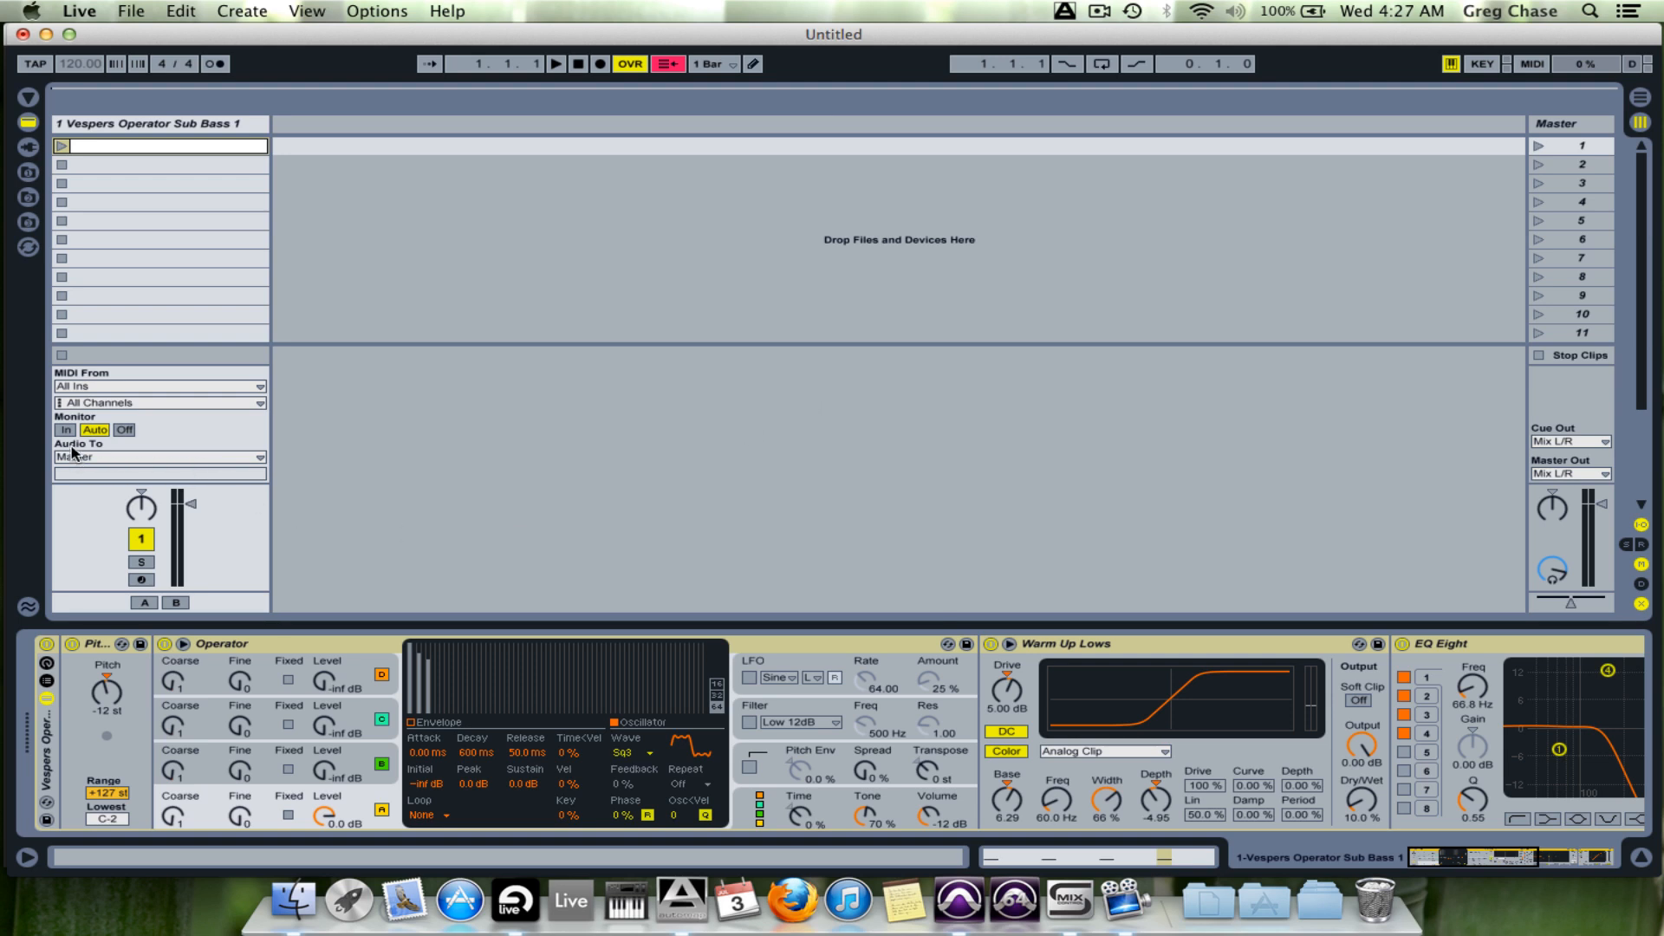
pyautogui.moveTo(91, 461)
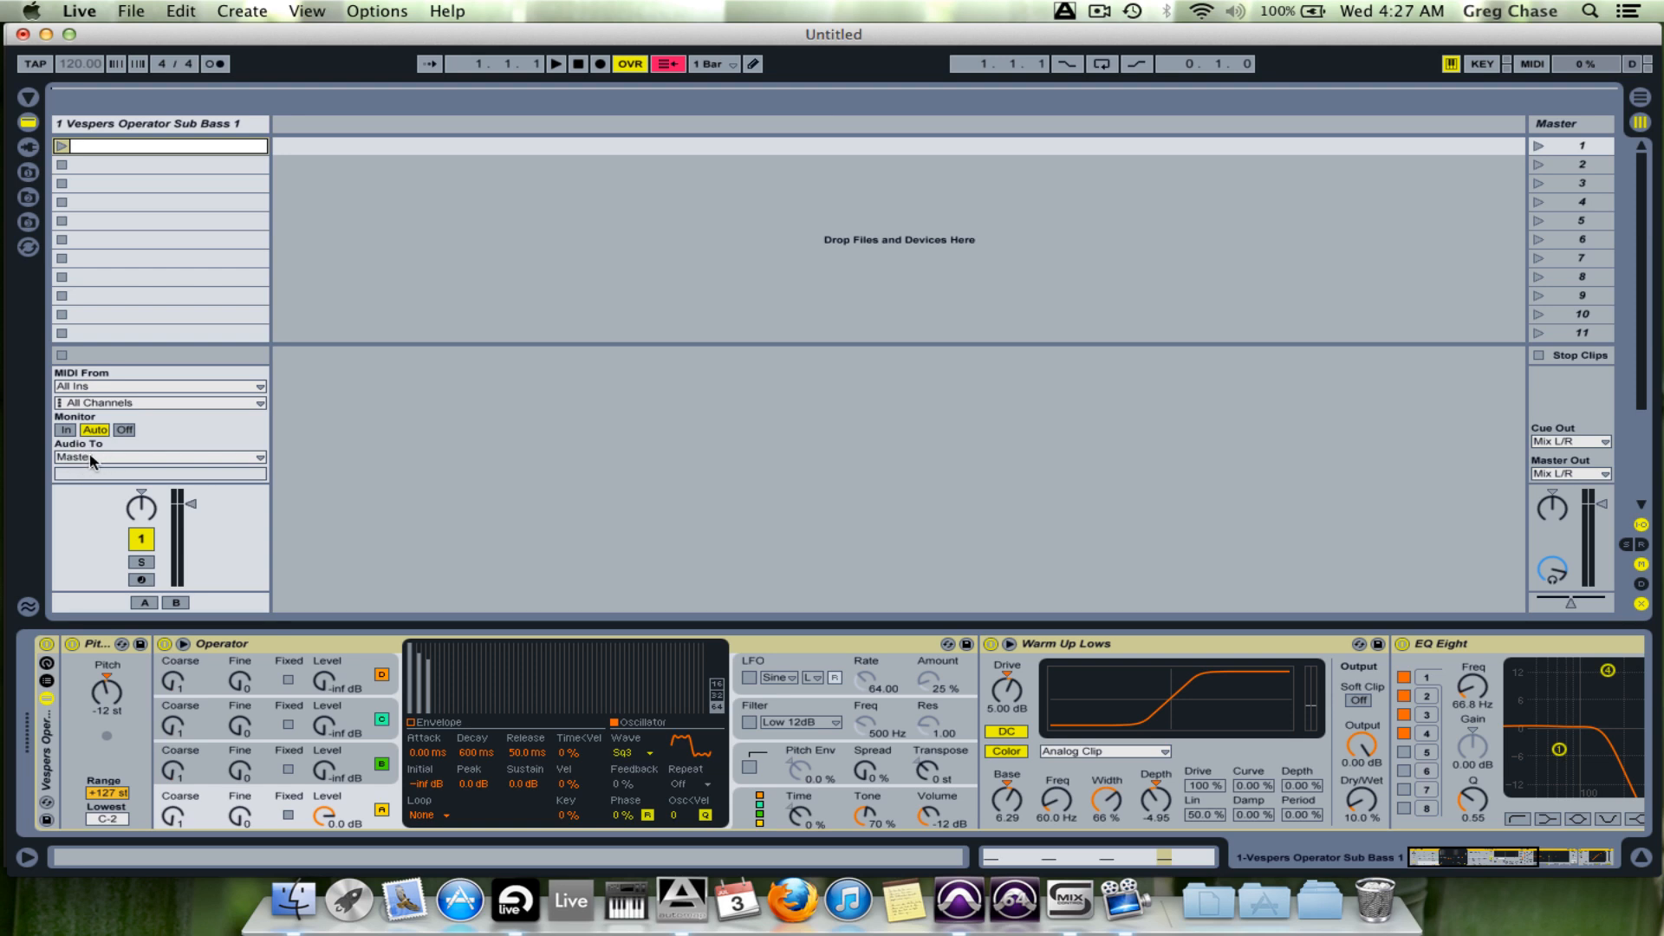
pyautogui.click(156, 458)
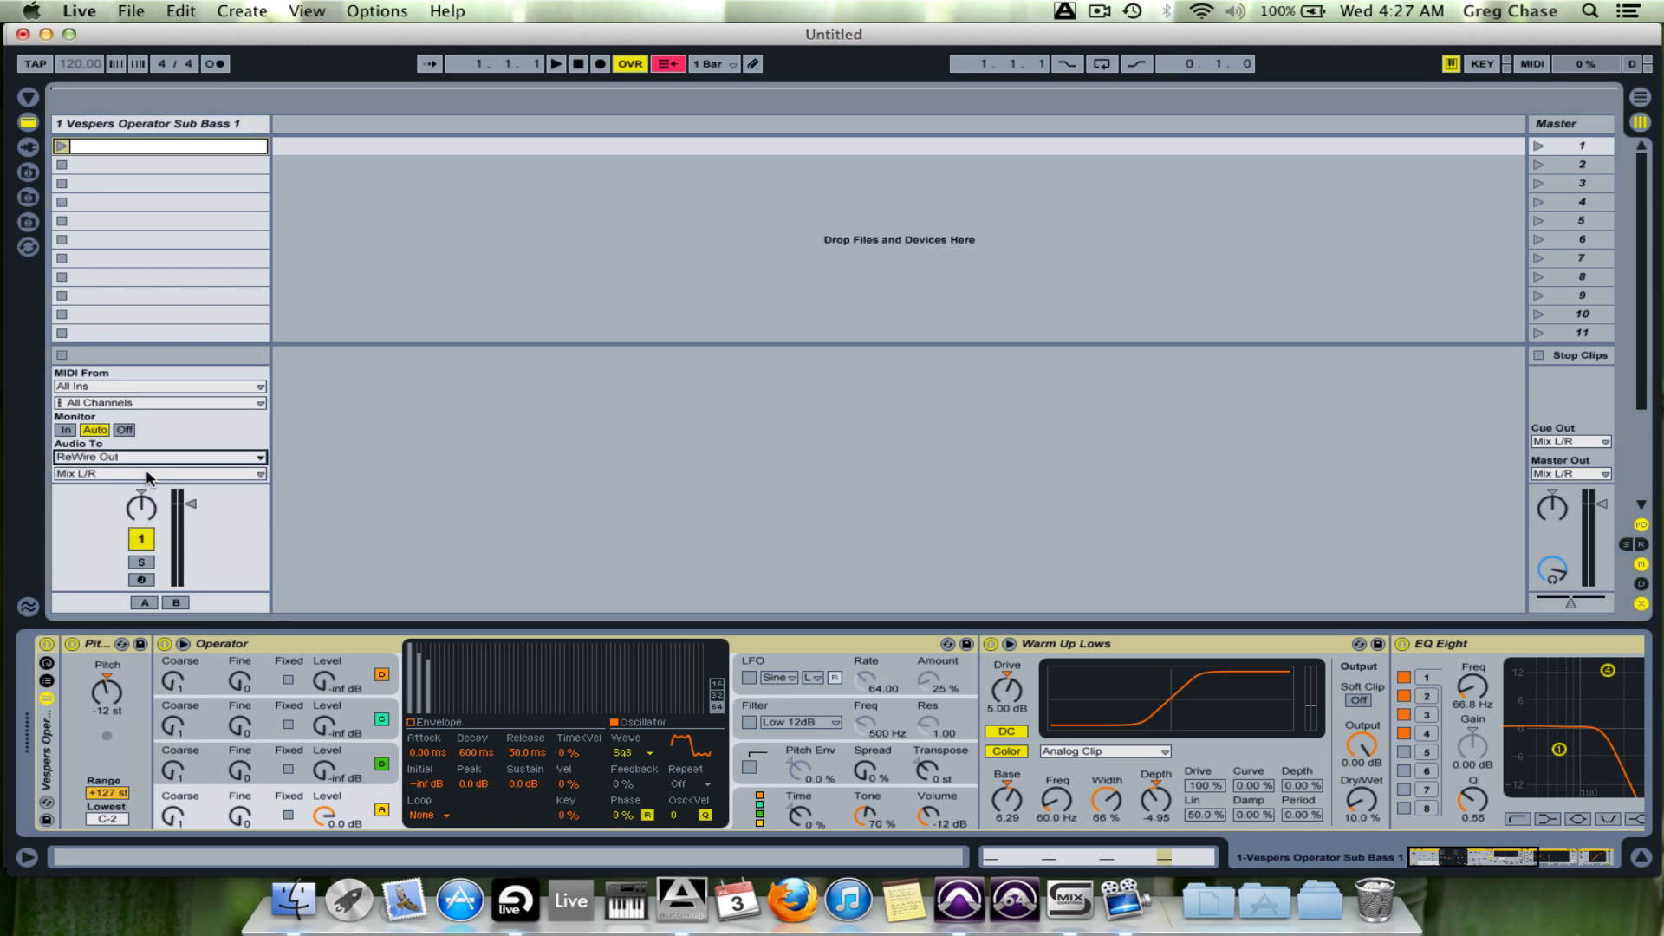
pyautogui.click(159, 475)
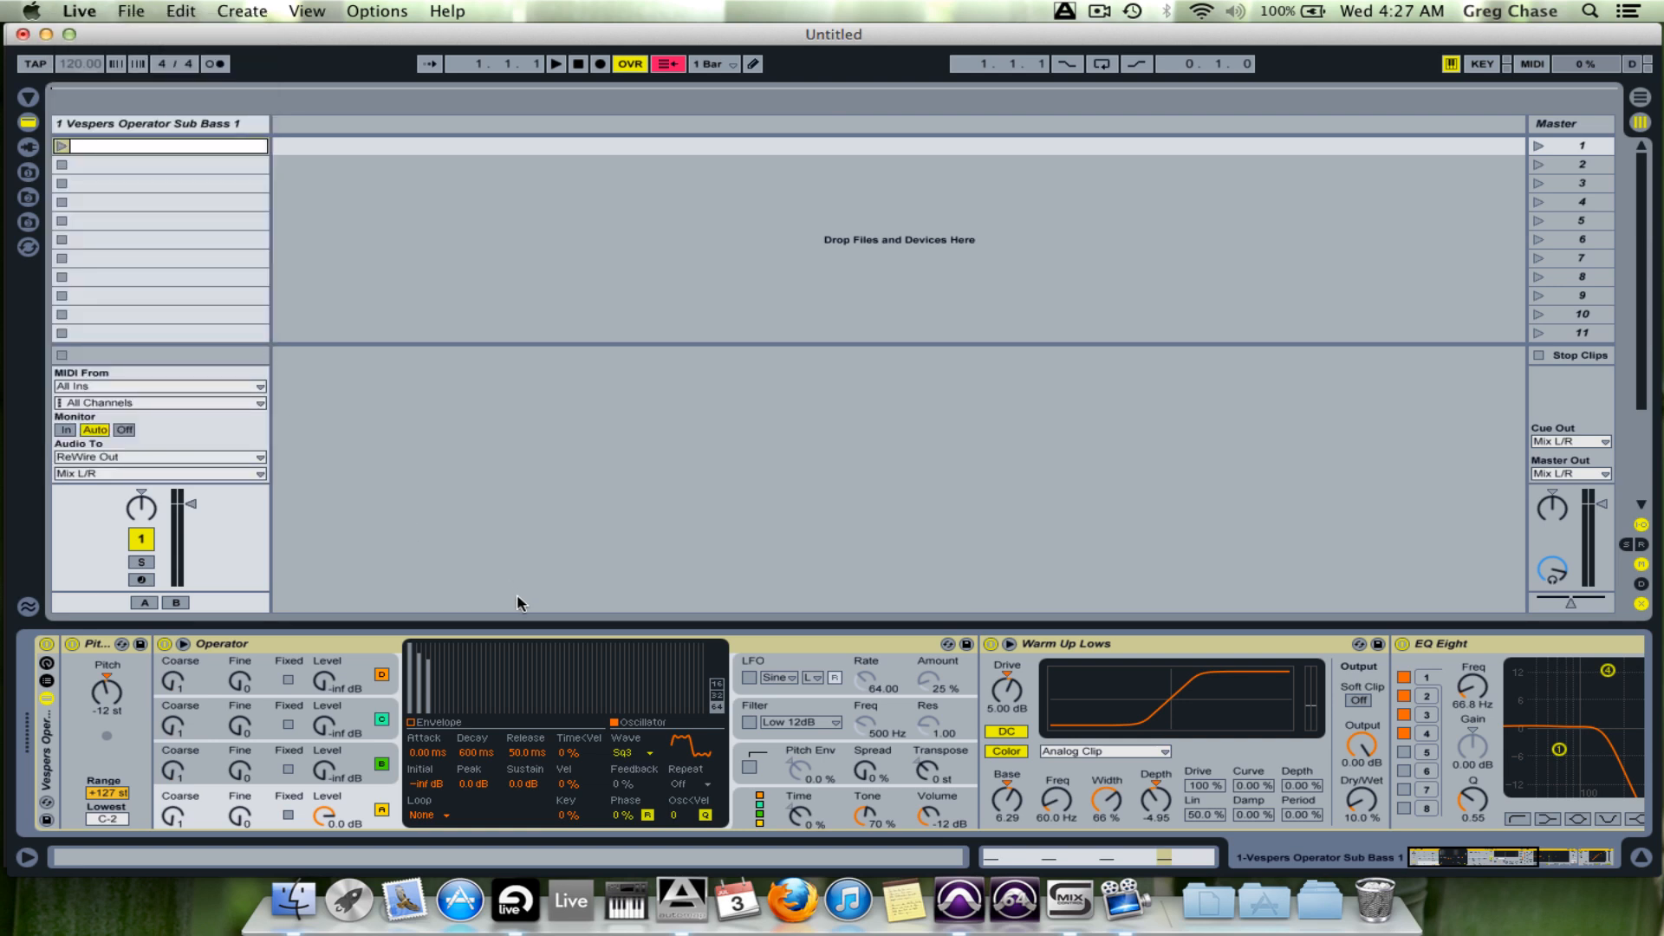
pyautogui.click(130, 147)
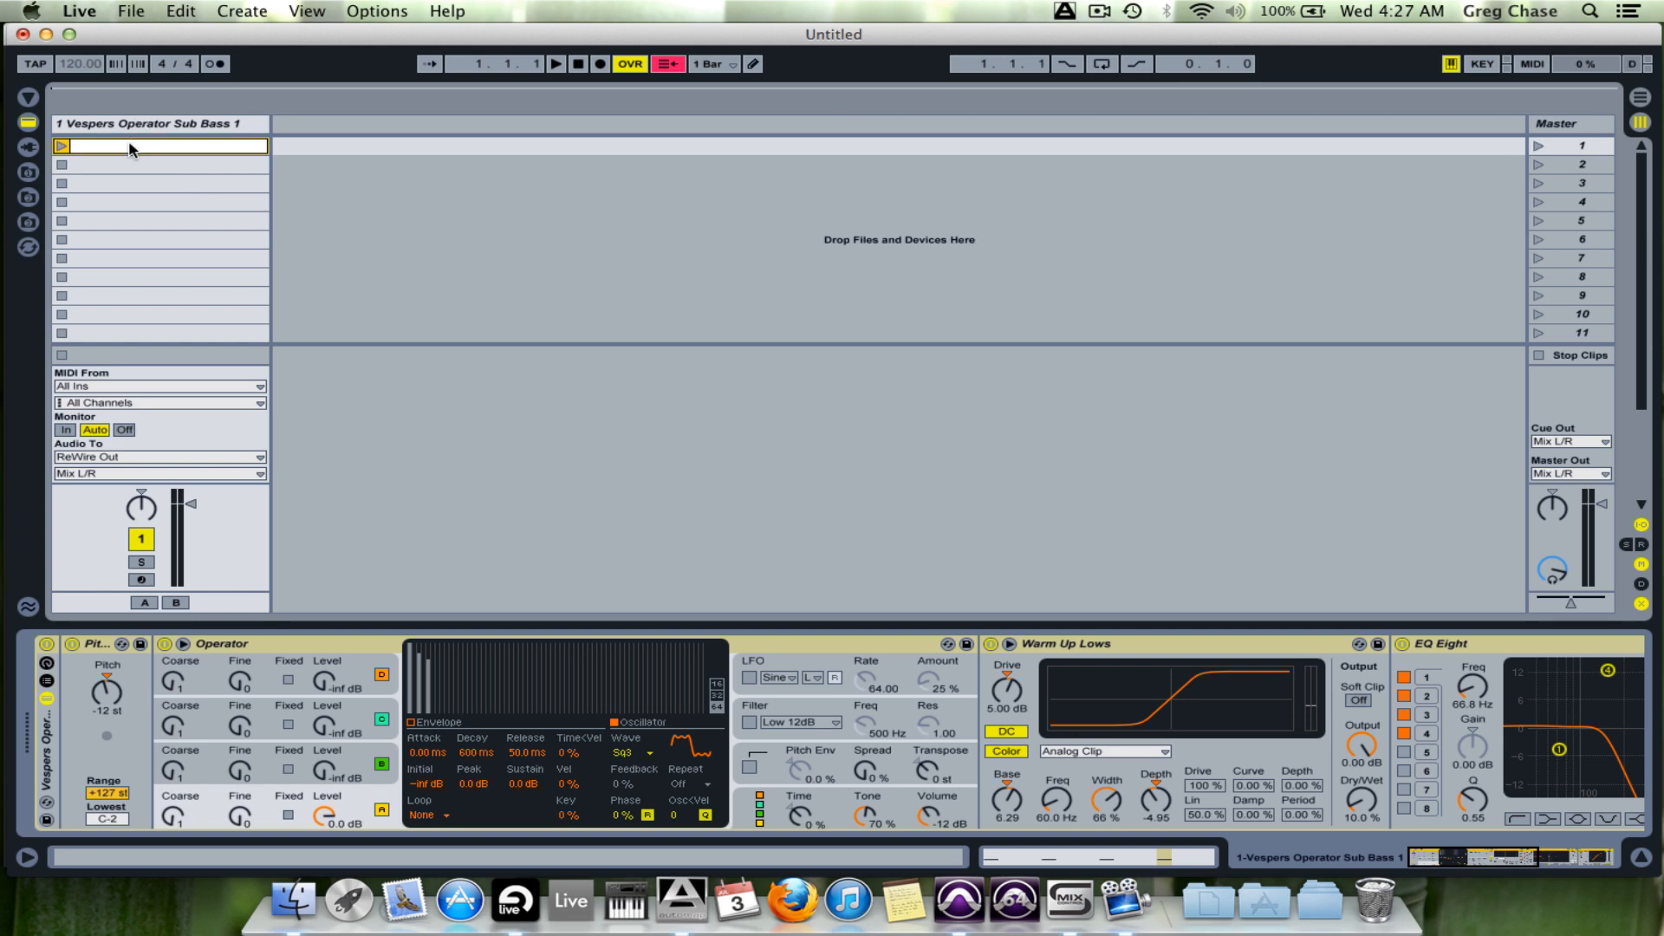
pyautogui.moveTo(964, 908)
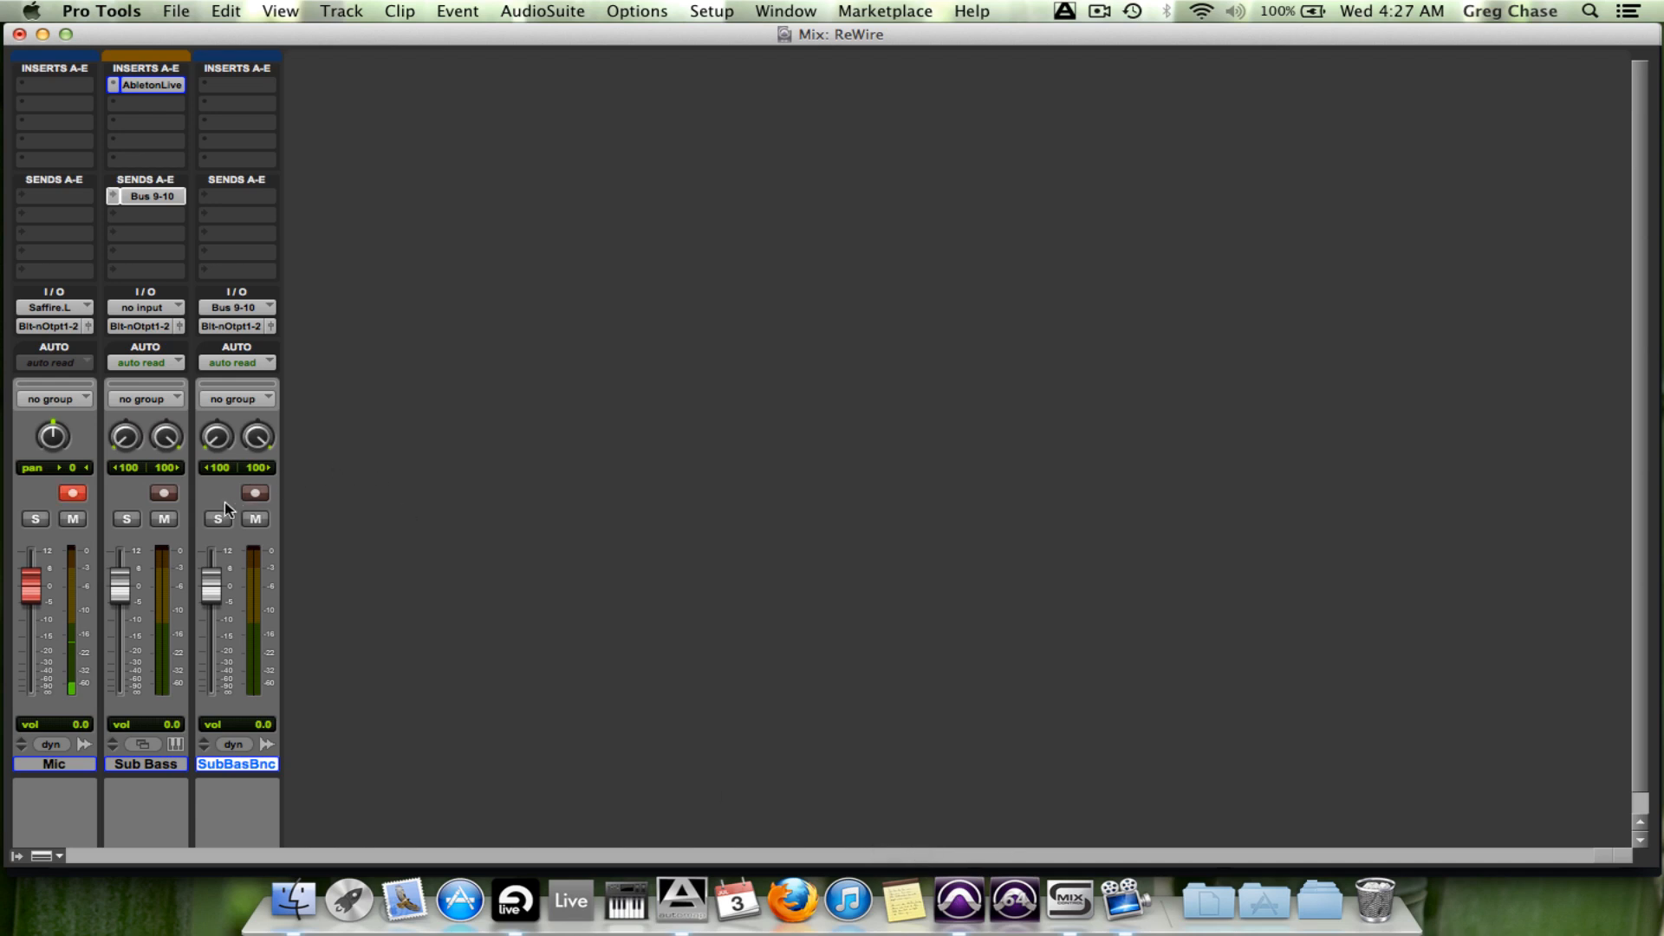
# Step: Record-arm the SubBasBnc track and the transport in Pro Tools
pyautogui.click(246, 493)
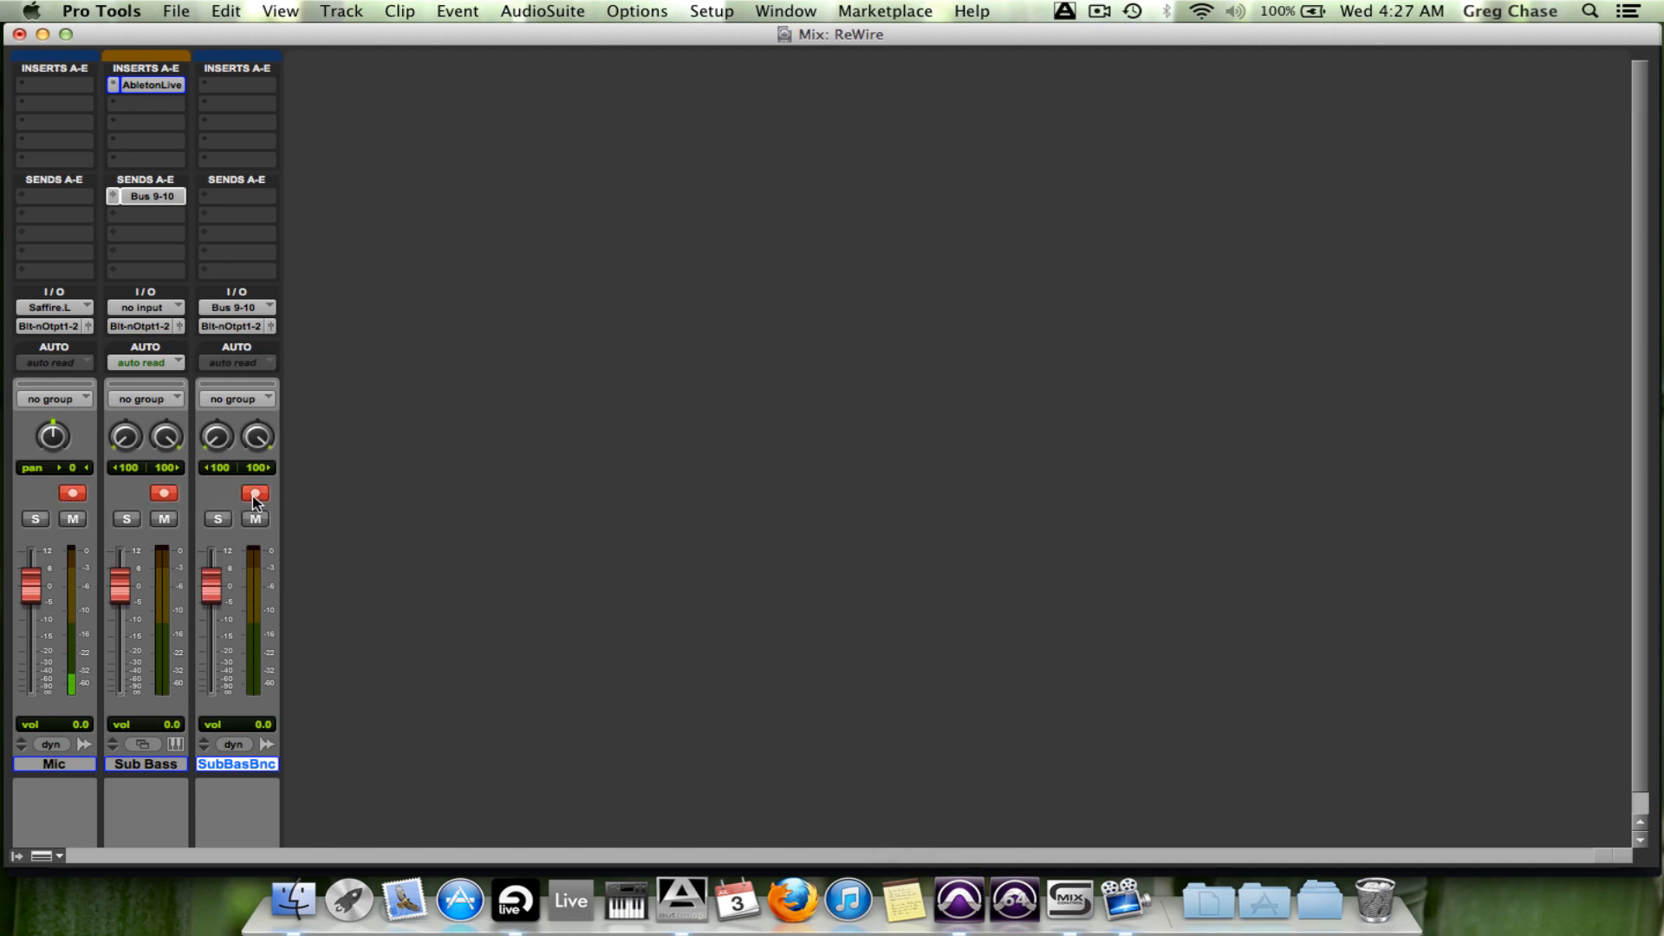
pyautogui.moveTo(255, 499)
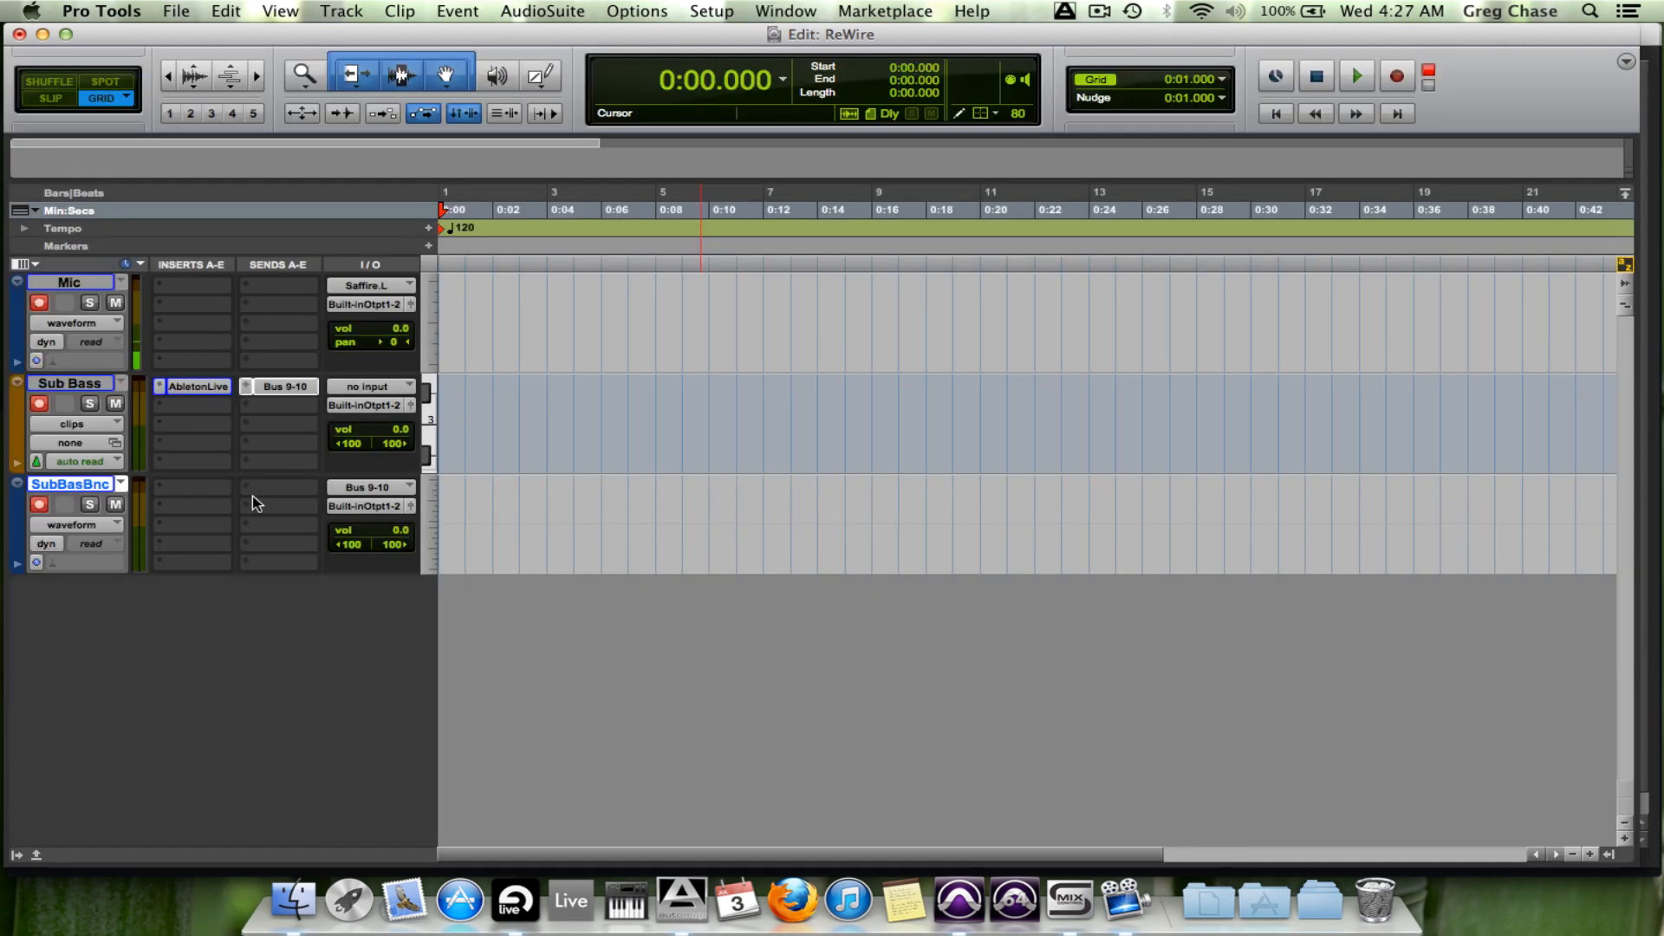
pyautogui.click(531, 408)
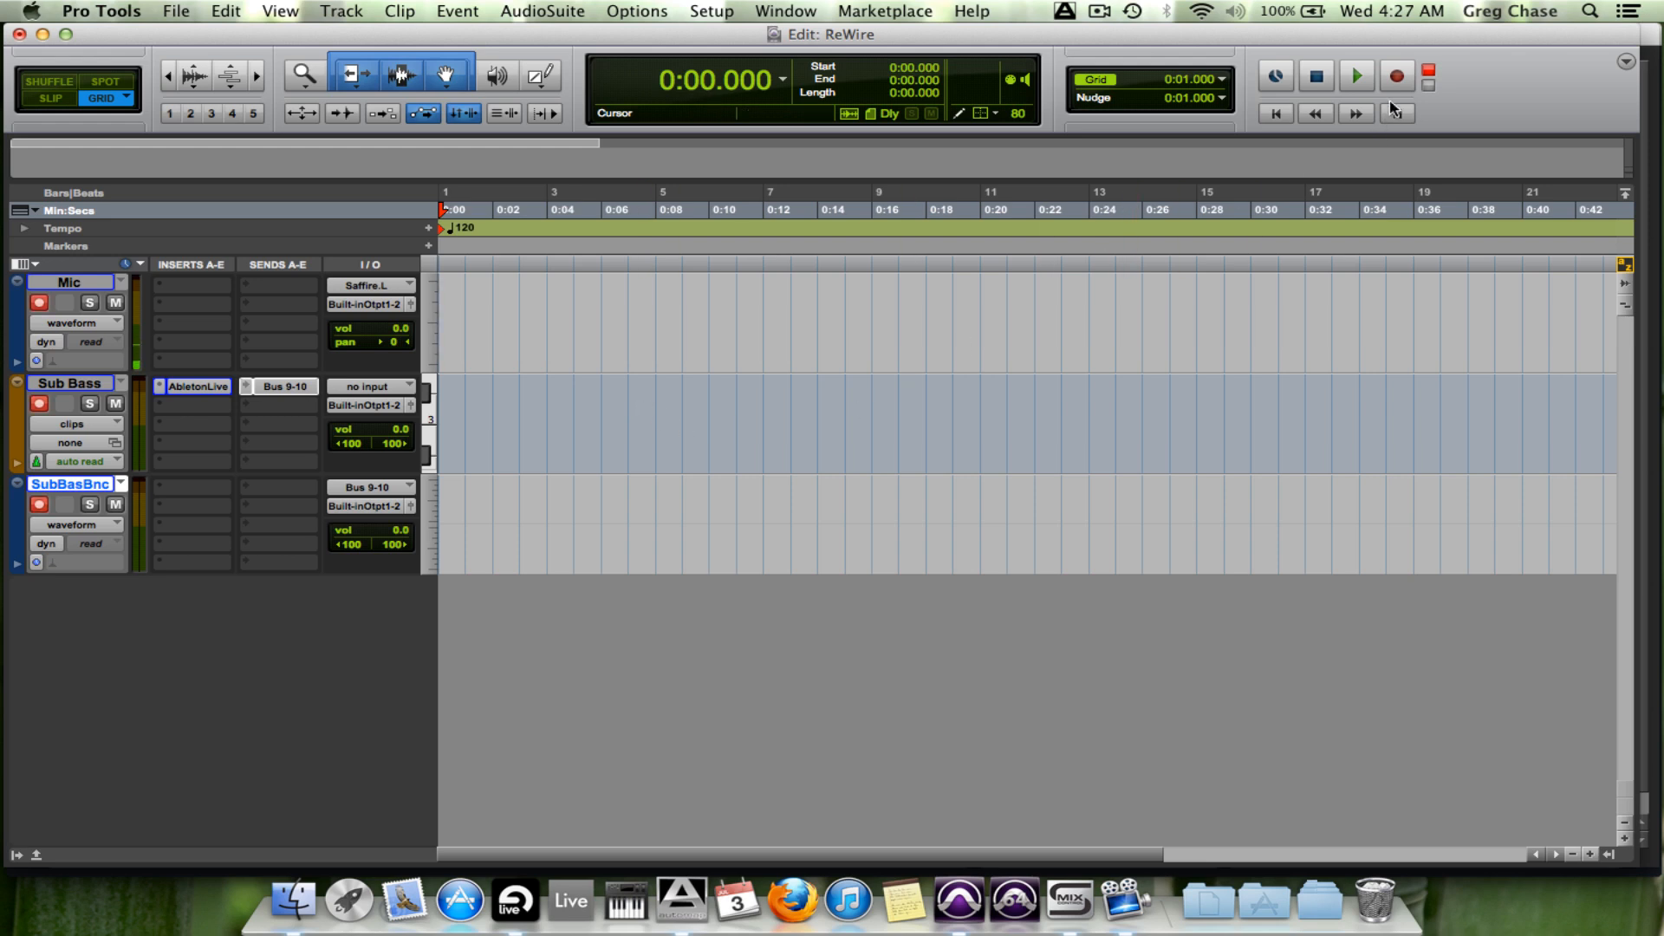
pyautogui.click(1397, 77)
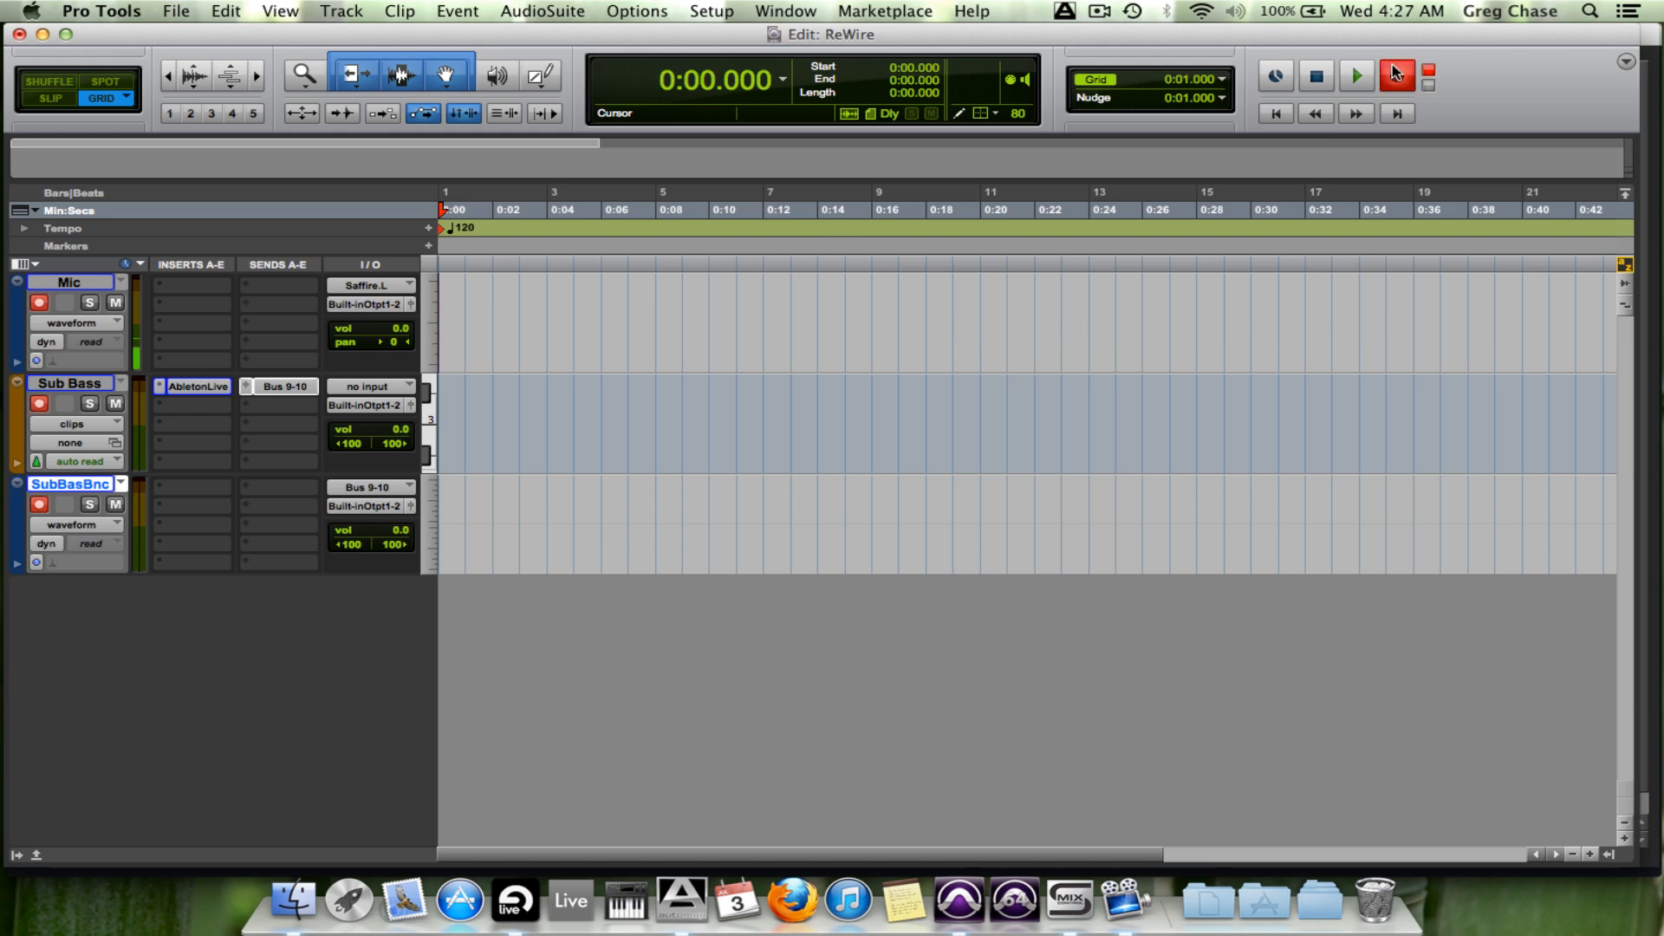
pyautogui.click(1393, 75)
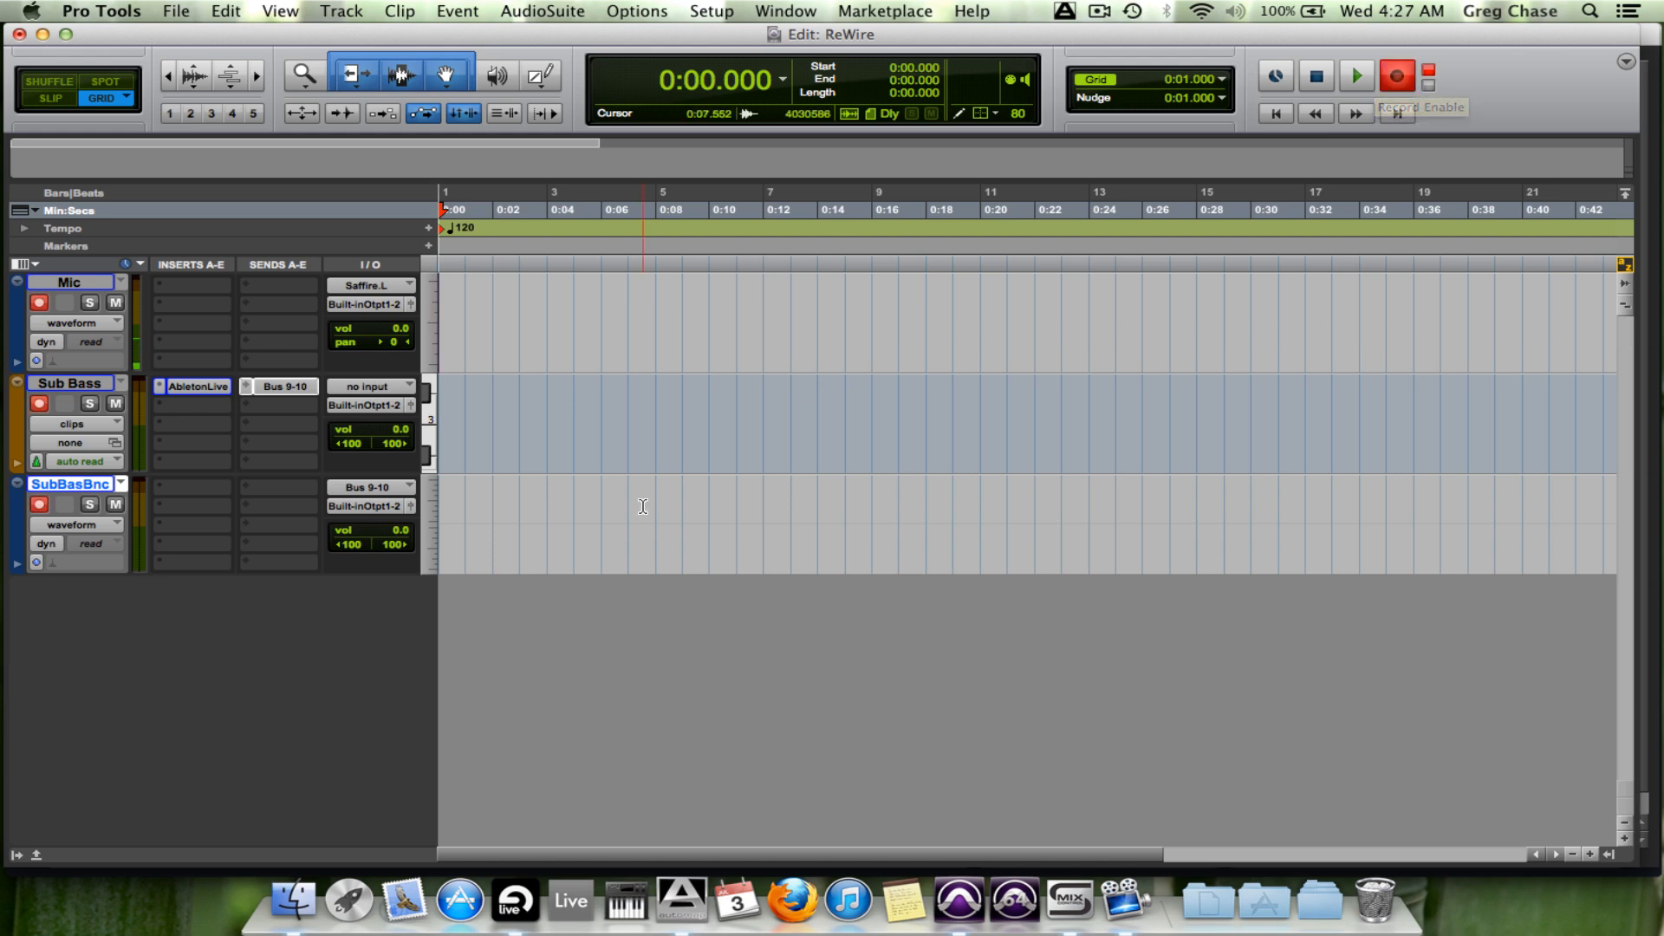
pyautogui.moveTo(598, 911)
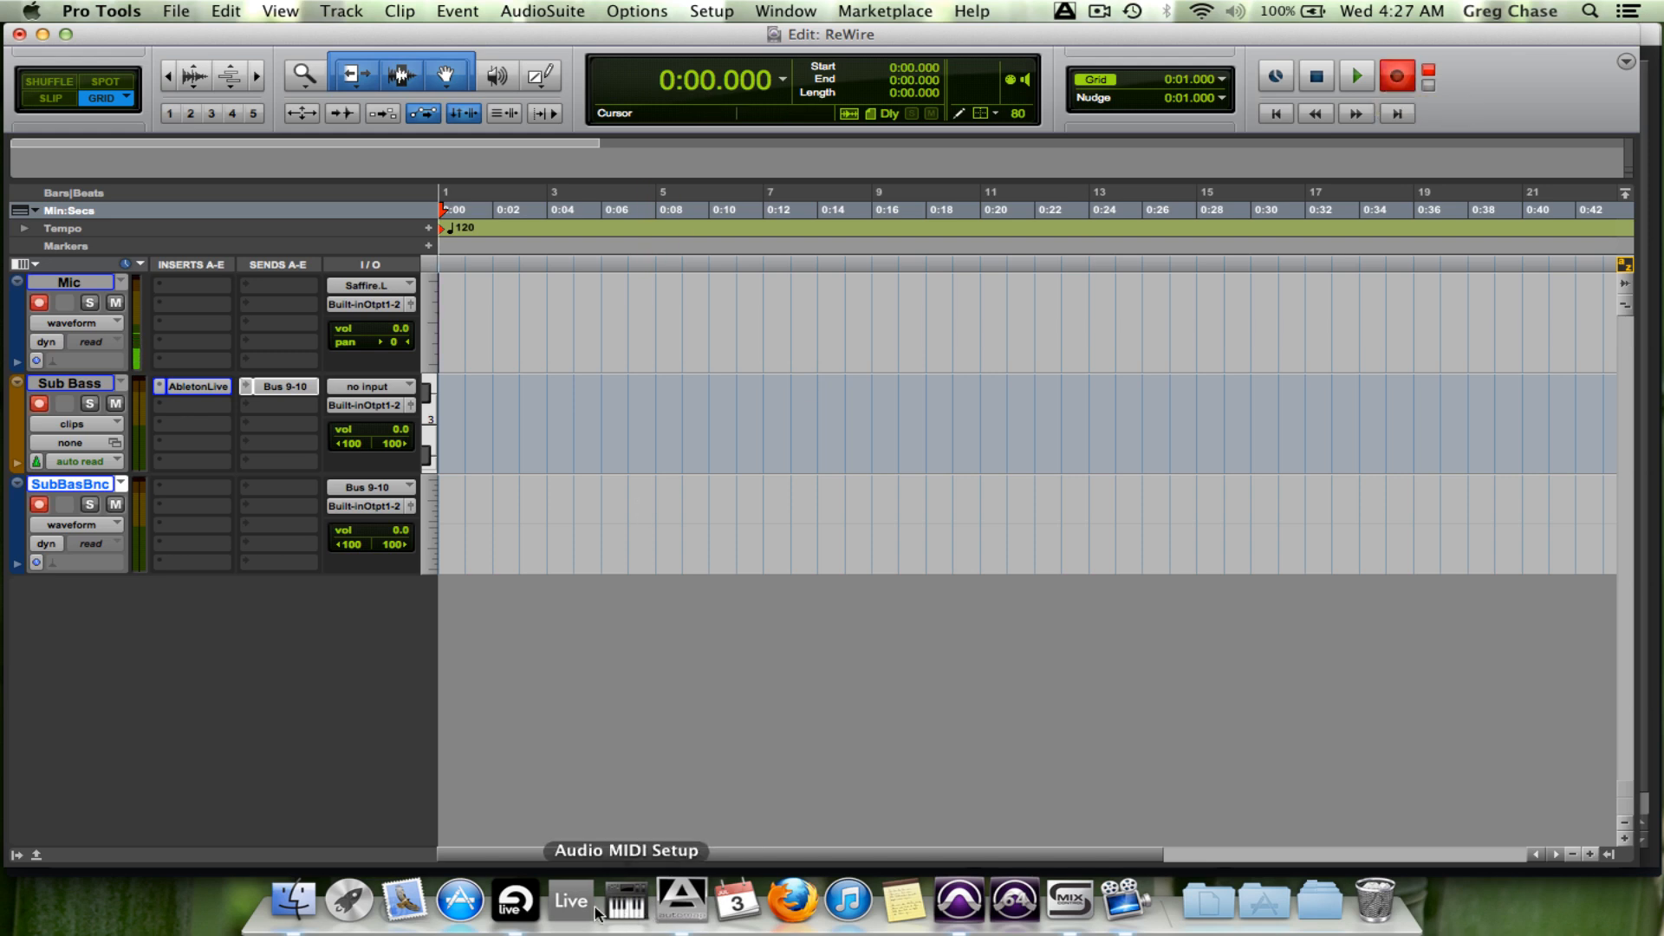
# Step: Launch the sub bass clip in Live and watch it record as 'Sub Bass Bounce_01' in Pro Tools
pyautogui.click(570, 903)
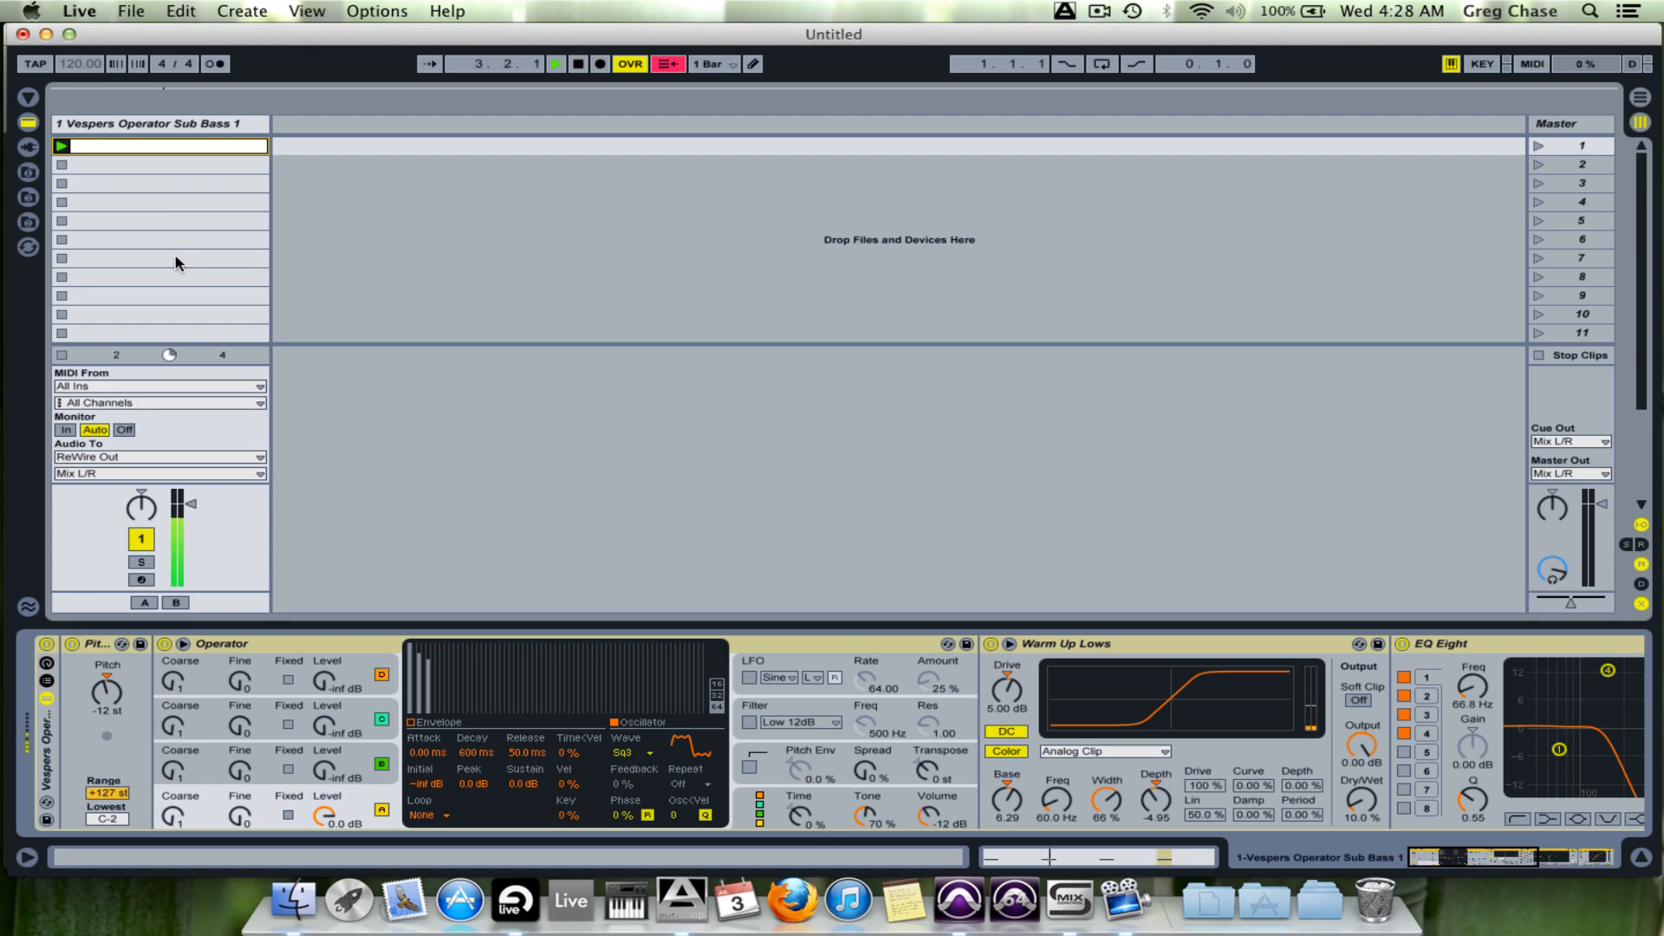
pyautogui.moveTo(967, 910)
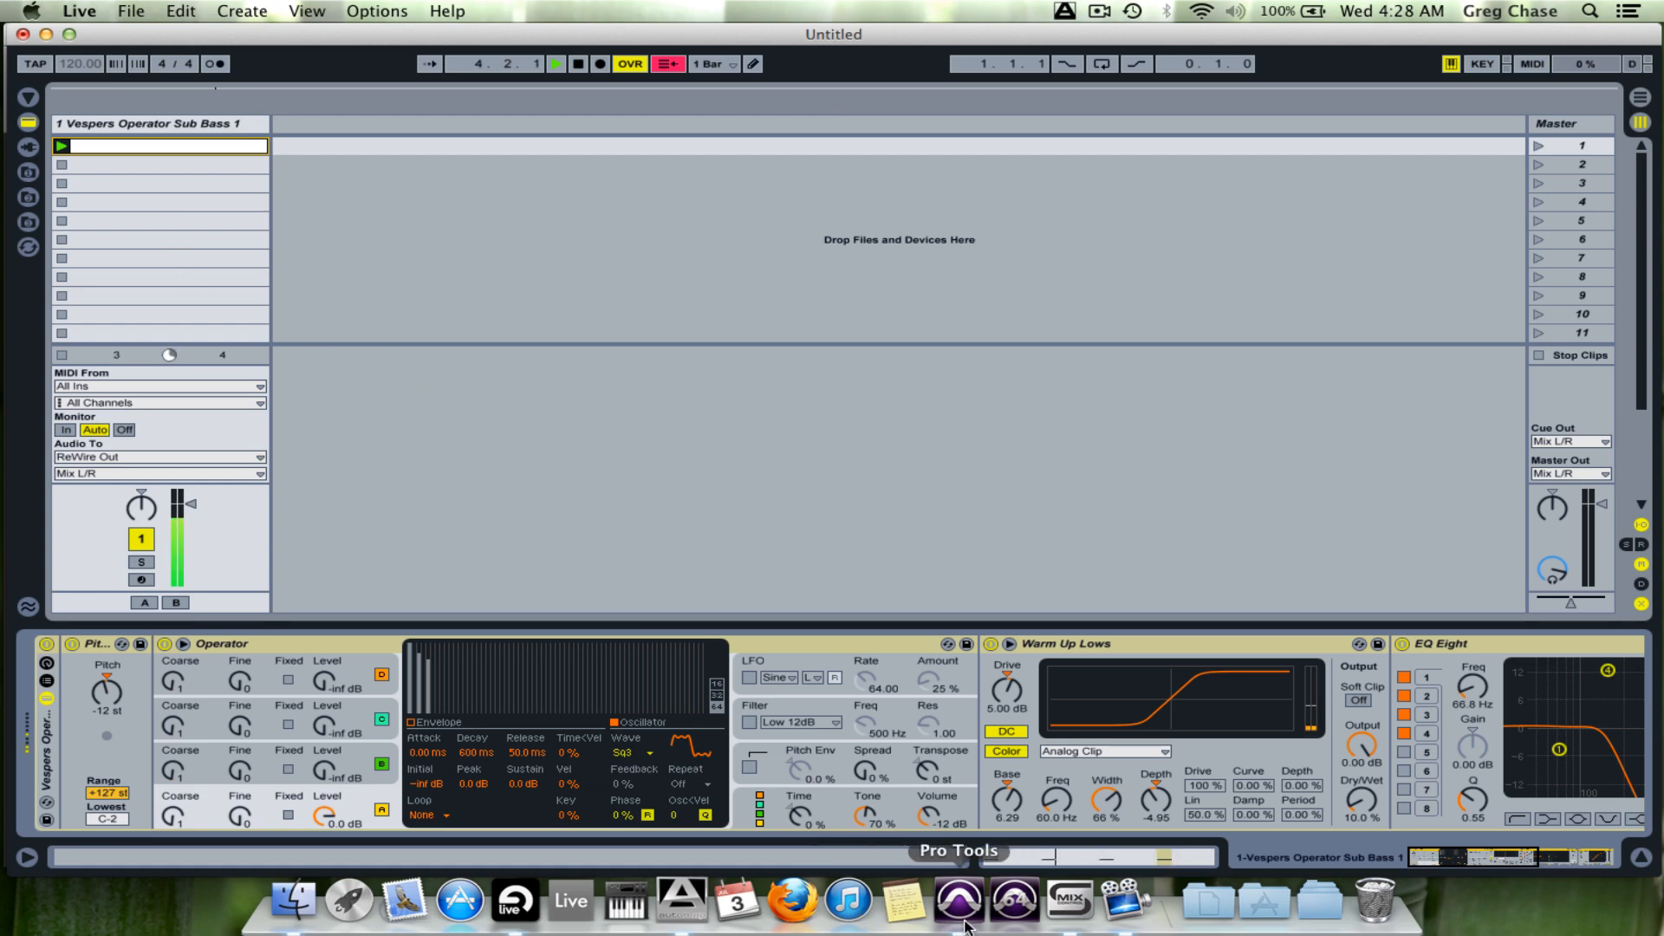
pyautogui.click(957, 910)
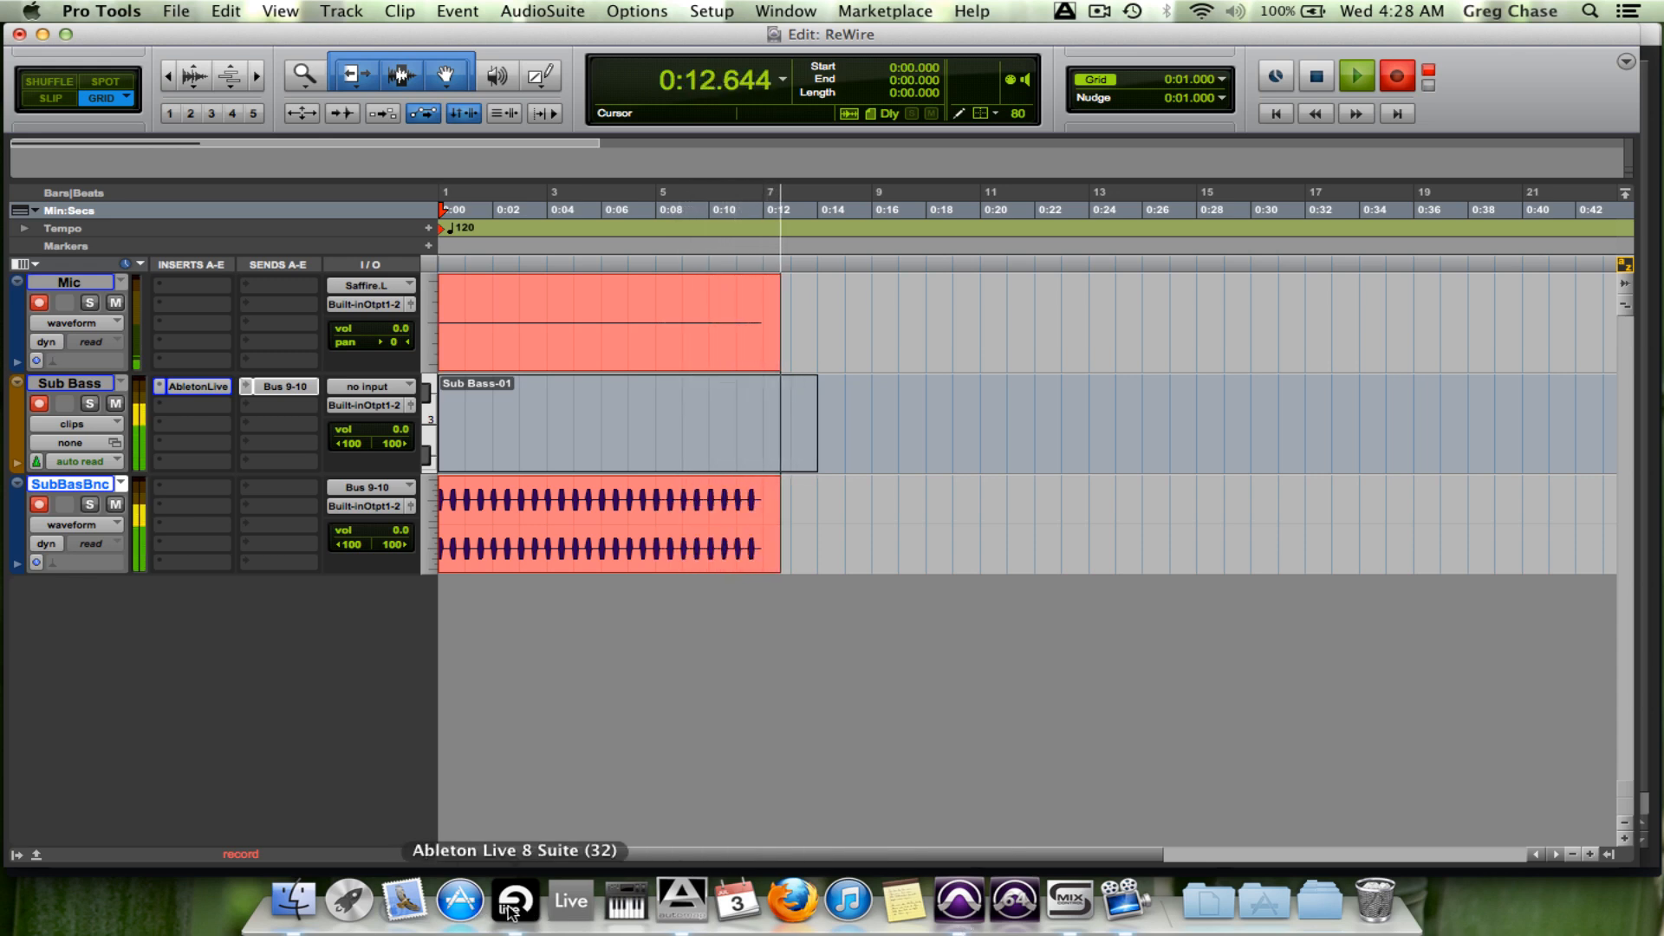
pyautogui.click(513, 918)
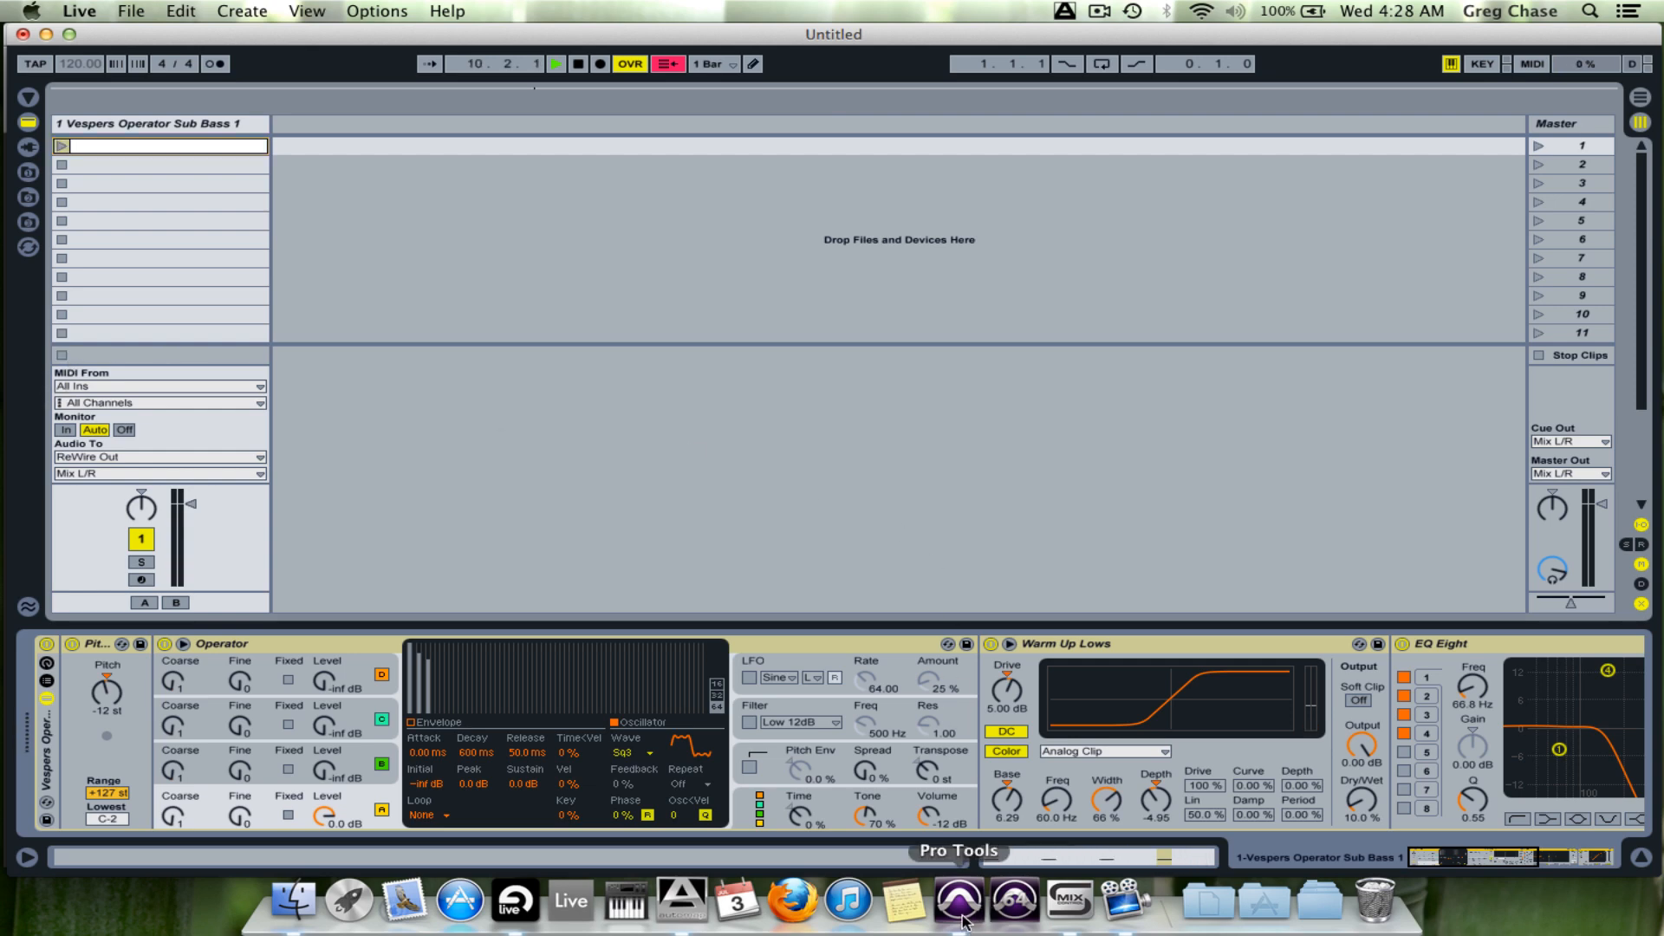
pyautogui.click(964, 905)
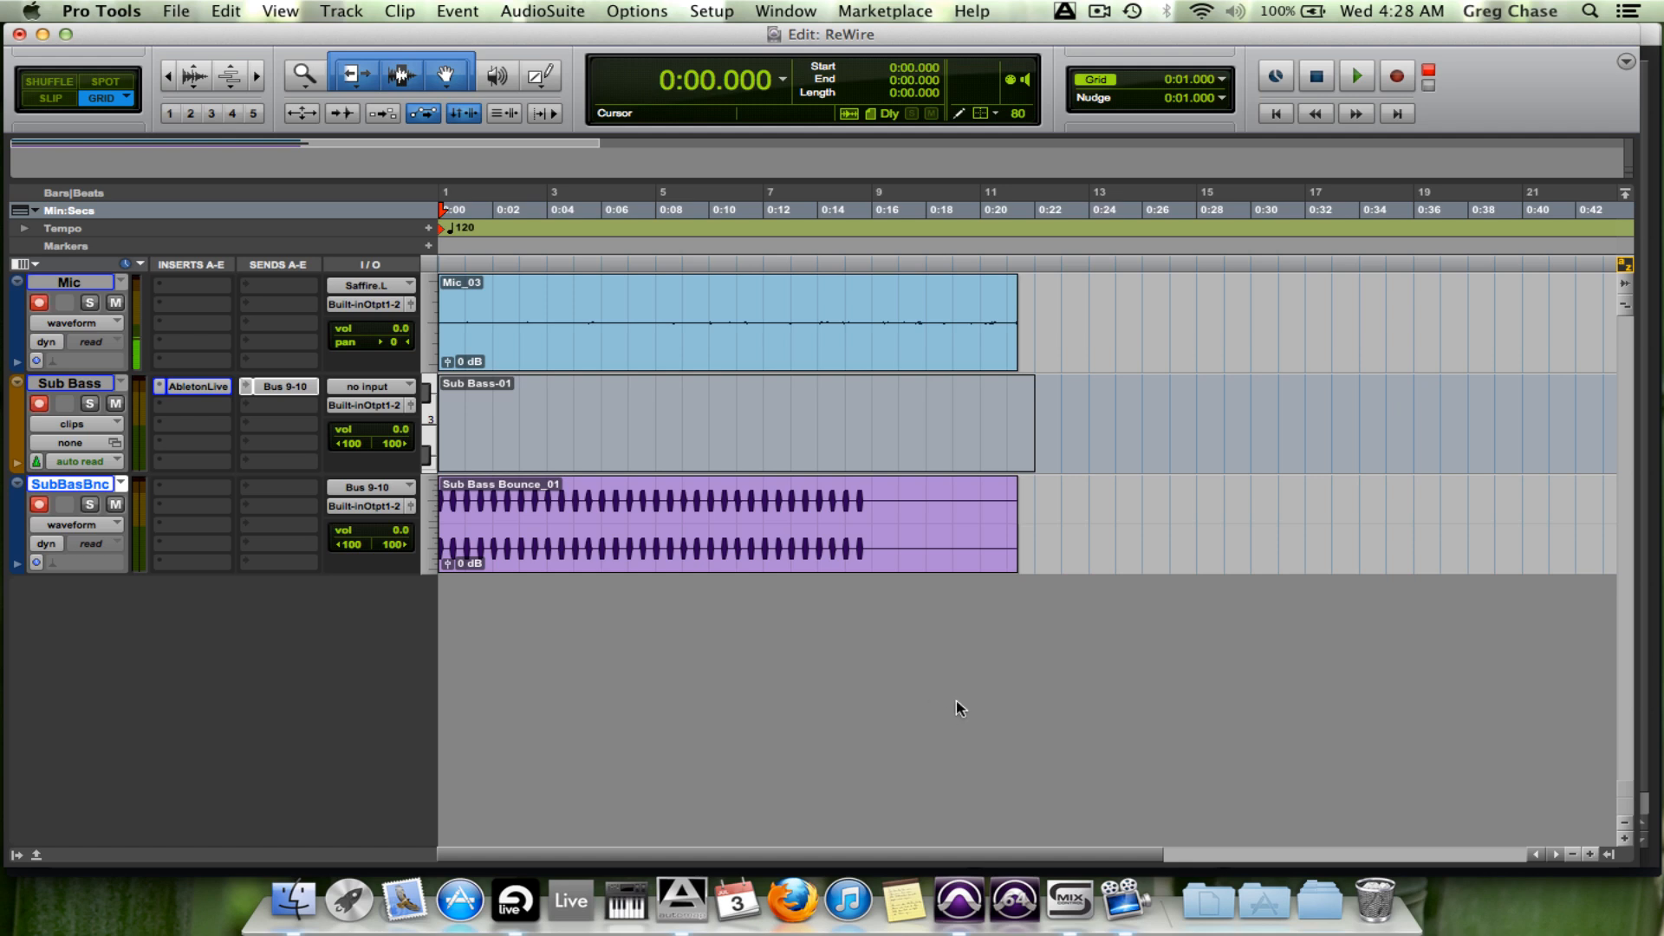
# Step: Record a second pass, launching the Live clip, producing 'Sub Bass Bounce_02' and 'Mic_04'
pyautogui.click(1395, 75)
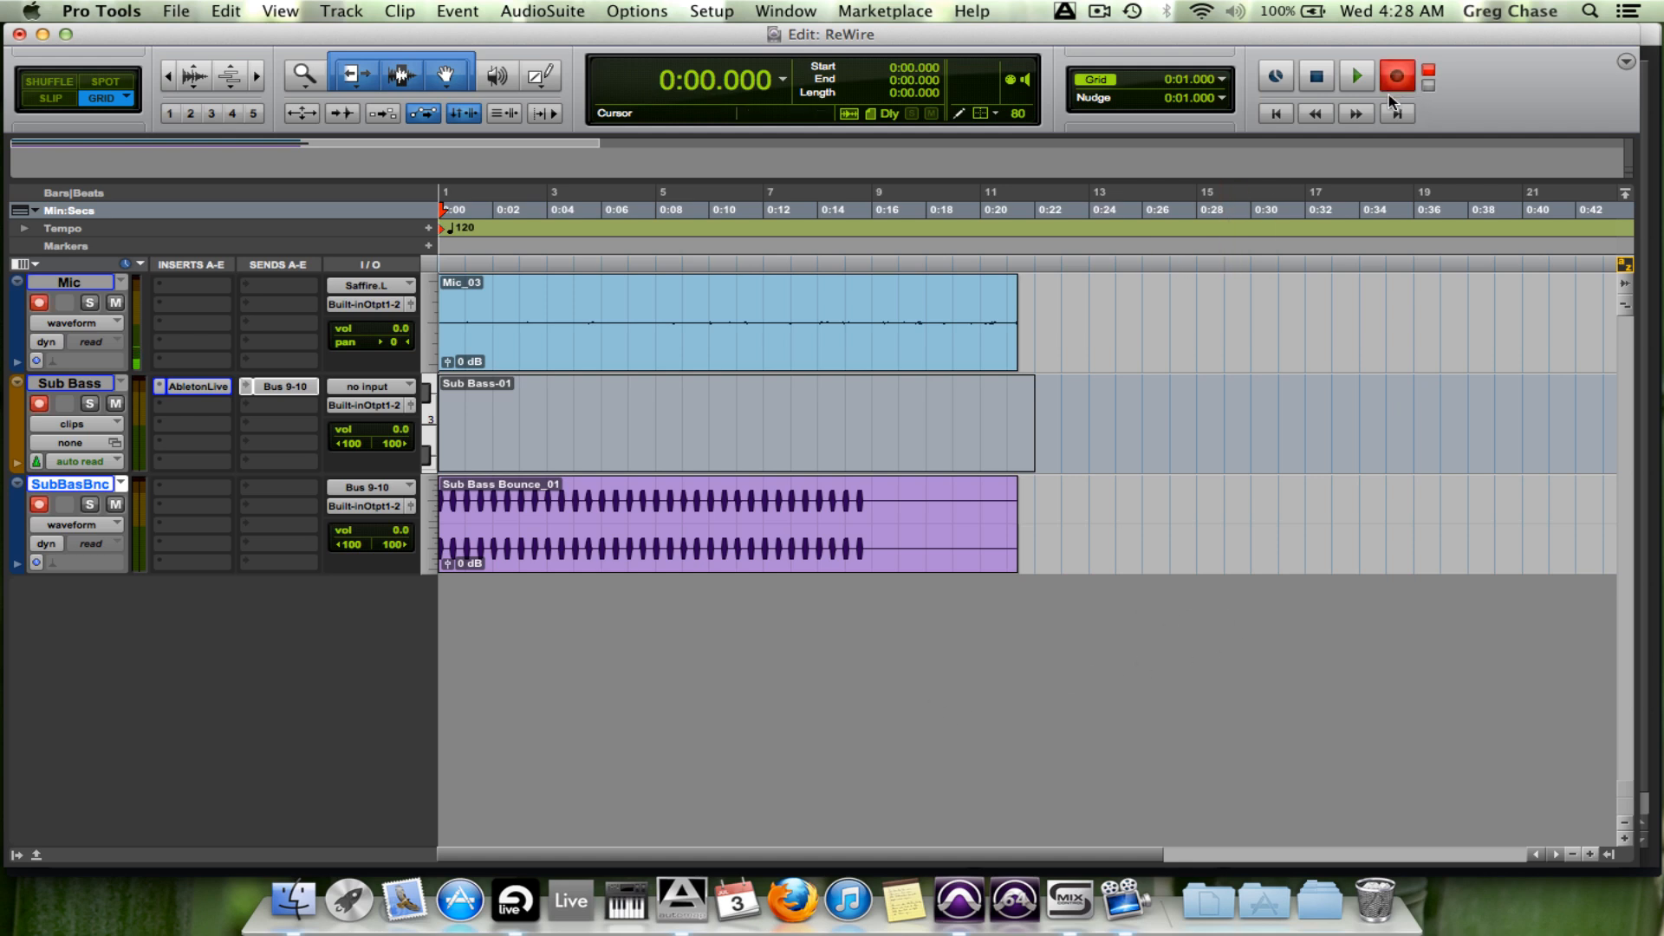
pyautogui.moveTo(510, 908)
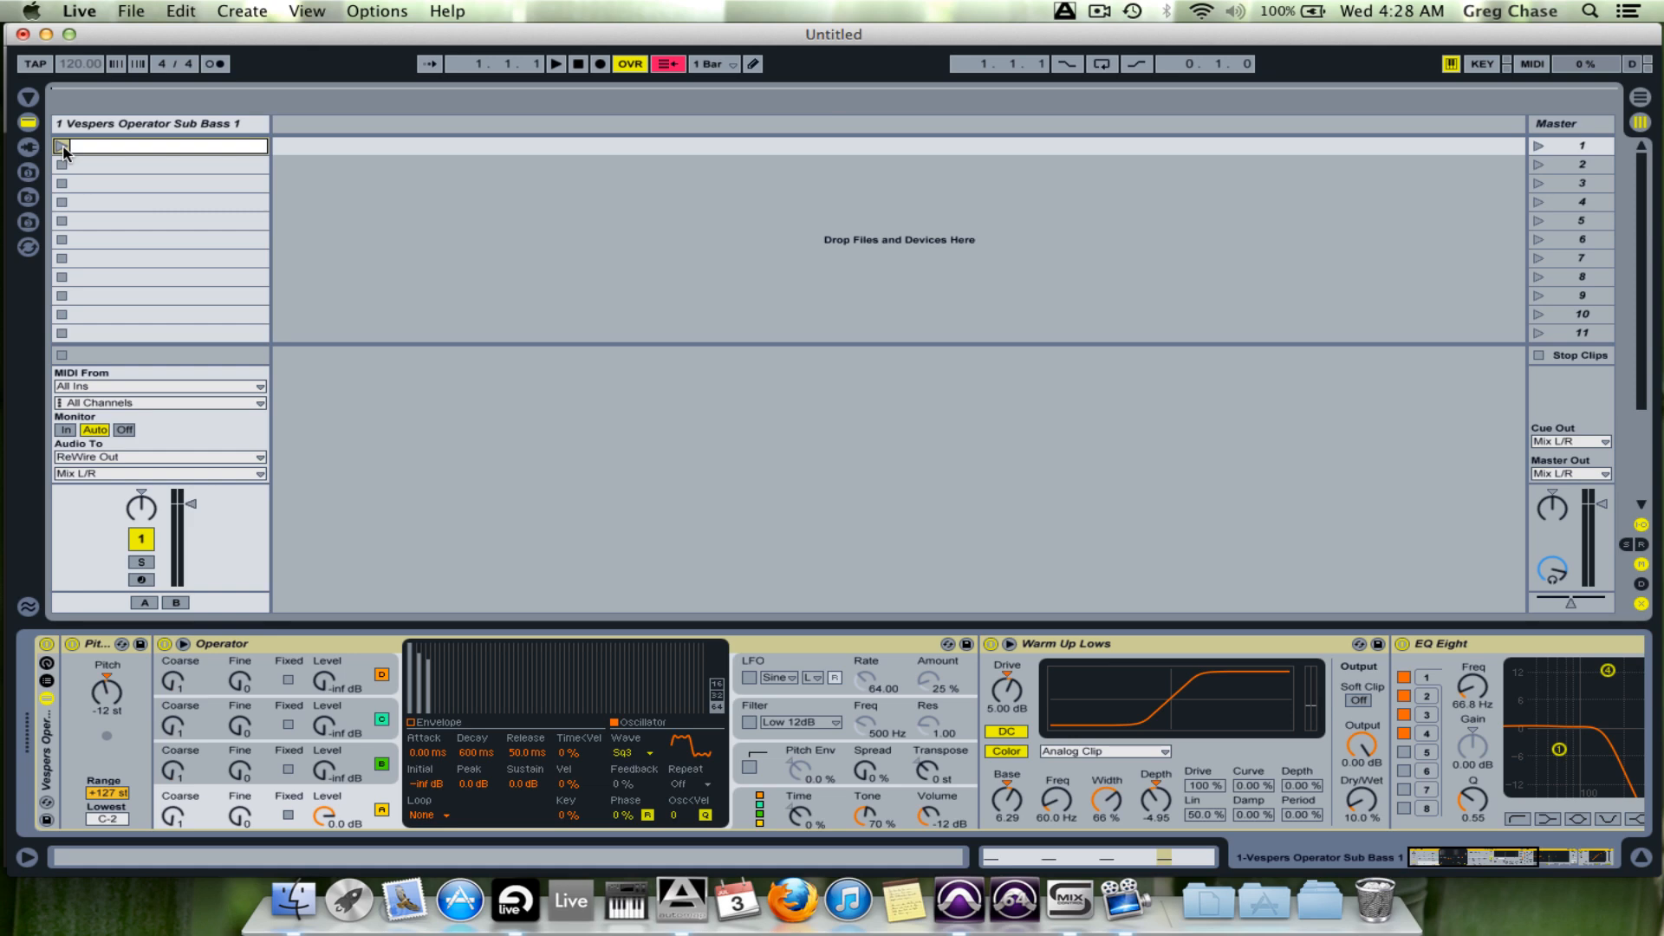
pyautogui.click(964, 905)
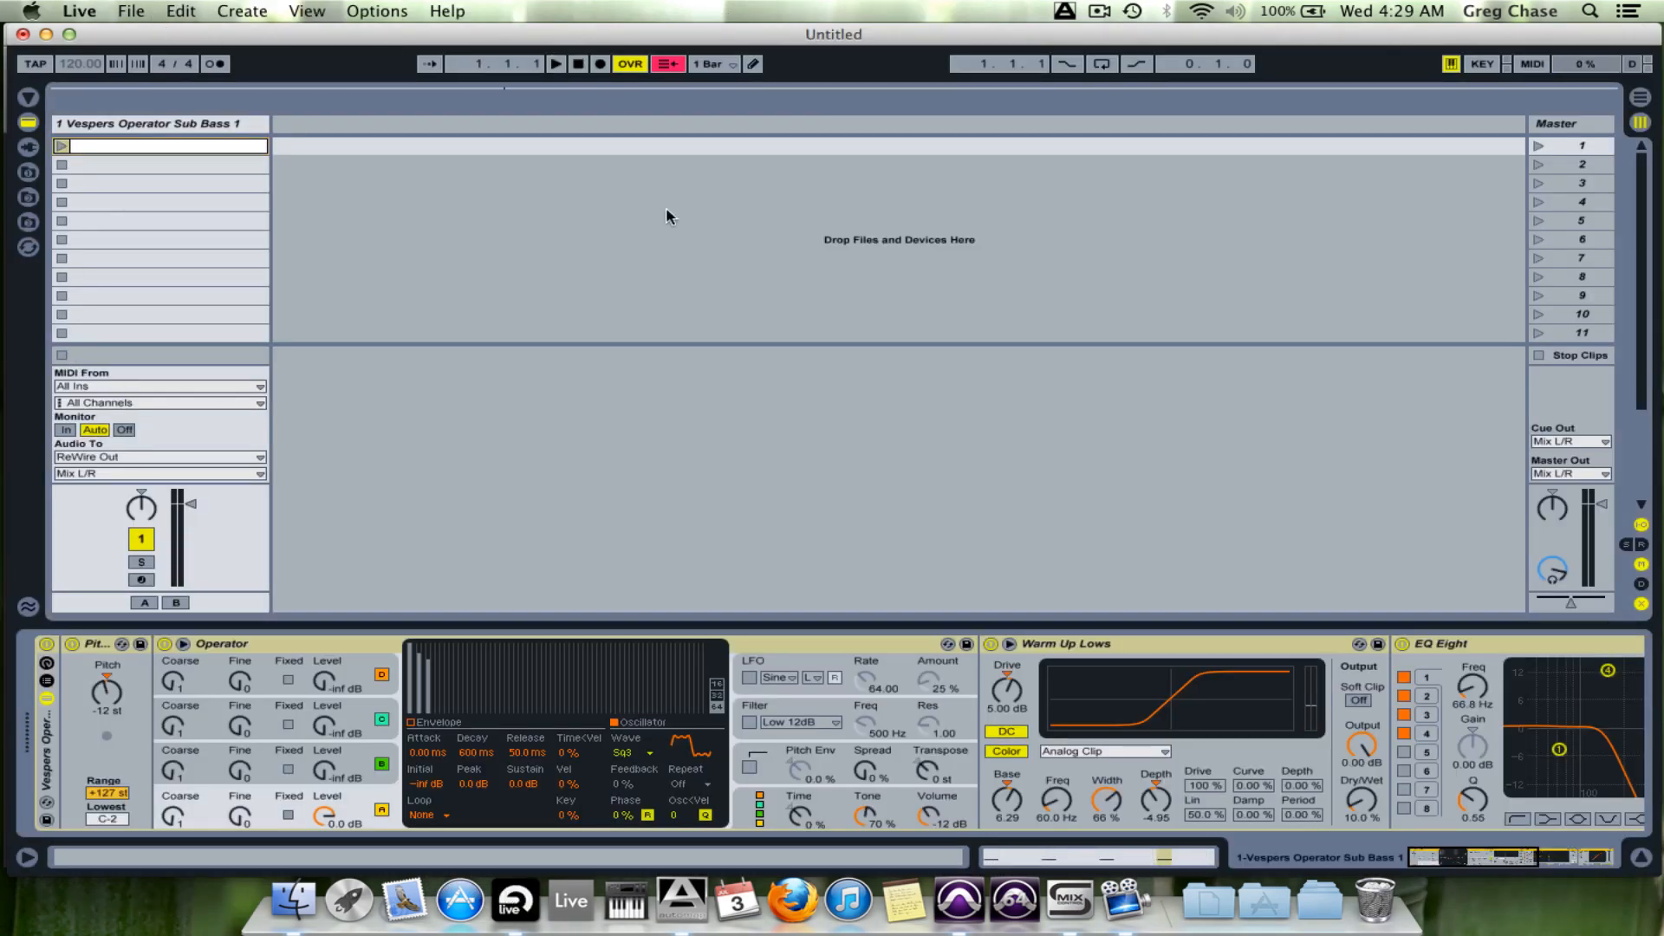
pyautogui.click(961, 909)
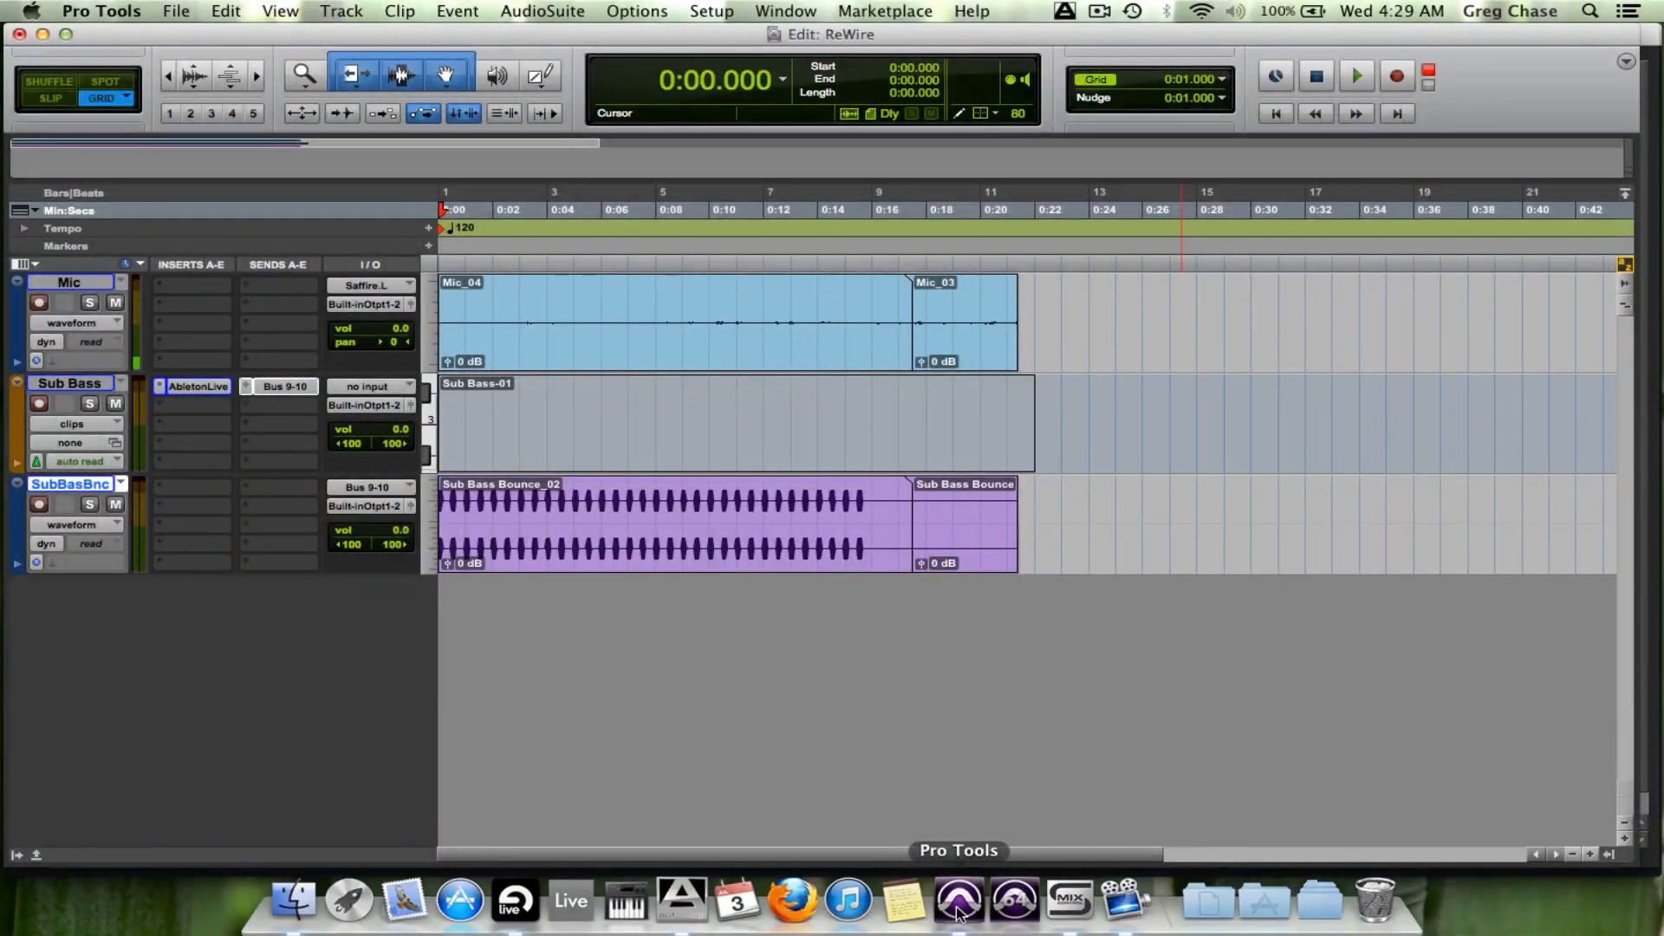